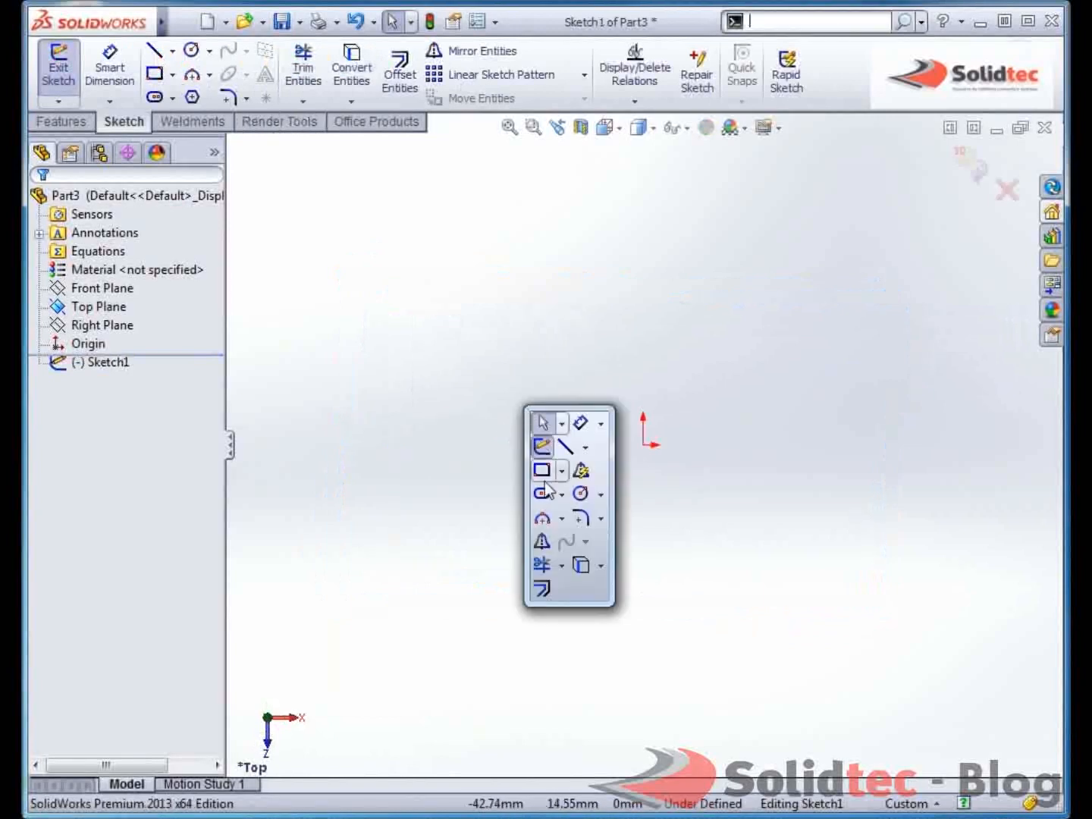
# Step: Sketch a corner rectangle from the origin 2000 mm wide and 200 mm tall
pyautogui.click(541, 470)
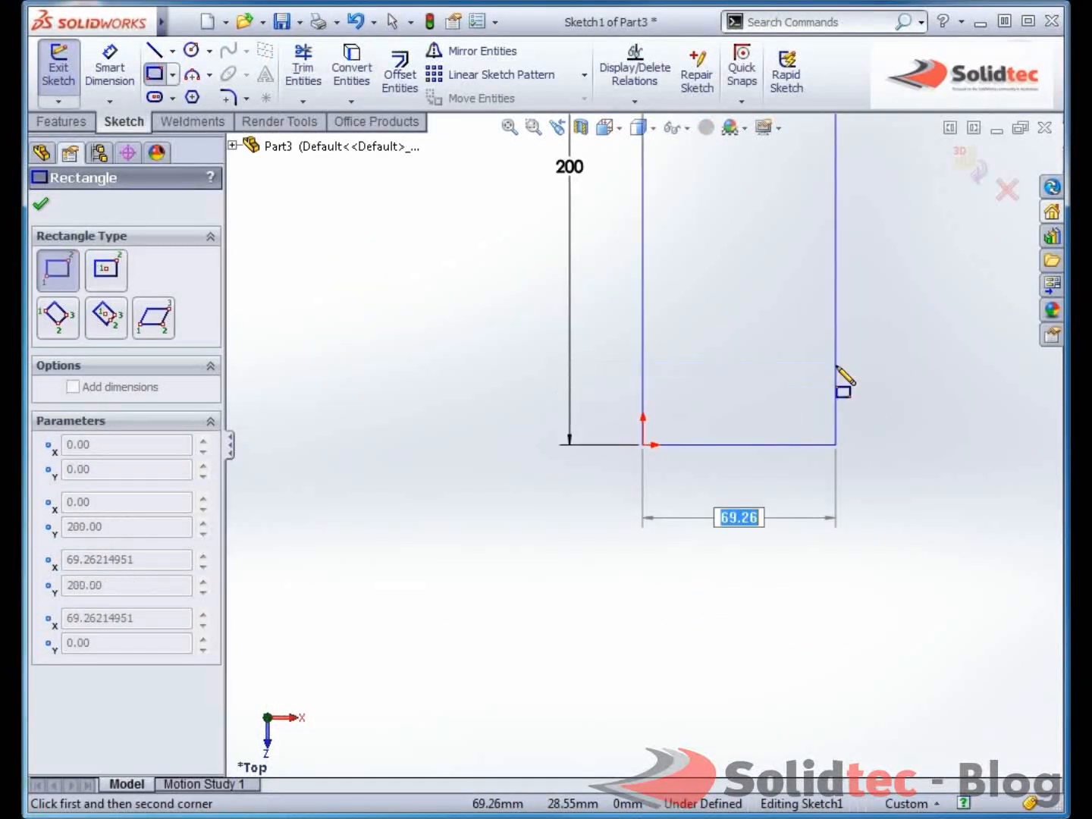
pyautogui.write('2000')
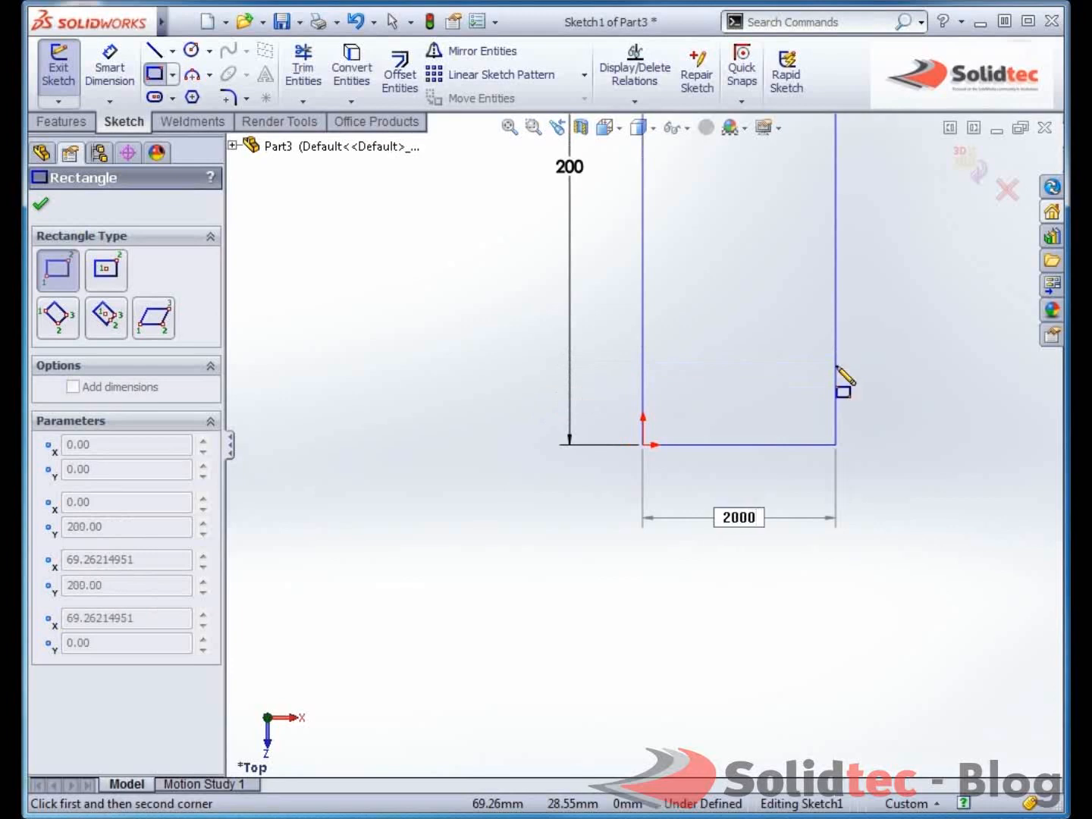
pyautogui.click(844, 392)
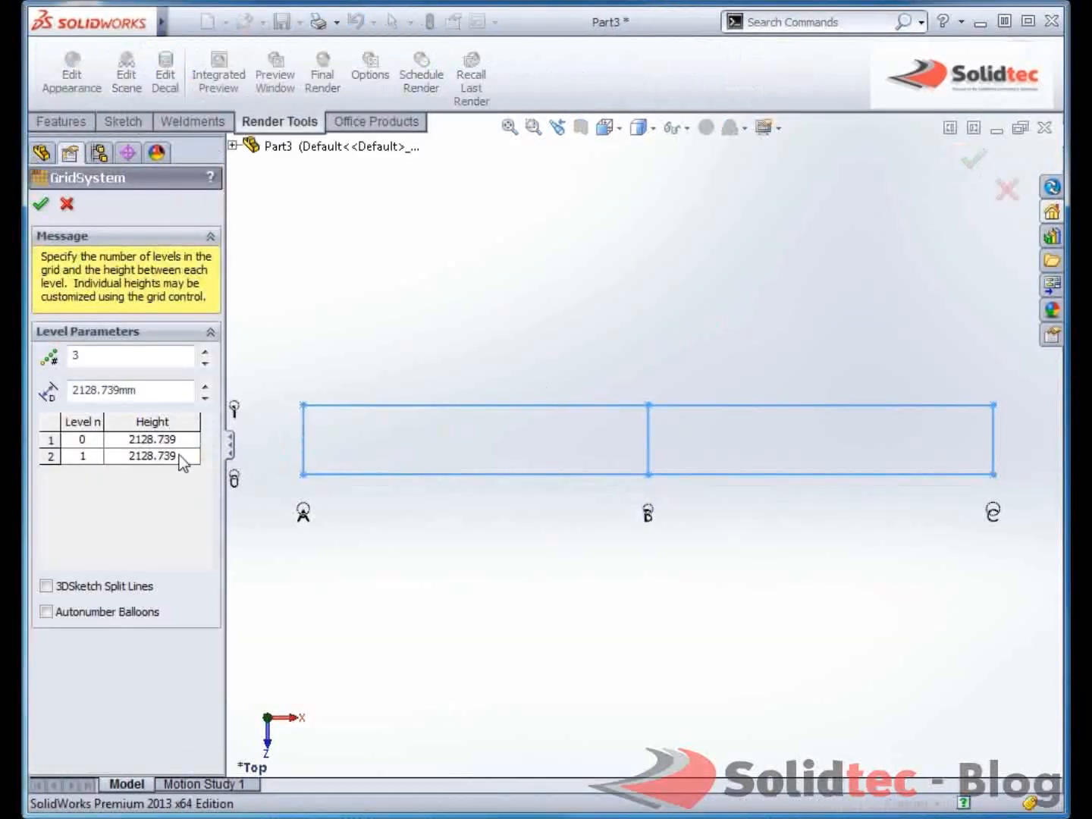
# Step: Accept the grid system with level heights 100 and 2200, forming the tall wireframe frame
pyautogui.write('100')
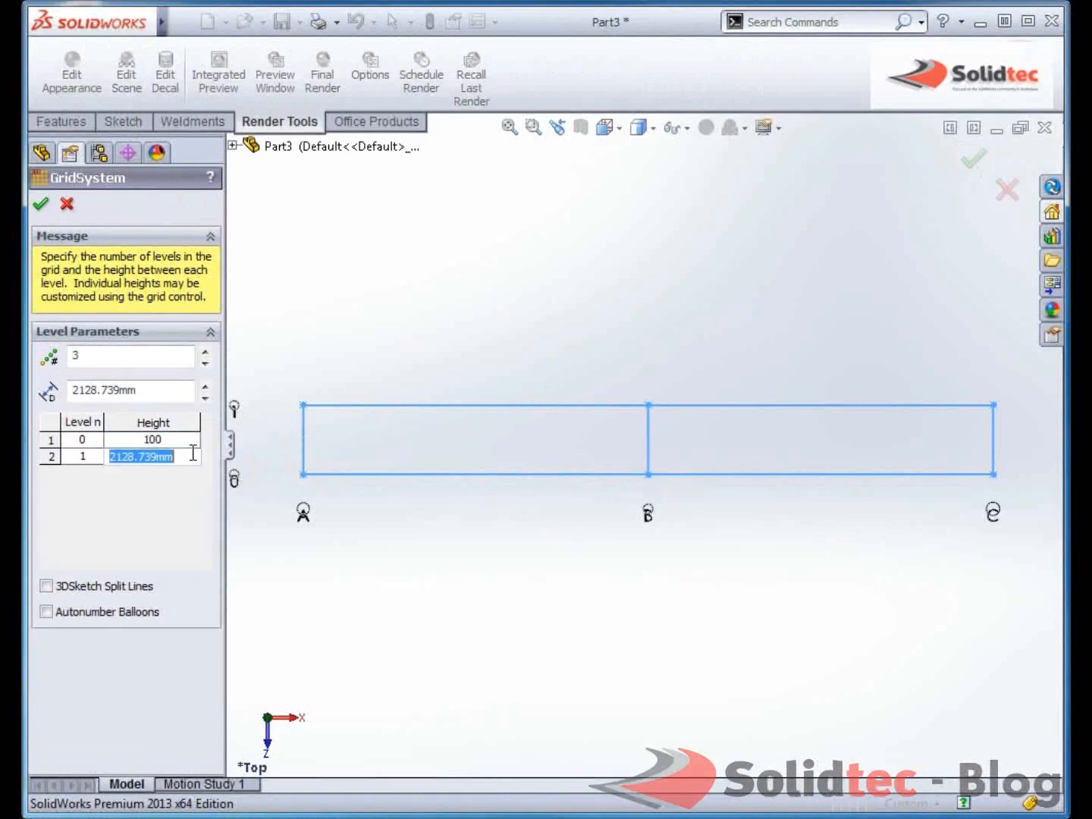
pyautogui.write('200')
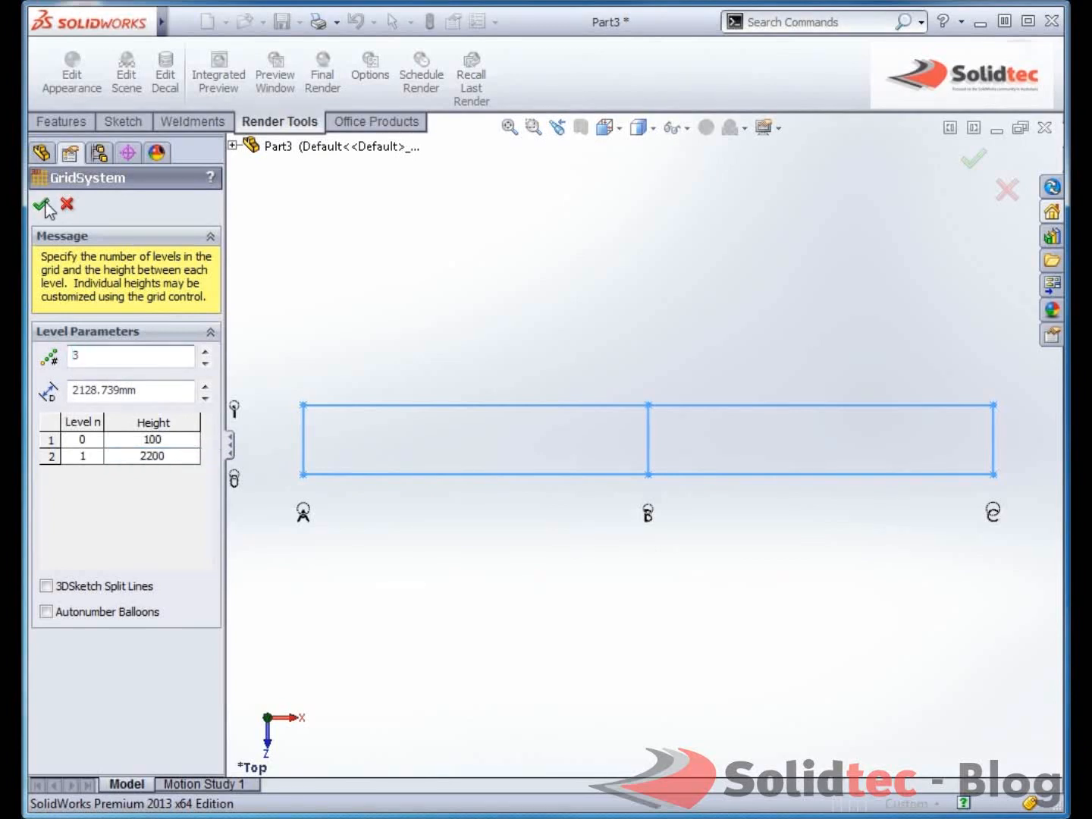
pyautogui.click(42, 207)
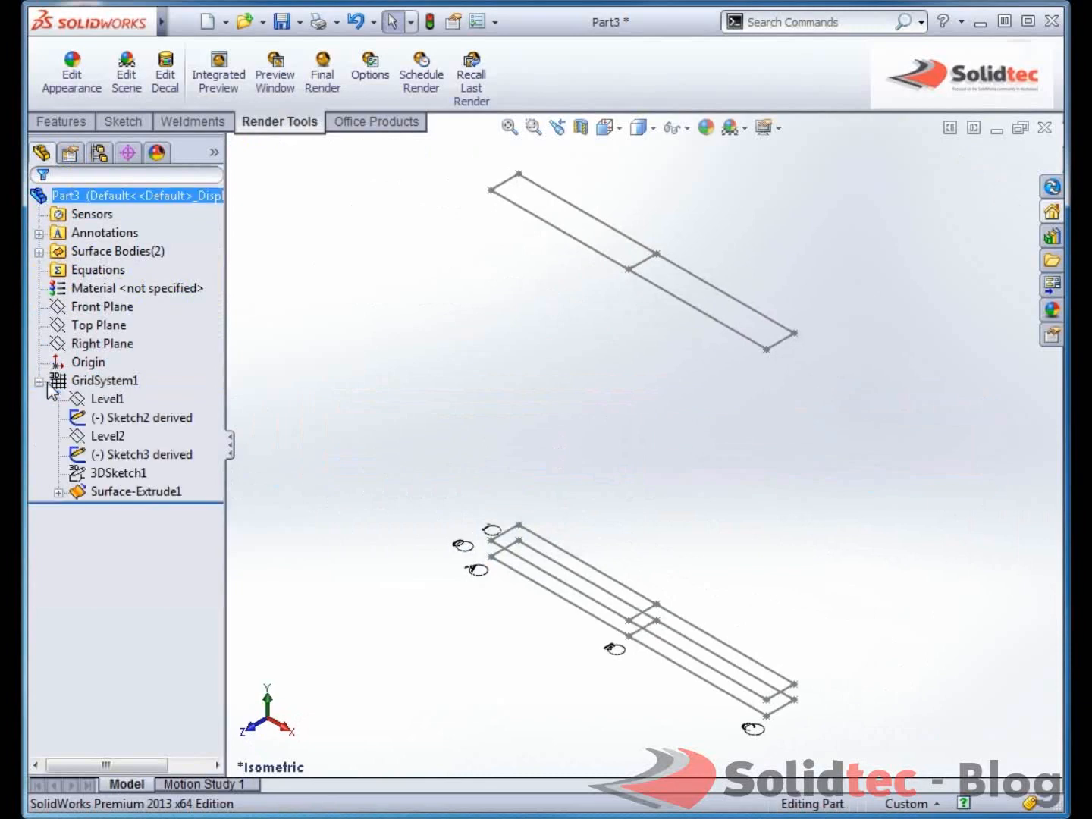
pyautogui.rightClick(118, 473)
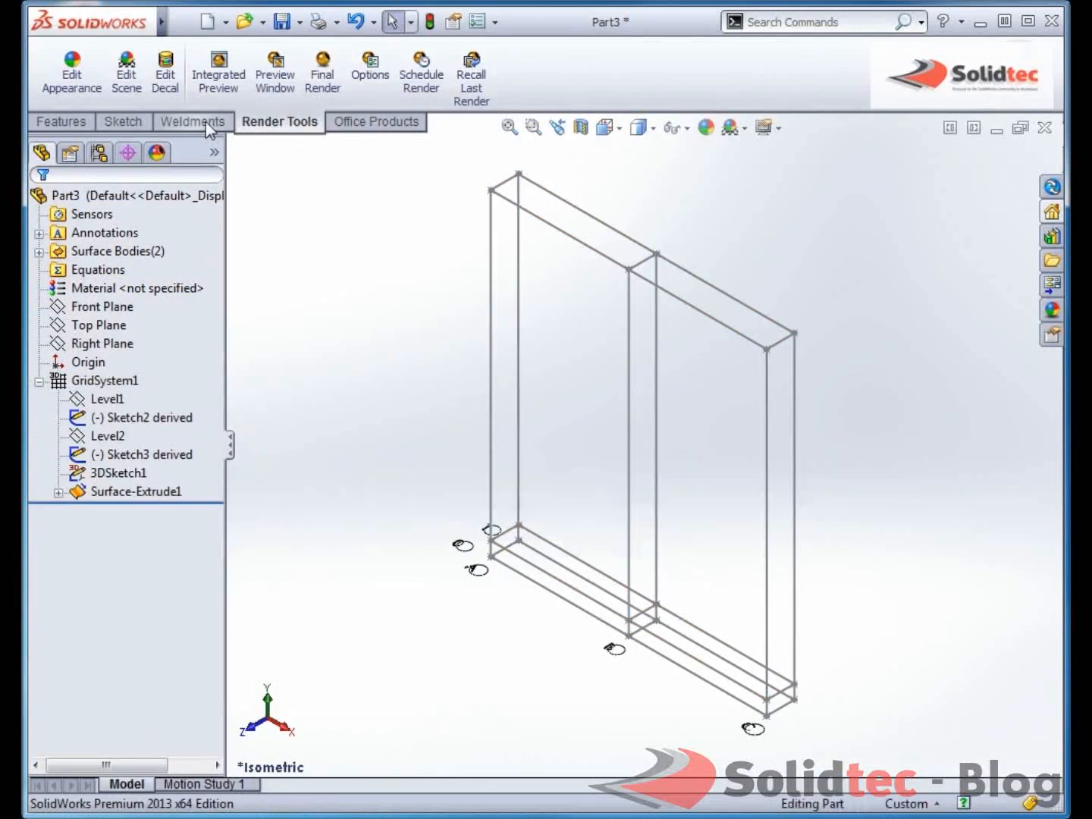
pyautogui.click(194, 122)
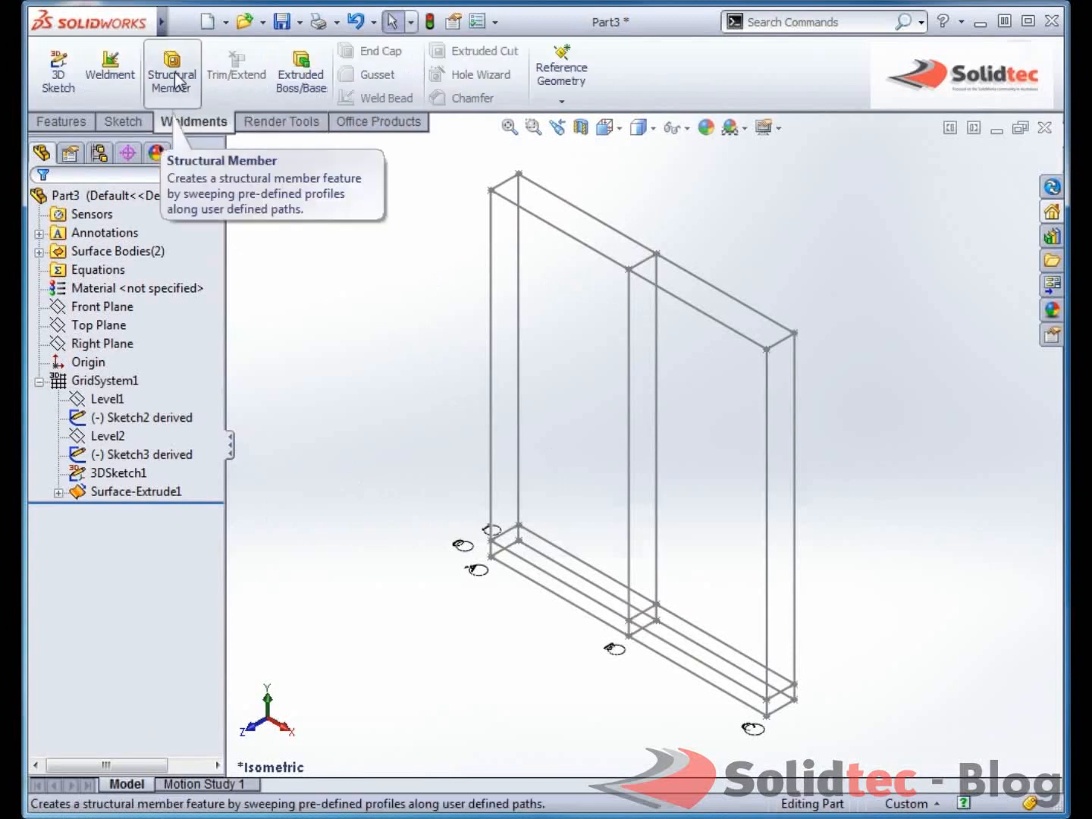
# Step: Start a structural member using the AS 75x50x2.0 rectangular hollow section along the first frame lines
pyautogui.click(172, 69)
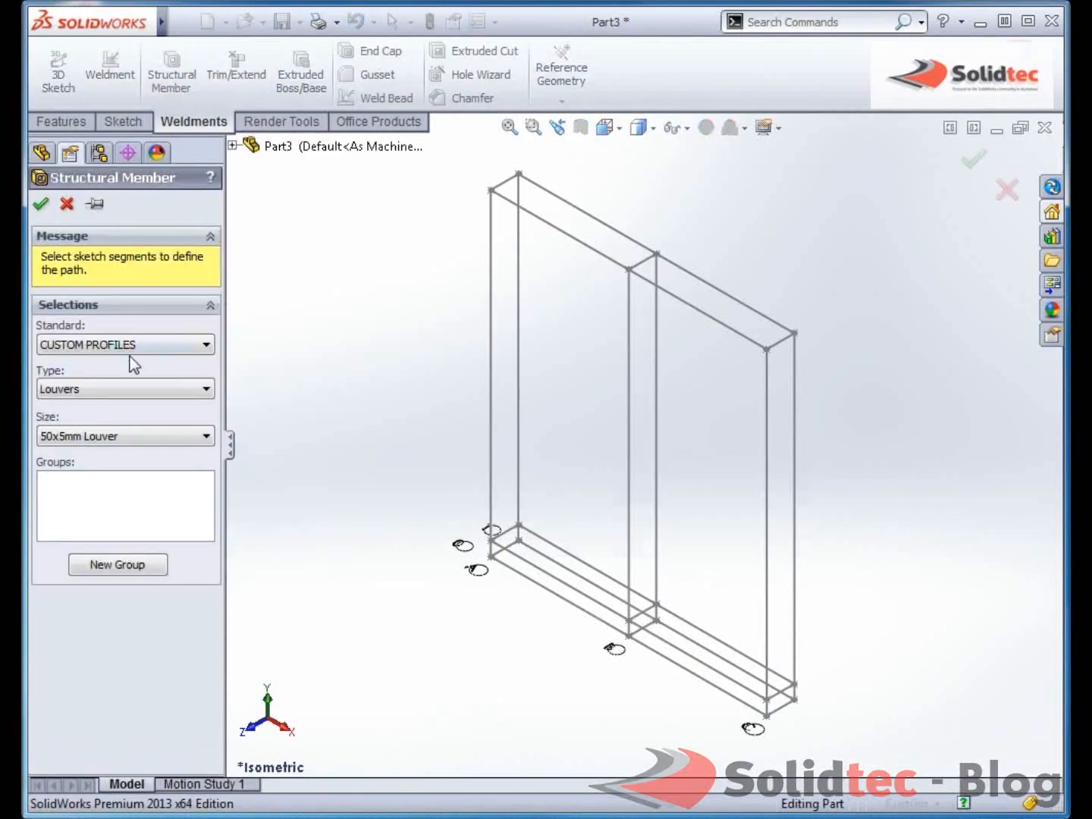
pyautogui.click(124, 344)
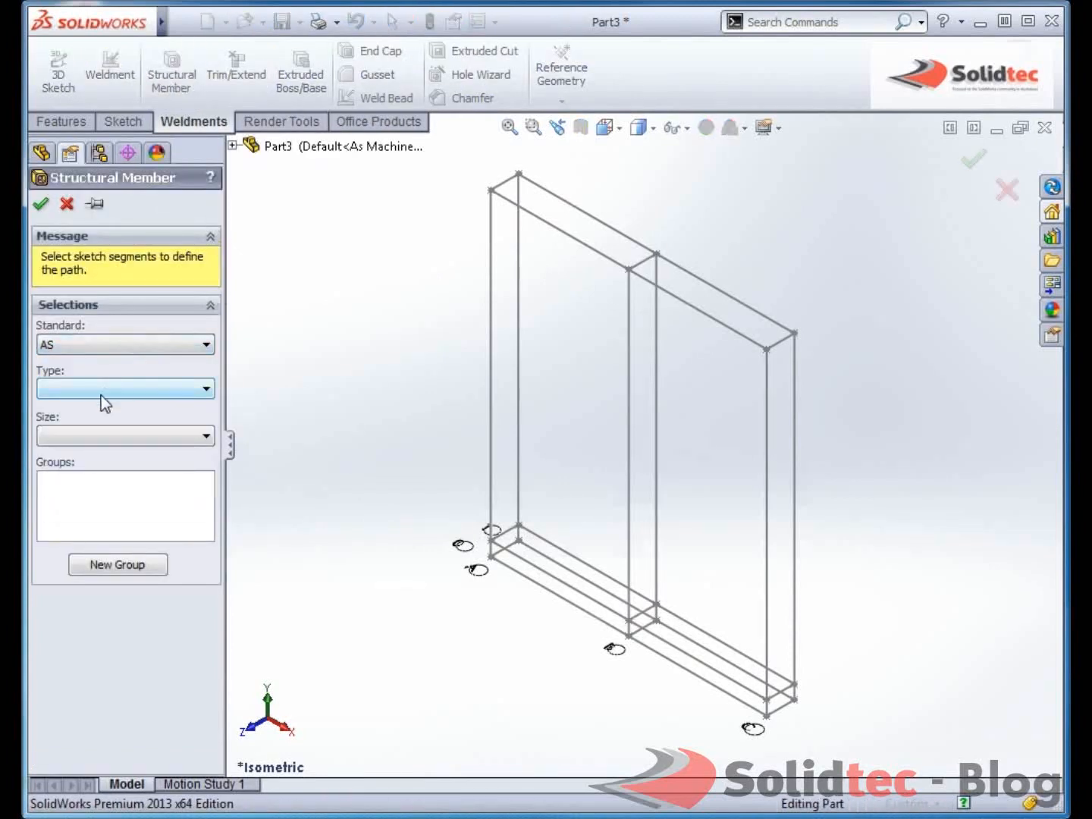
pyautogui.click(124, 389)
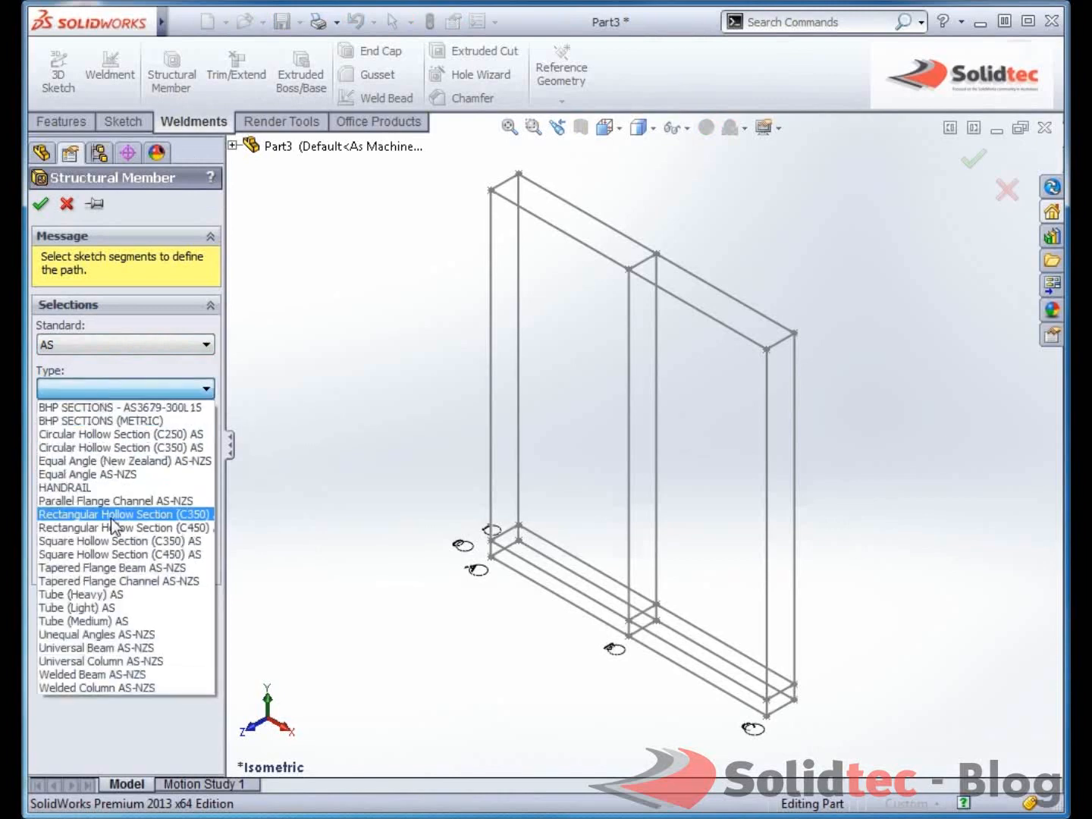
pyautogui.click(125, 514)
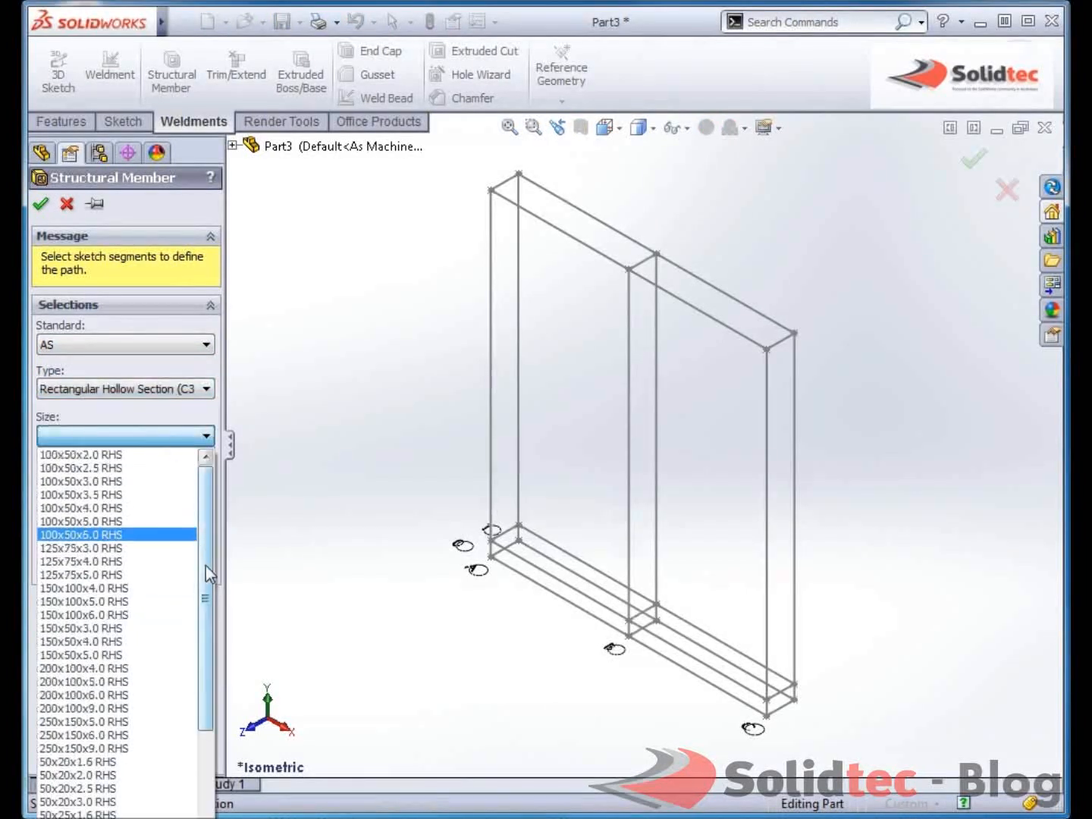
pyautogui.scroll(-3)
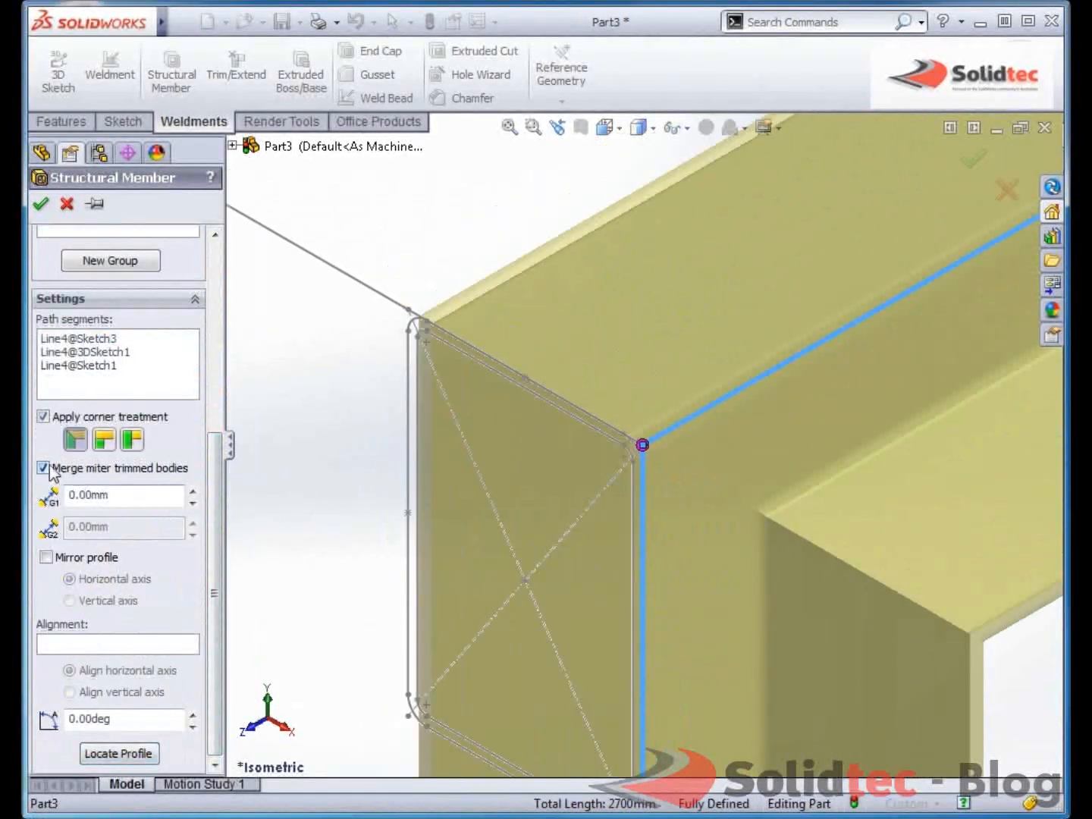
pyautogui.click(43, 467)
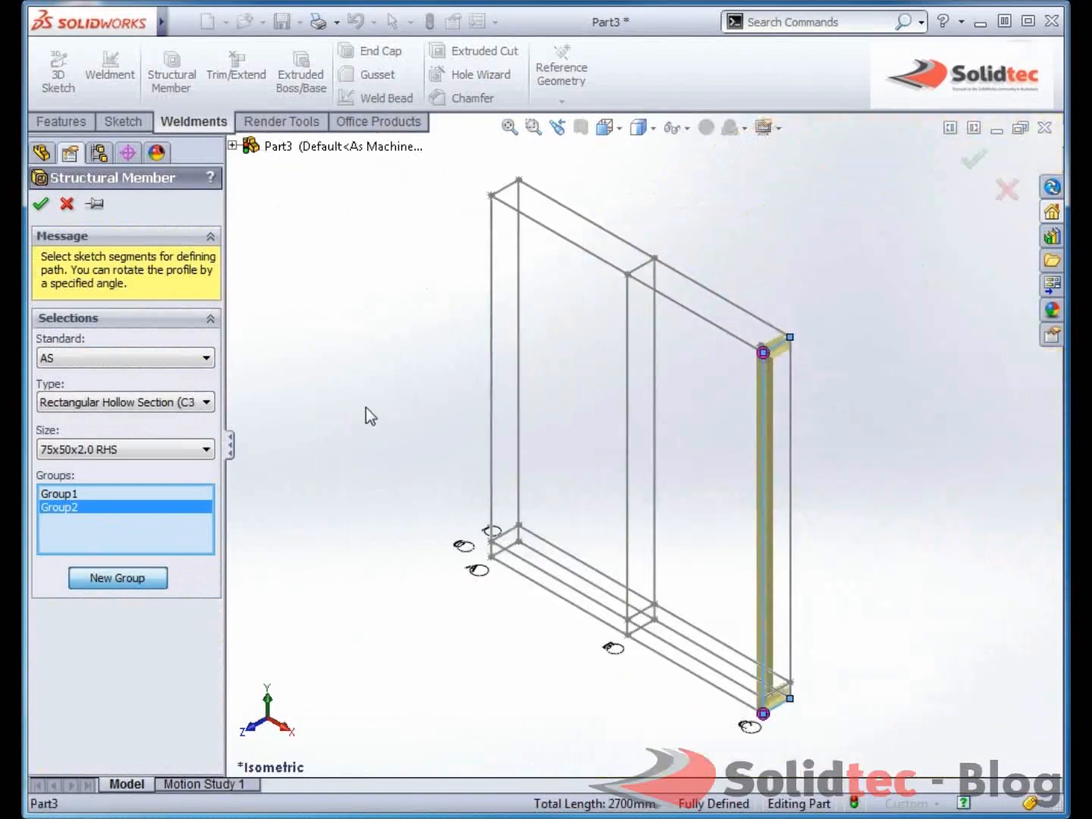
# Step: Add member groups along the side posts, top and bottom rails, rotated 90°
pyautogui.click(495, 364)
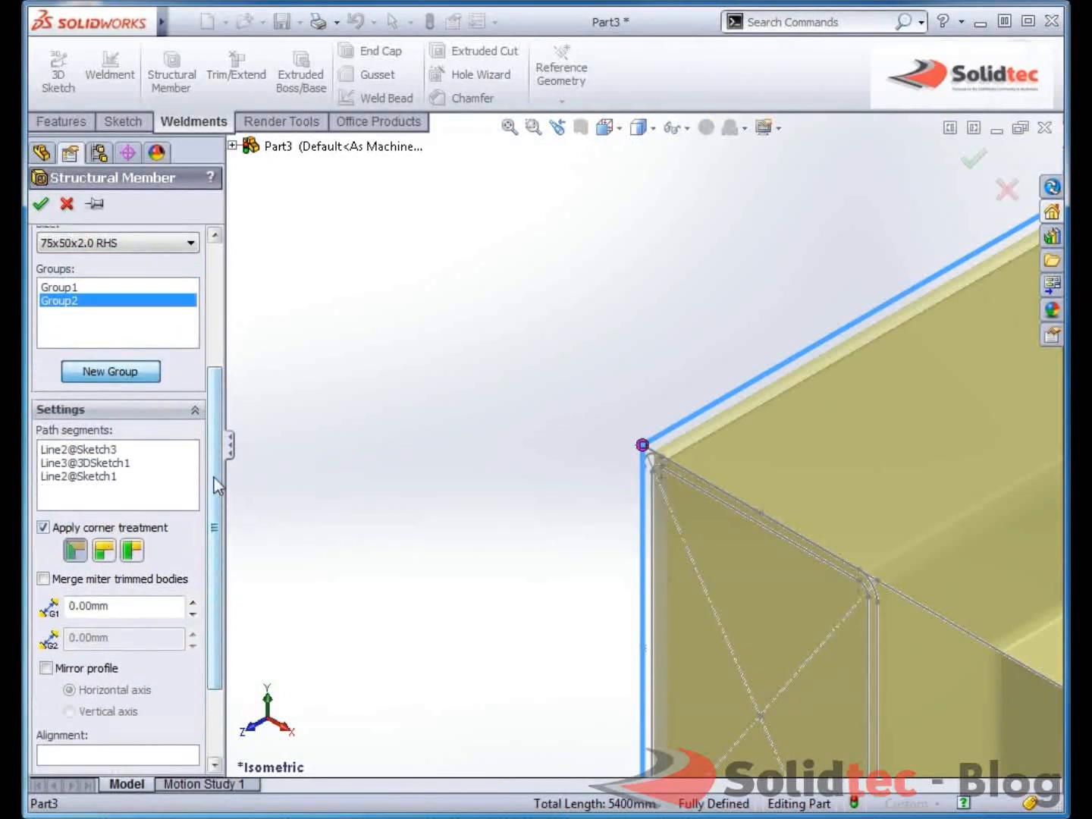
pyautogui.click(111, 371)
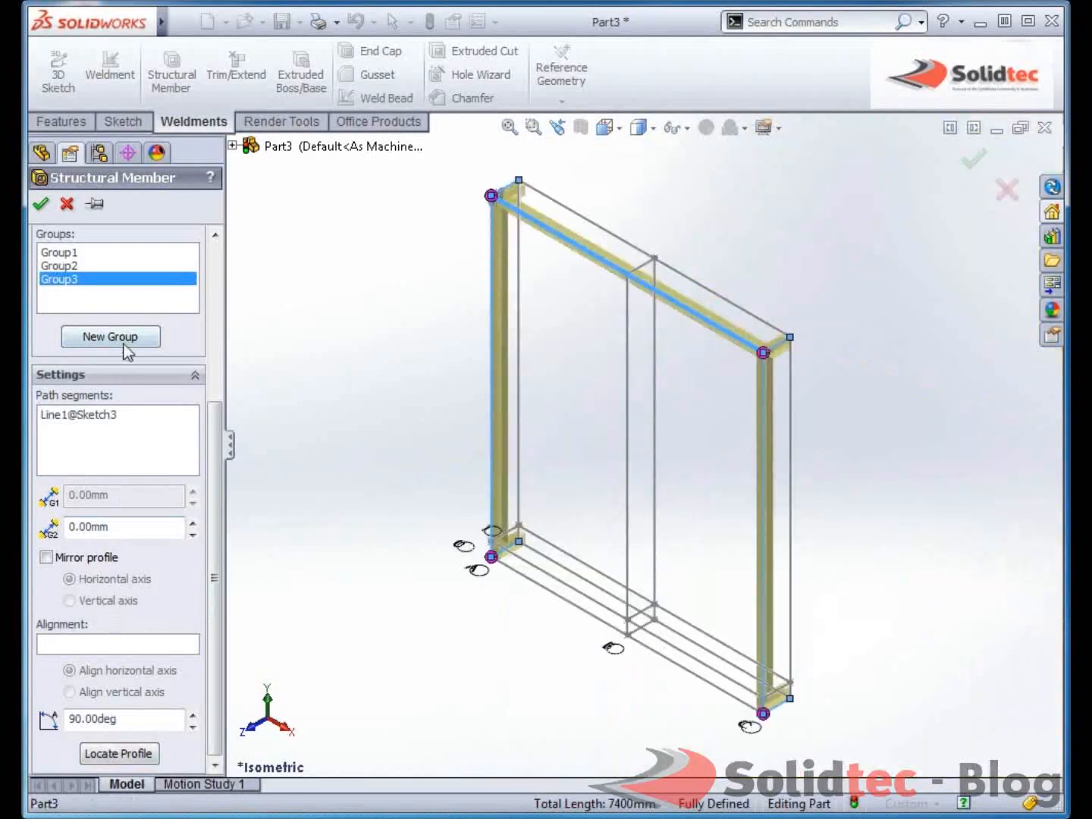
pyautogui.click(109, 337)
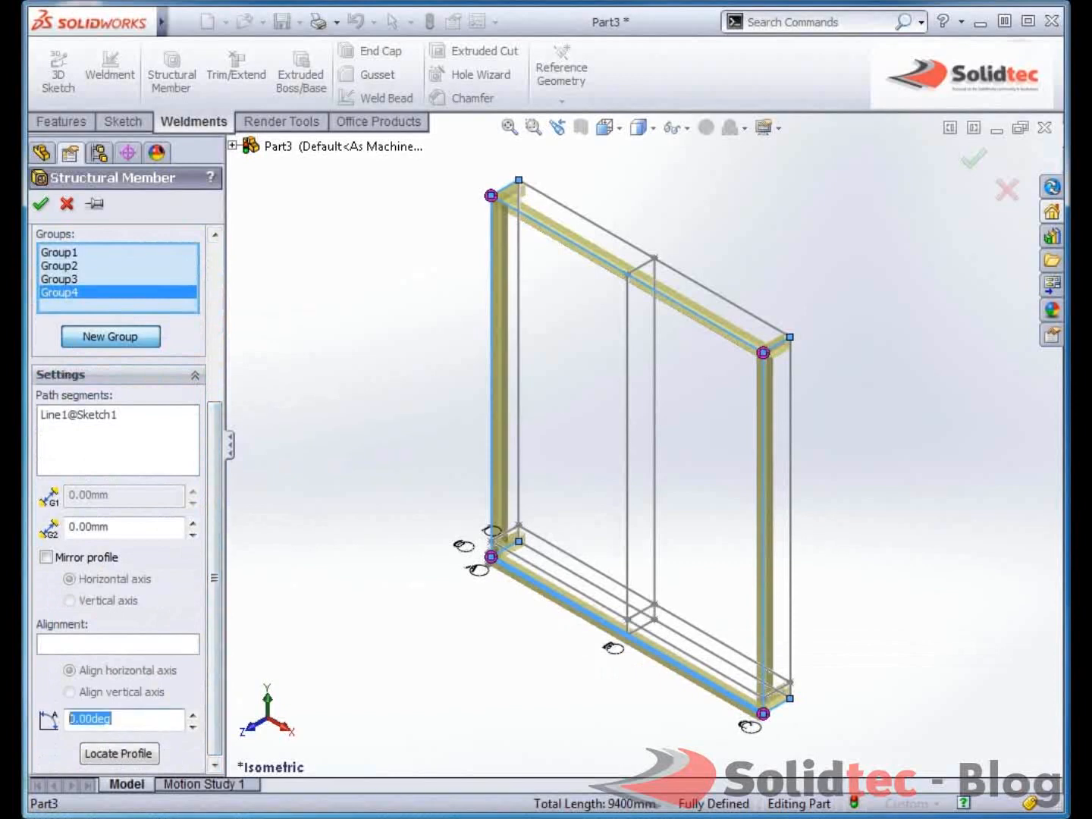
pyautogui.write('90.00deg')
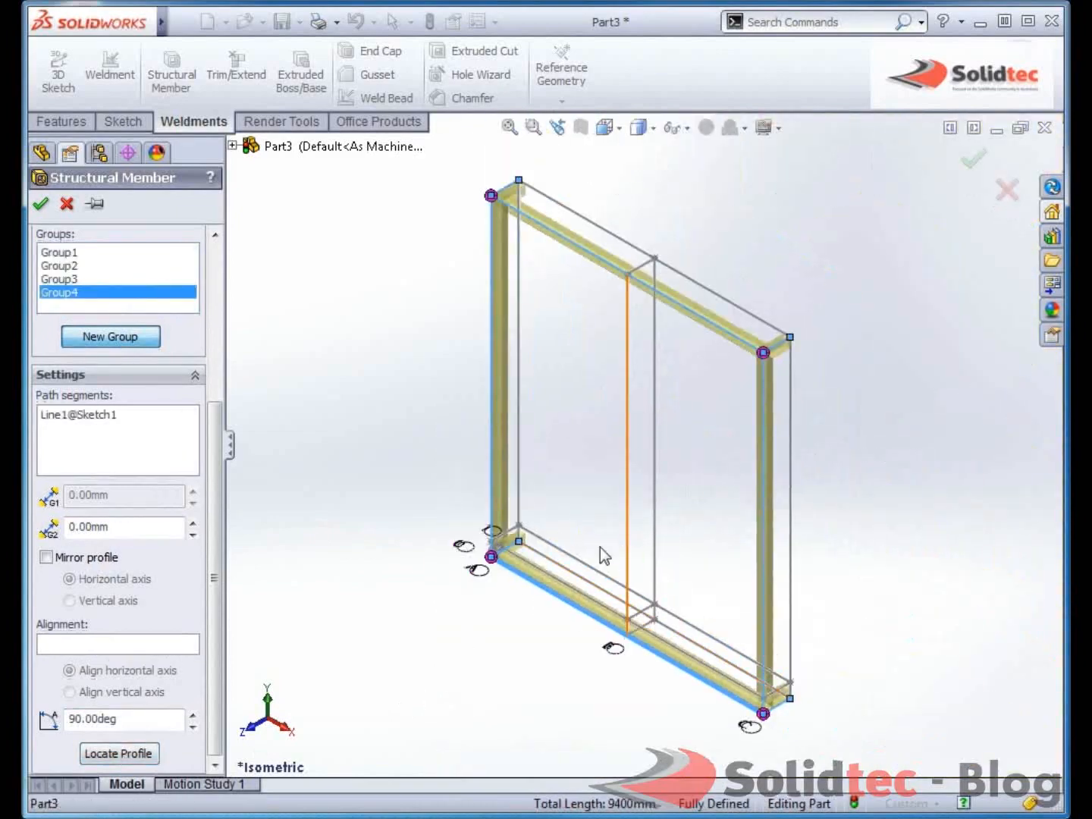
# Step: Add a fifth group on the middle vertical line and accept the structural member
pyautogui.click(109, 337)
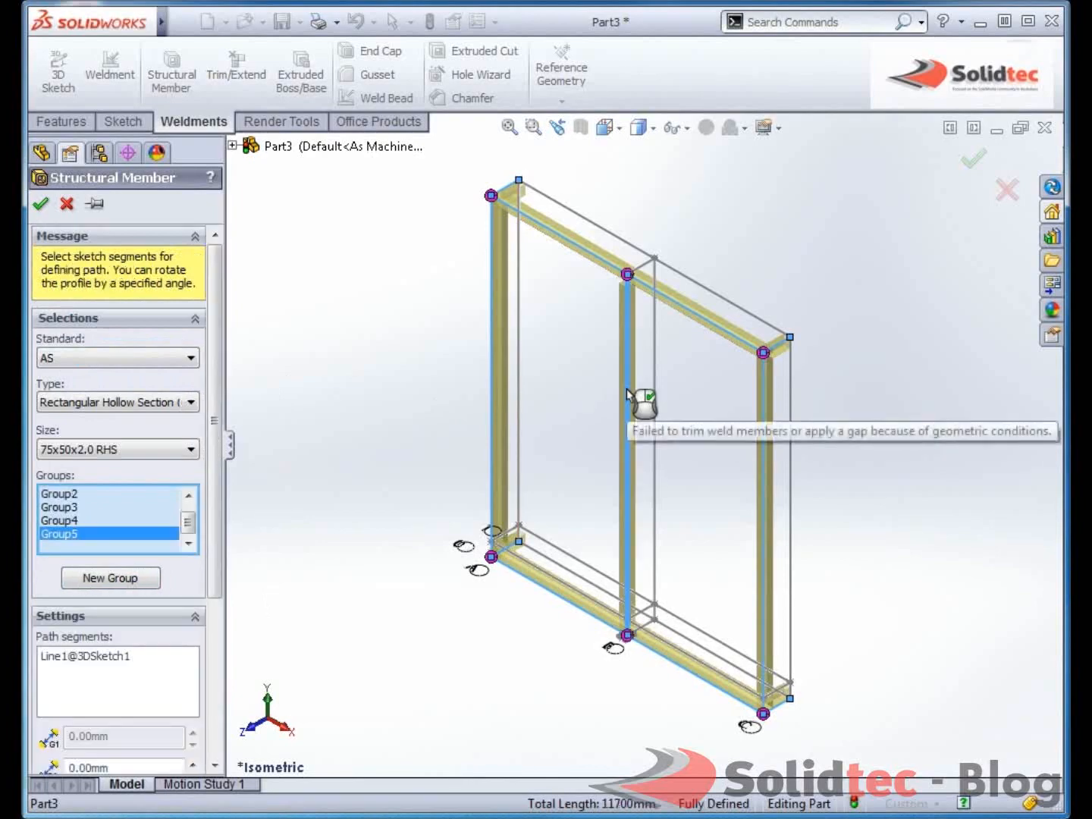
pyautogui.scroll(-3)
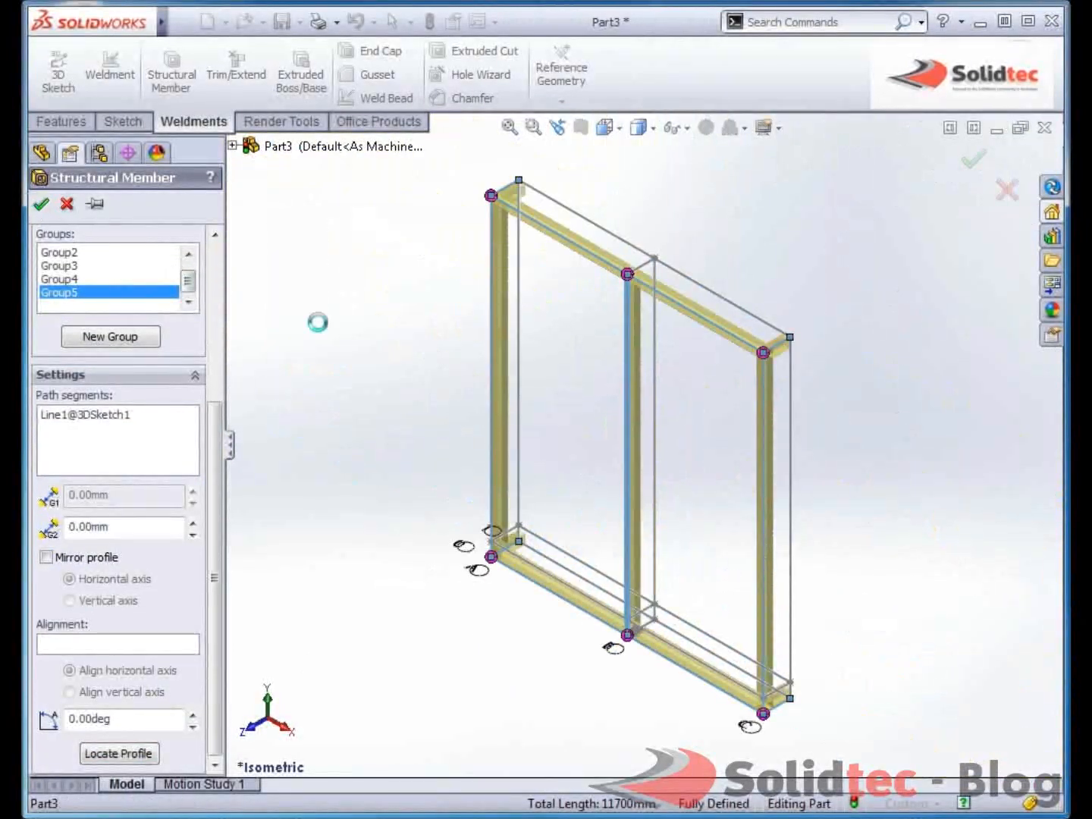
pyautogui.click(42, 204)
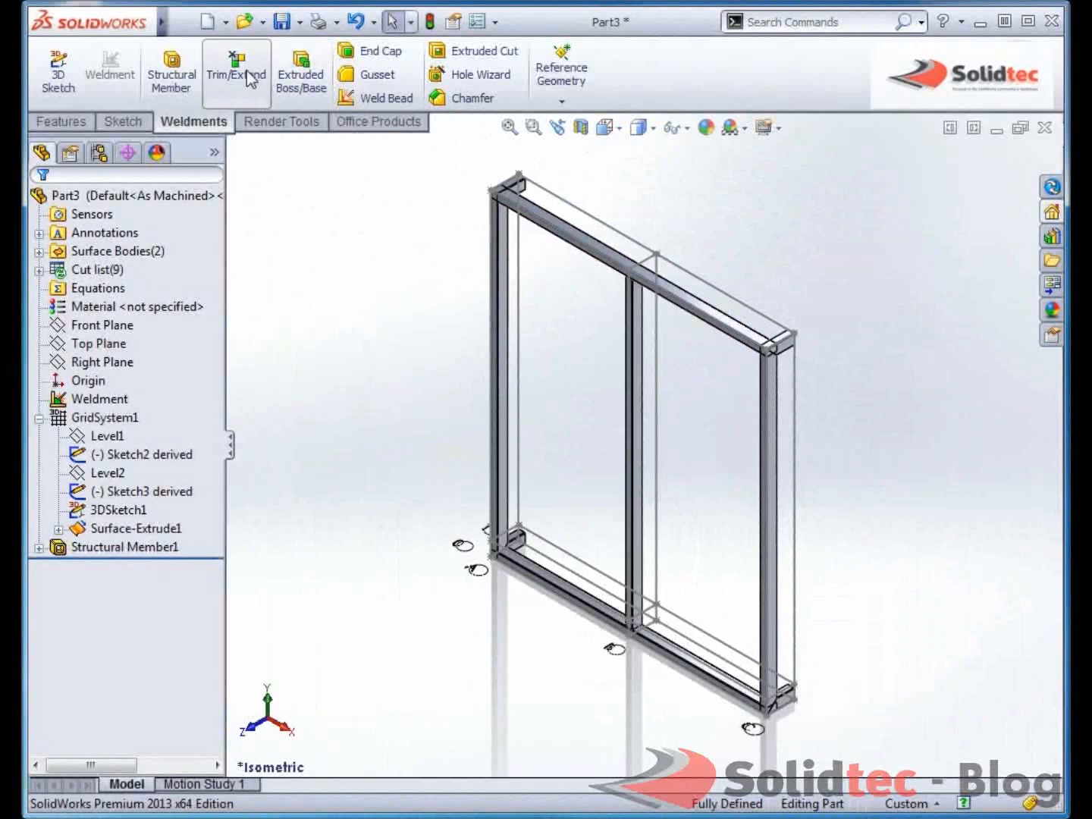
# Step: Trim the top and bottom rails against the side posts with Trim/Extend
pyautogui.click(236, 69)
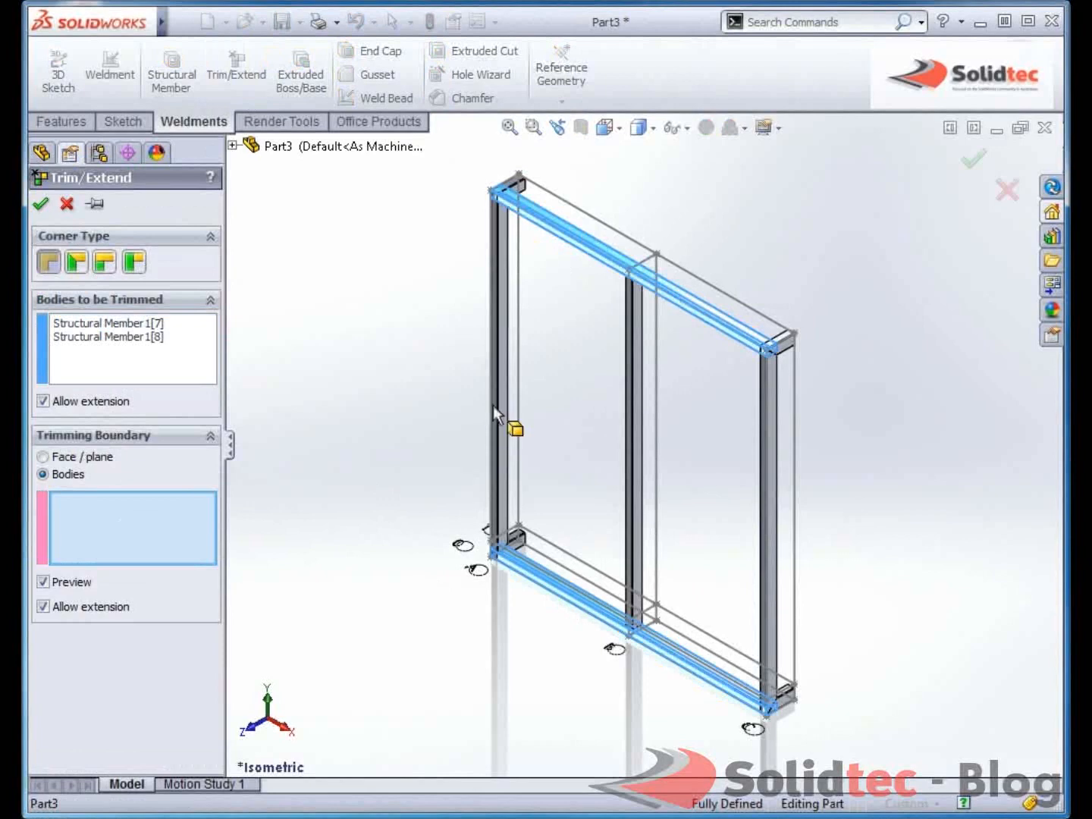
pyautogui.click(792, 470)
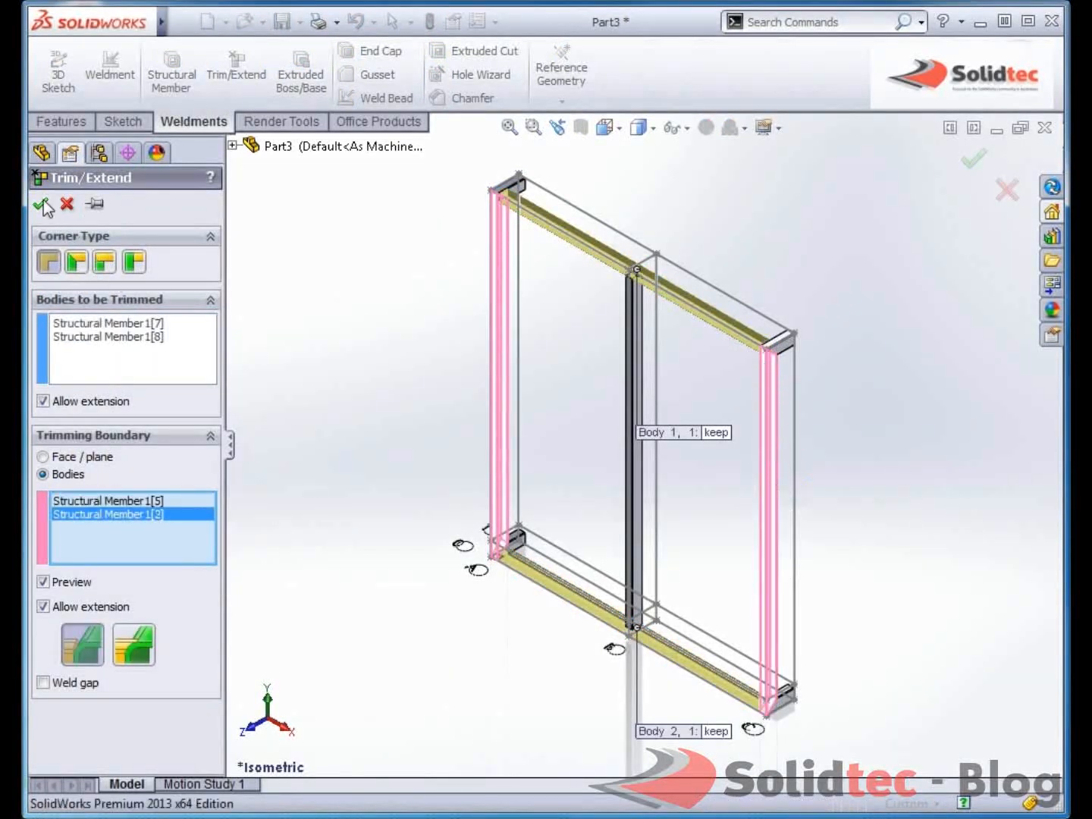
pyautogui.click(43, 204)
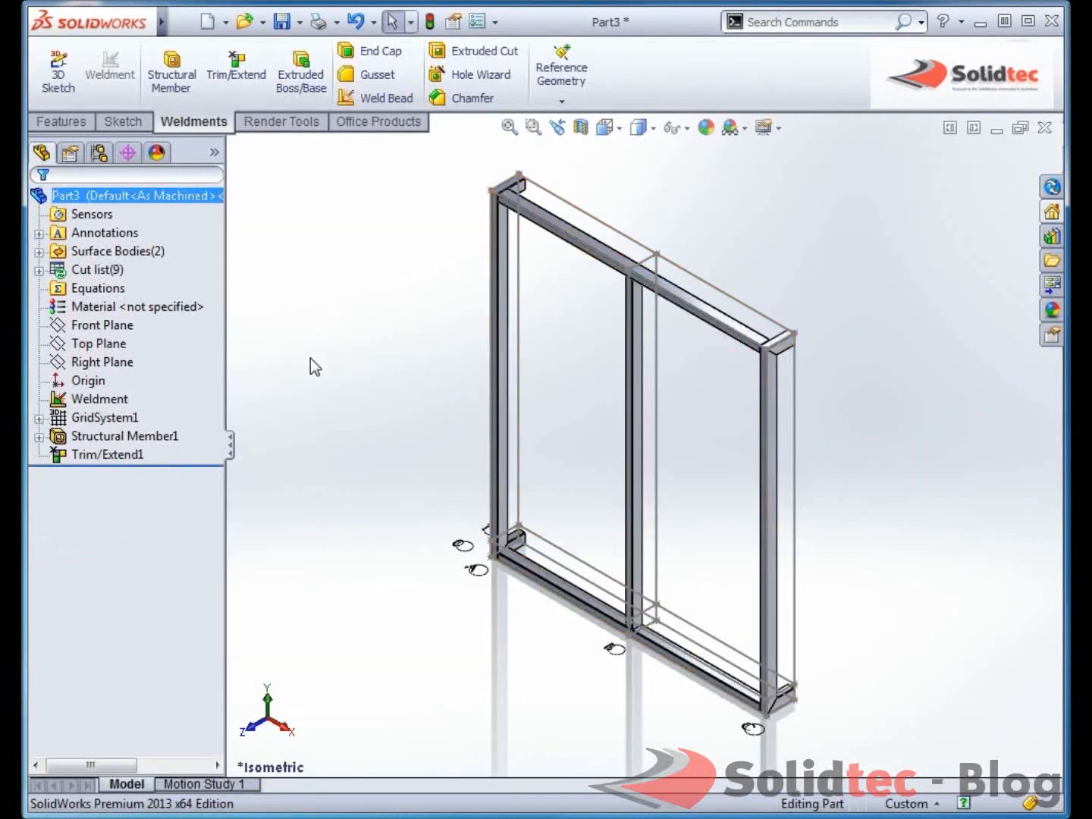
pyautogui.moveTo(171, 70)
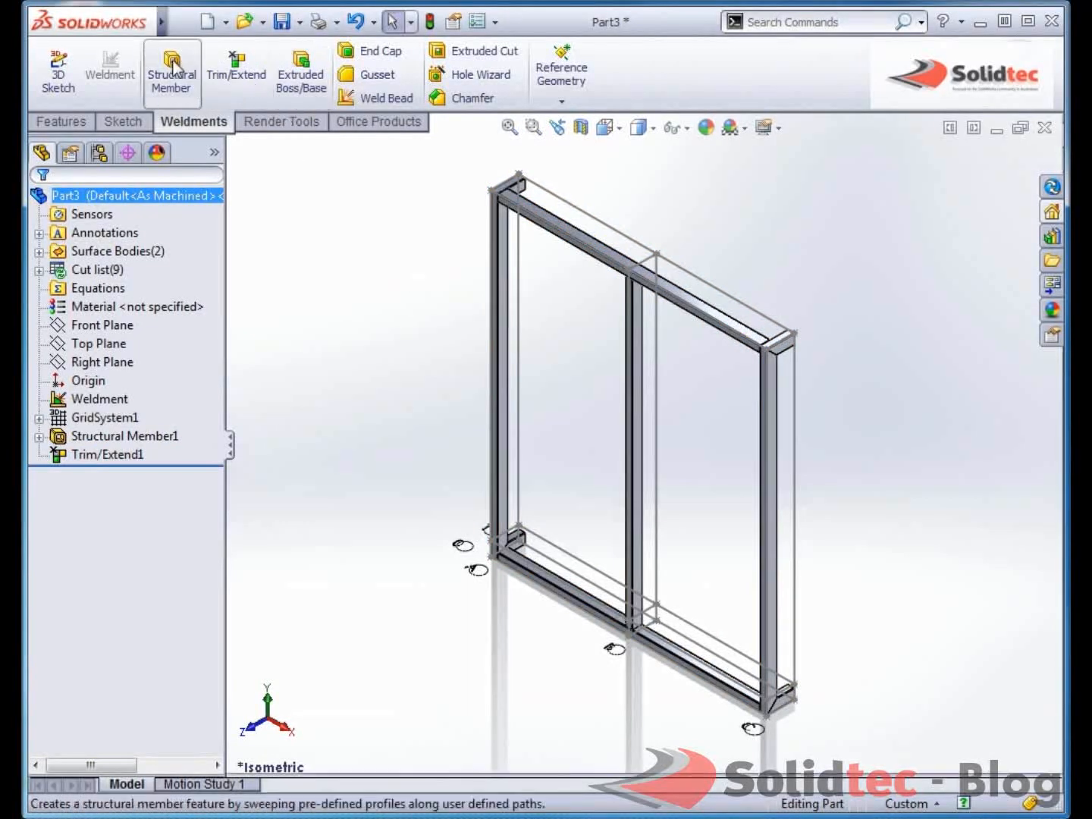
# Step: Add a custom 50x5mm Louver member along the bottom line, profile relocated and rotated 30°
pyautogui.click(171, 73)
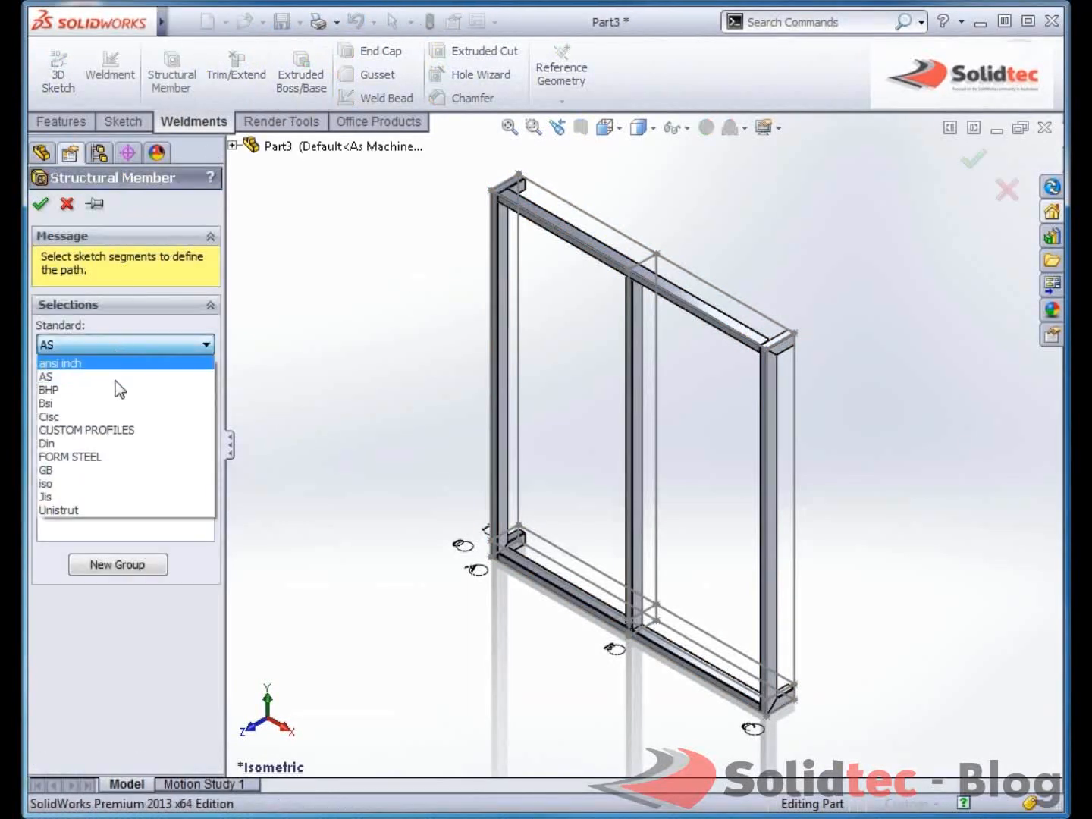
pyautogui.click(85, 431)
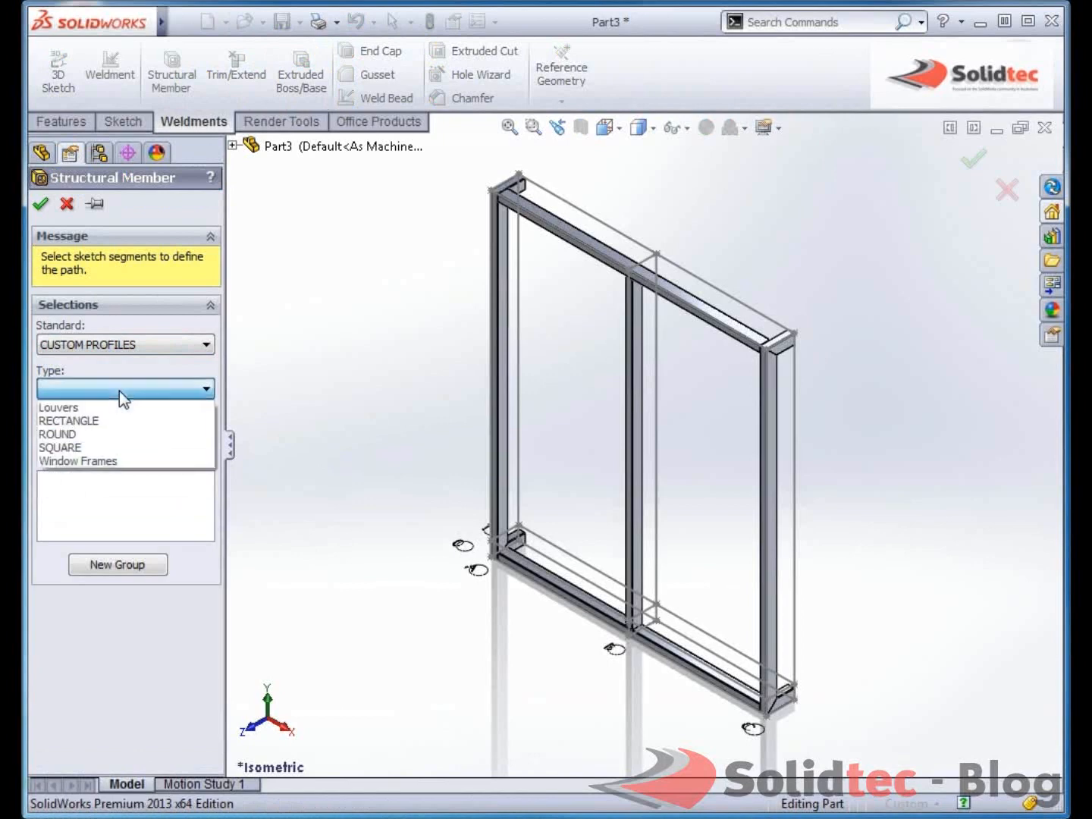
pyautogui.click(59, 407)
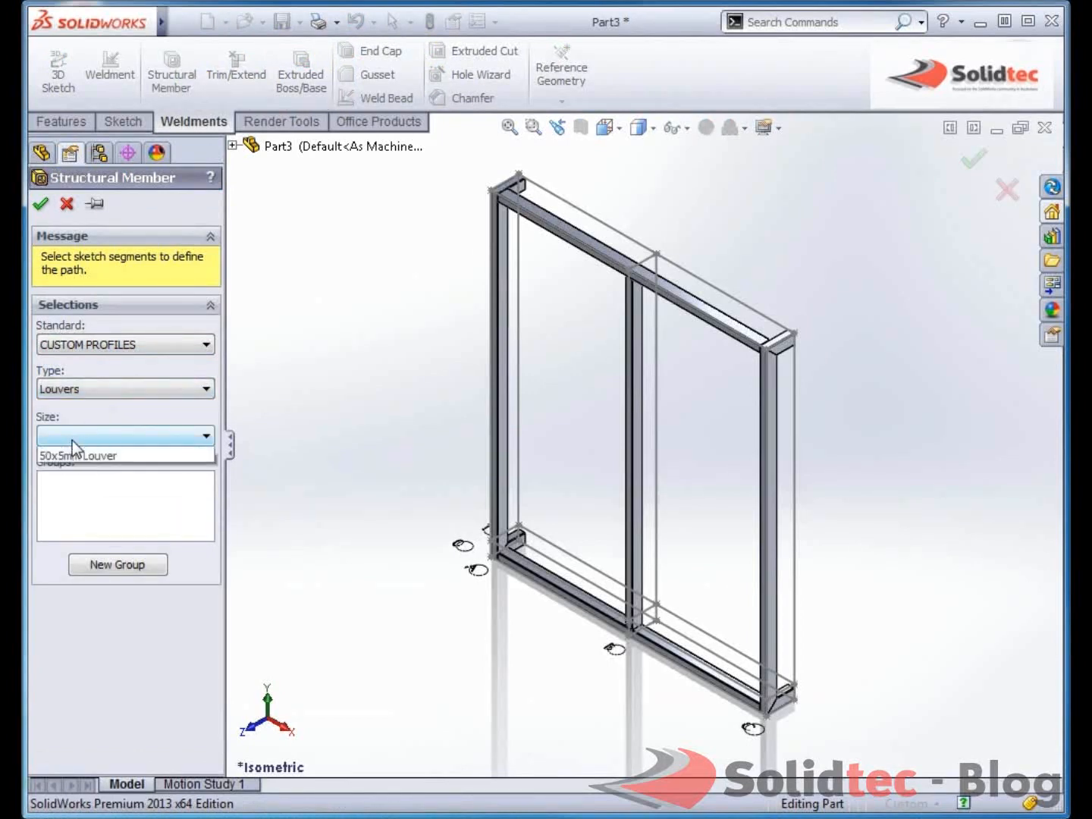
pyautogui.click(78, 455)
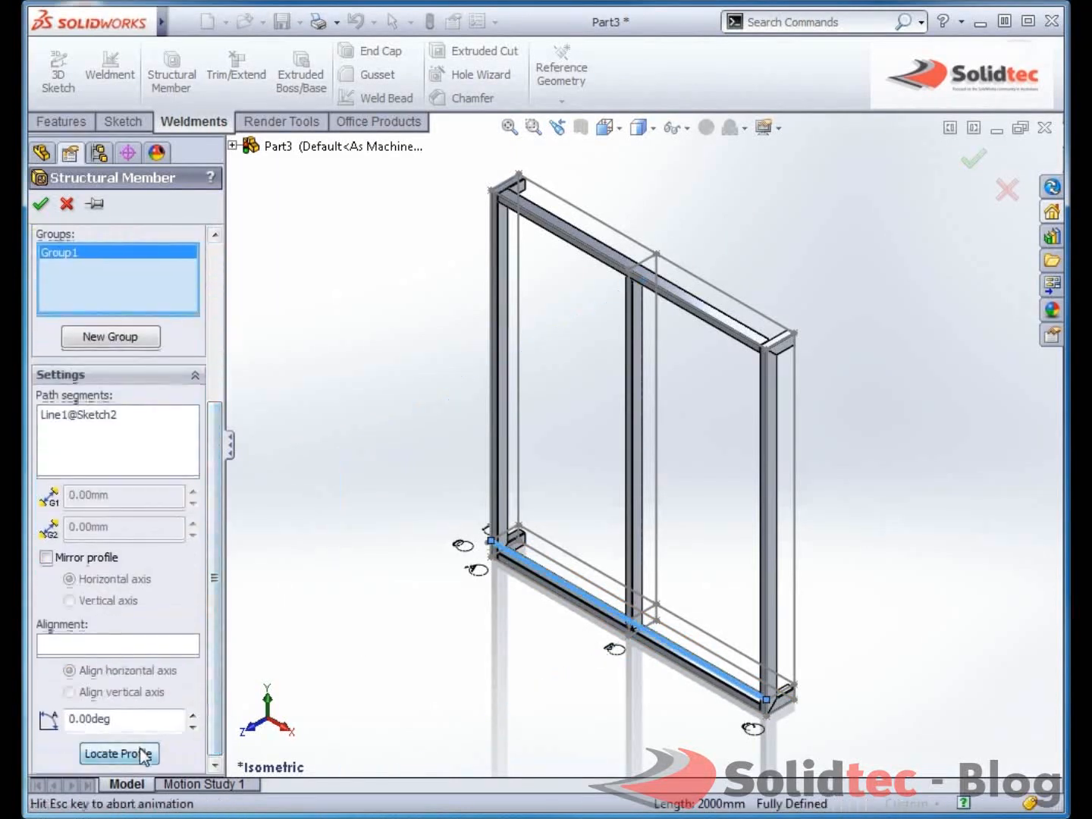
pyautogui.click(119, 752)
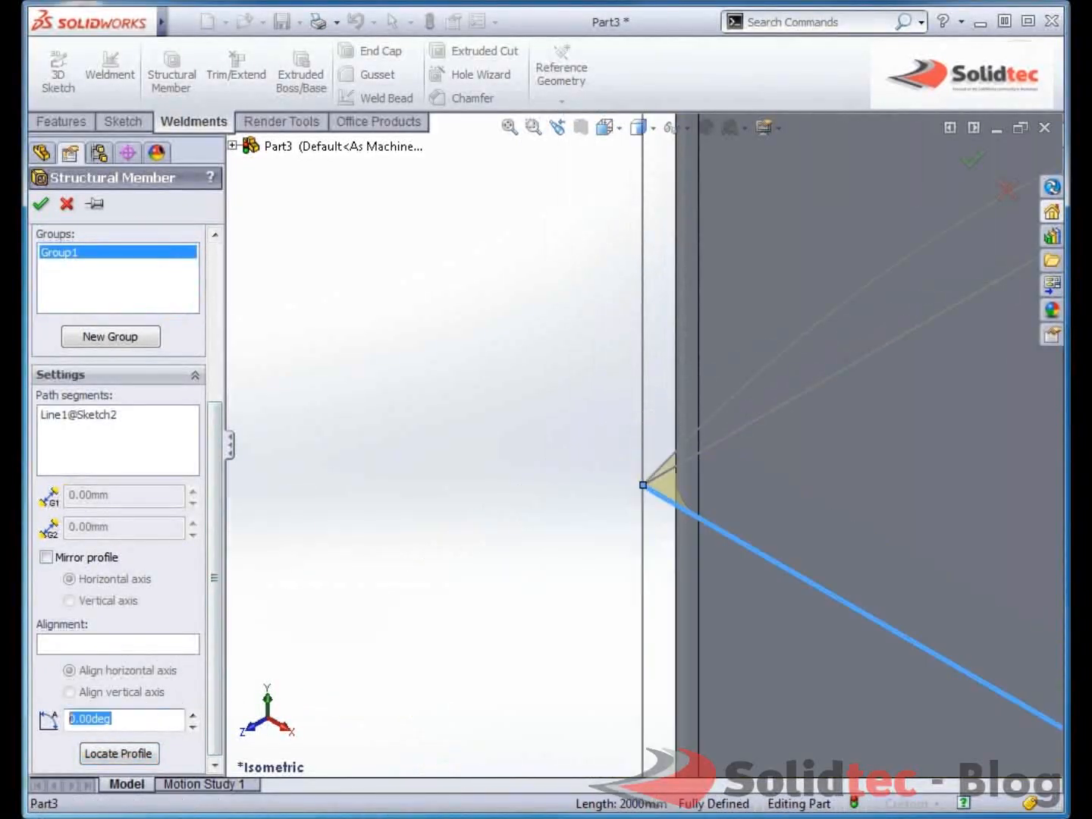
pyautogui.write('30')
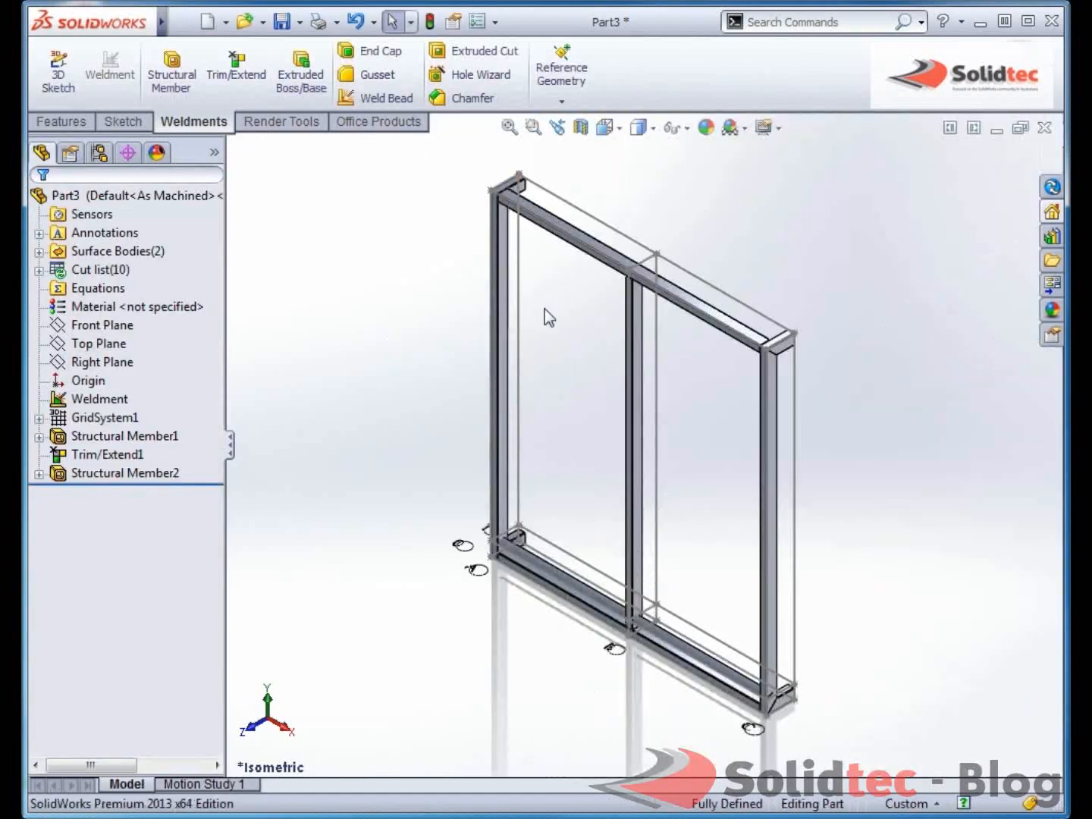
# Step: Trim Structural Member2 louvre blade against the three vertical posts
pyautogui.click(743, 675)
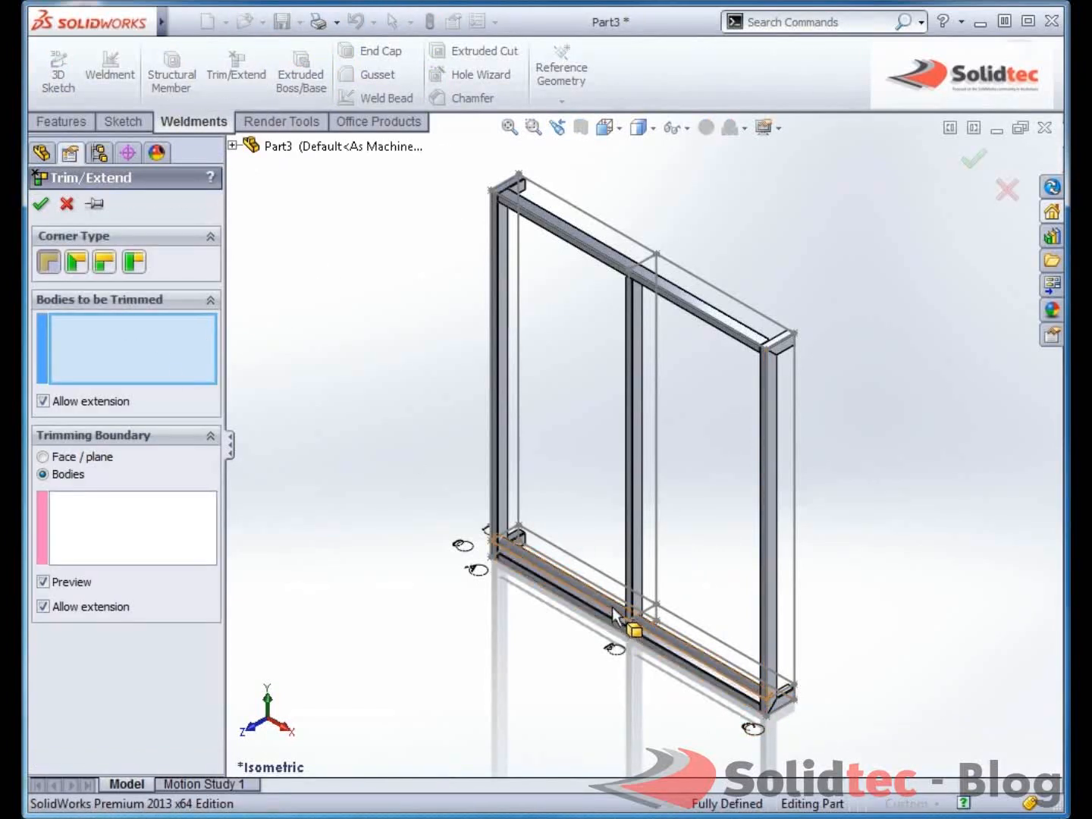
pyautogui.click(635, 625)
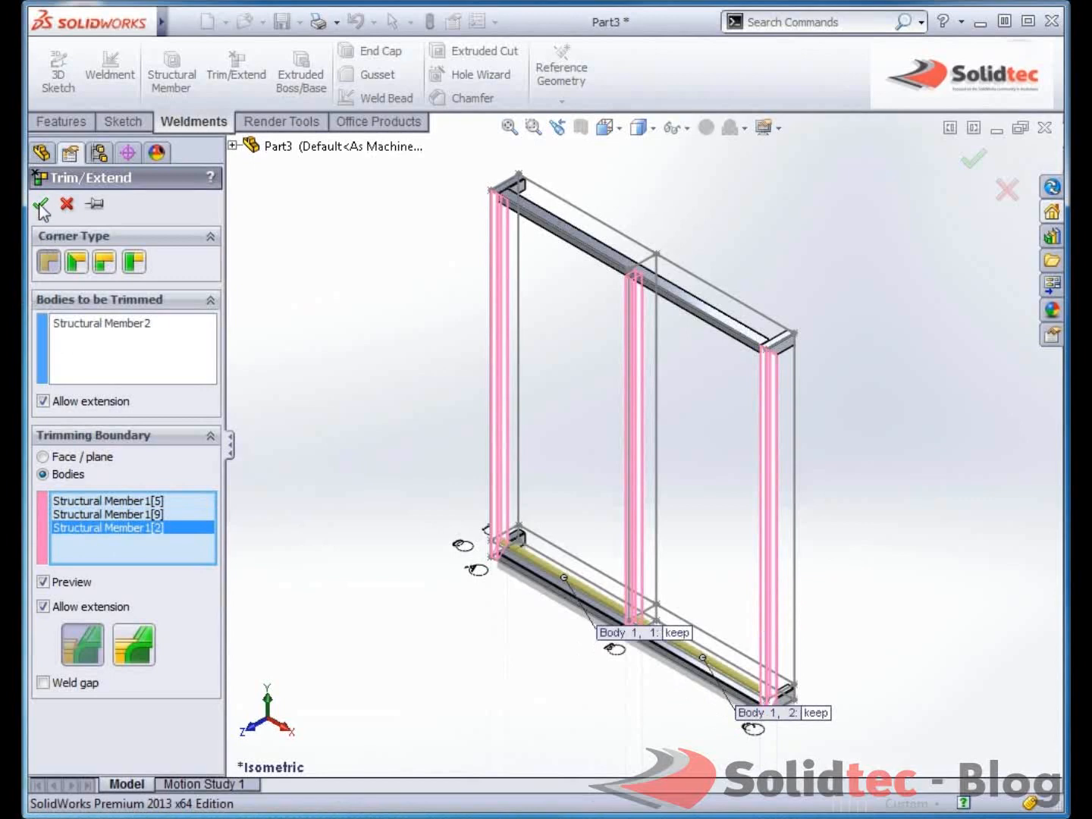
pyautogui.click(40, 205)
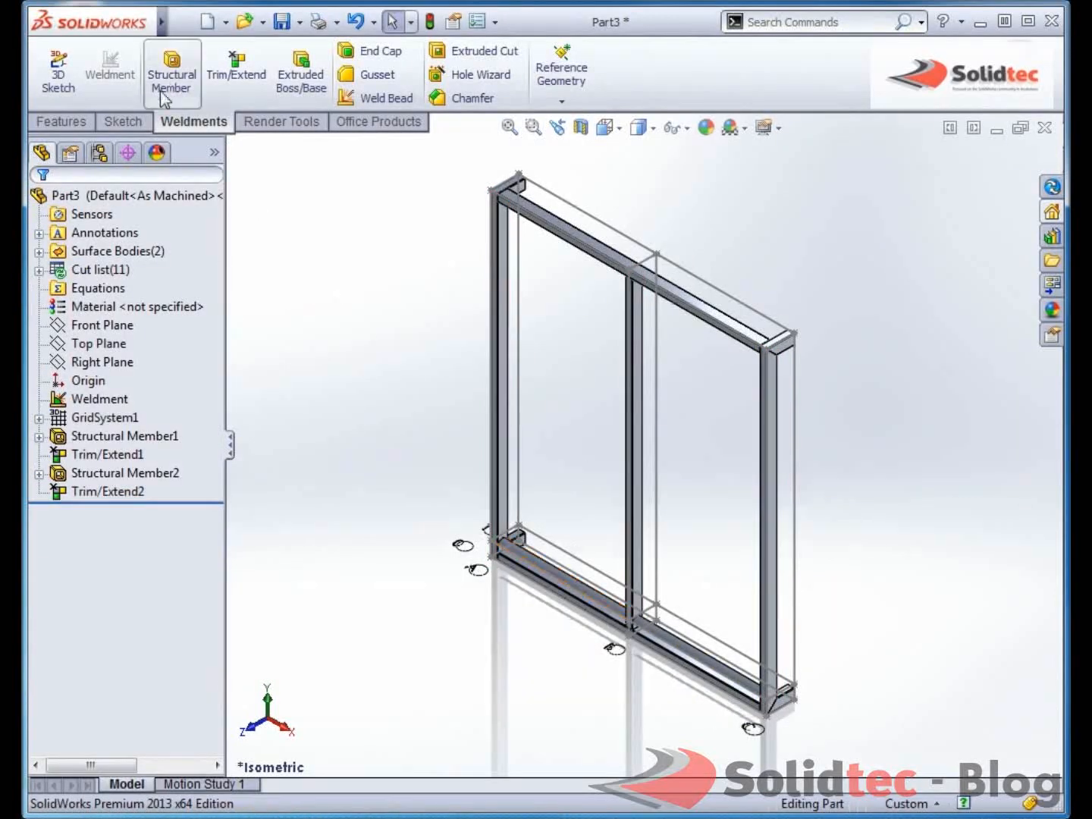
# Step: Curve-driven pattern the louvre blade 30 instances with equal spacing up the vertical edge
pyautogui.click(61, 122)
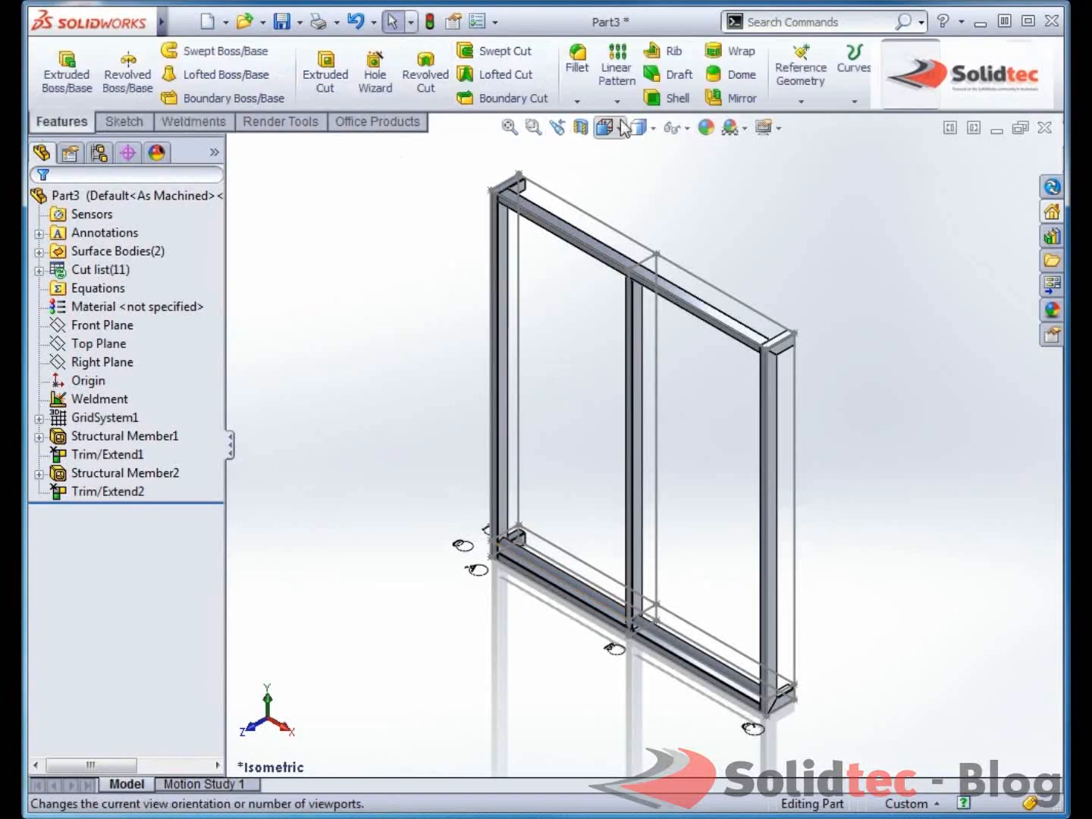
pyautogui.click(630, 97)
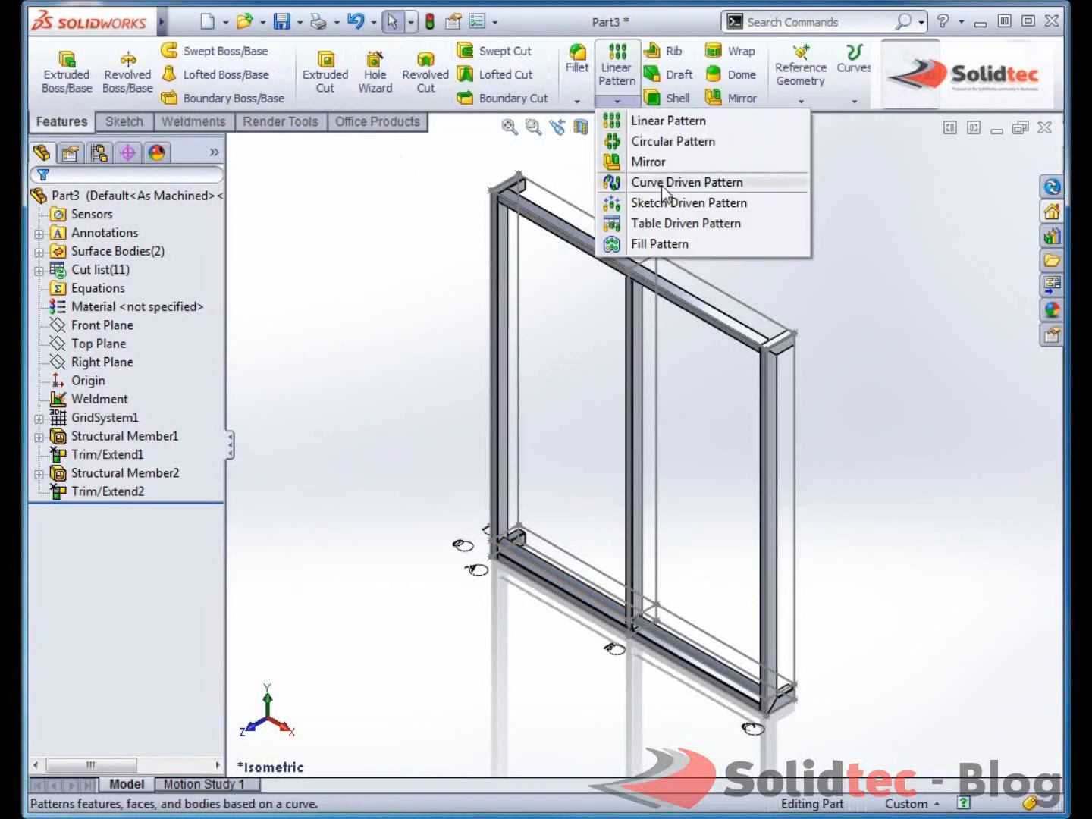
pyautogui.click(685, 182)
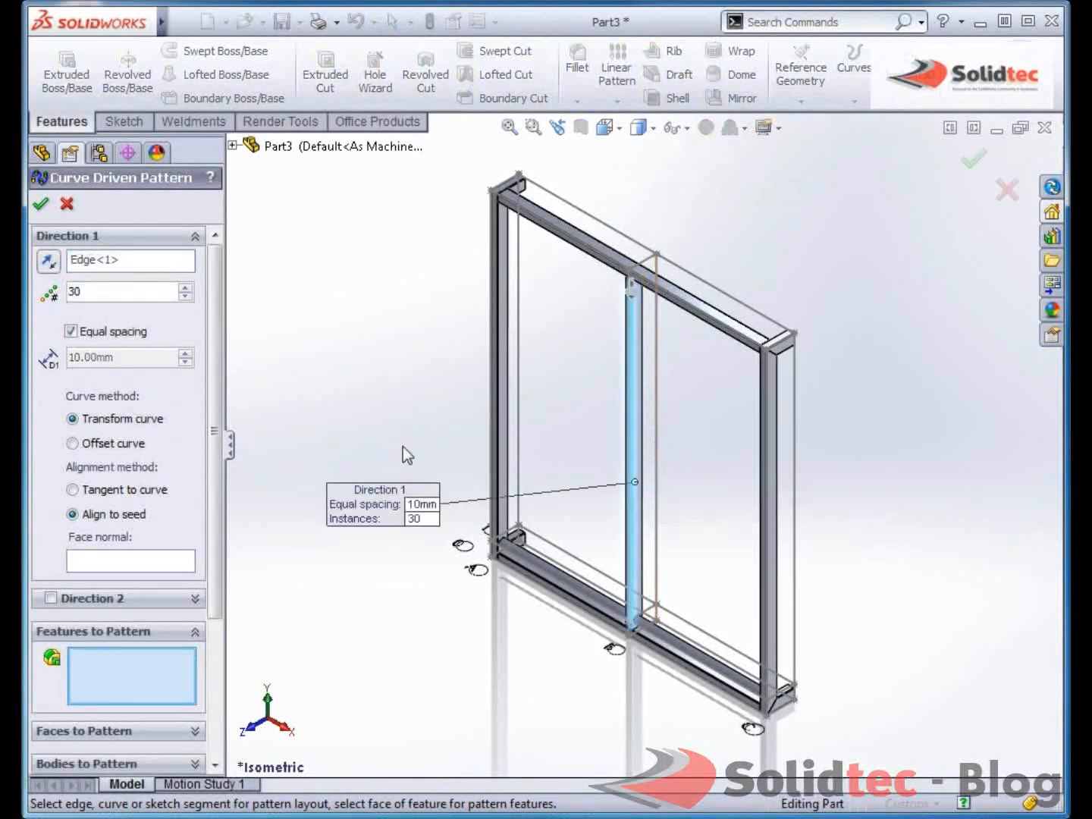
pyautogui.scroll(-3)
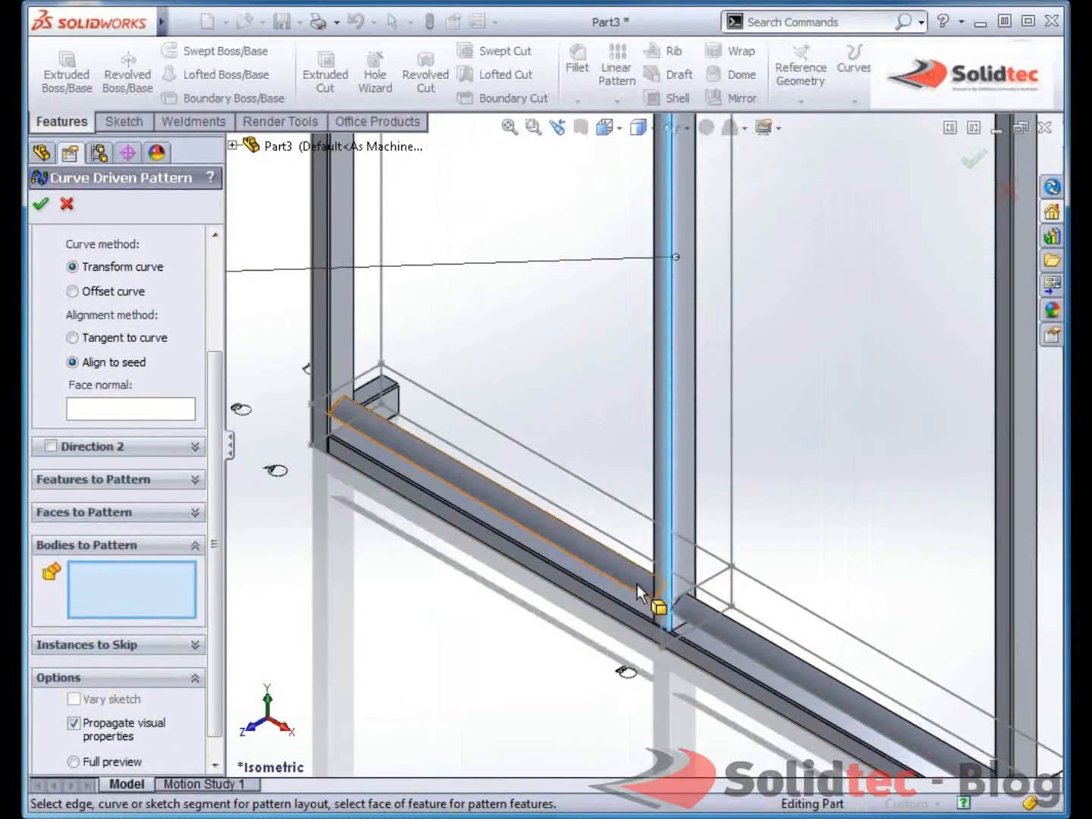
pyautogui.click(660, 588)
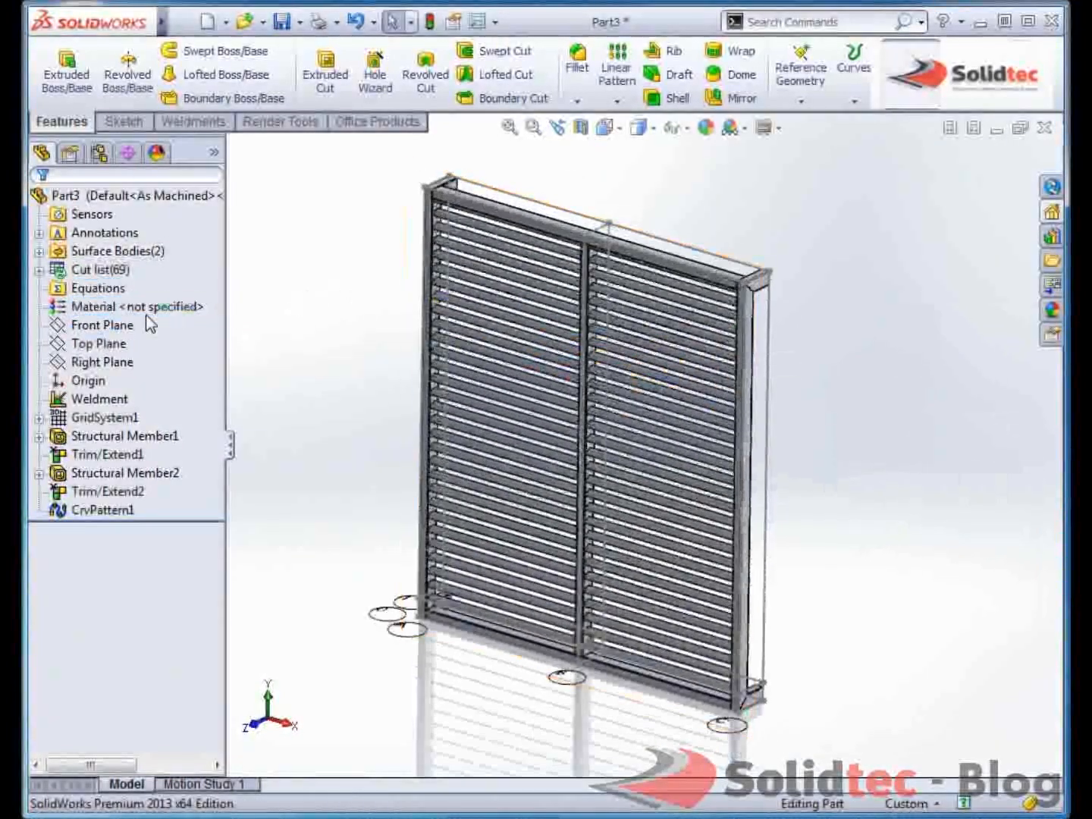
# Step: Assign 1060 Alloy as the part material
pyautogui.rightClick(137, 306)
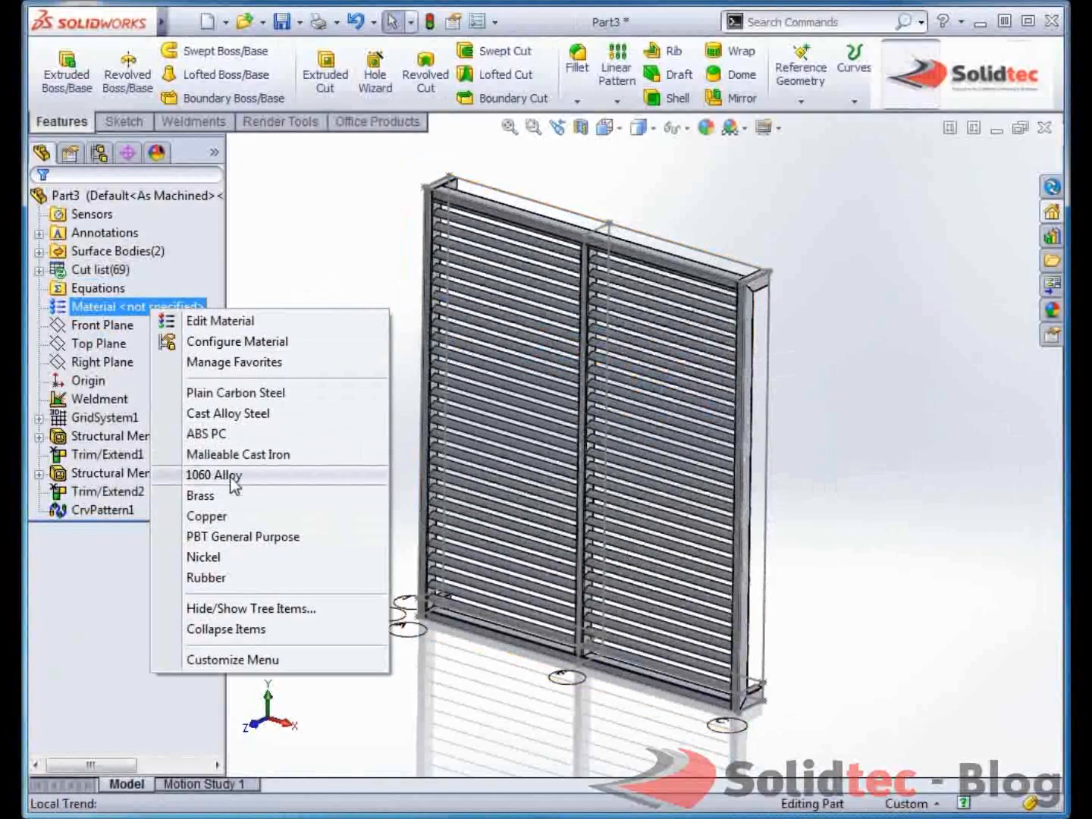
pyautogui.click(214, 475)
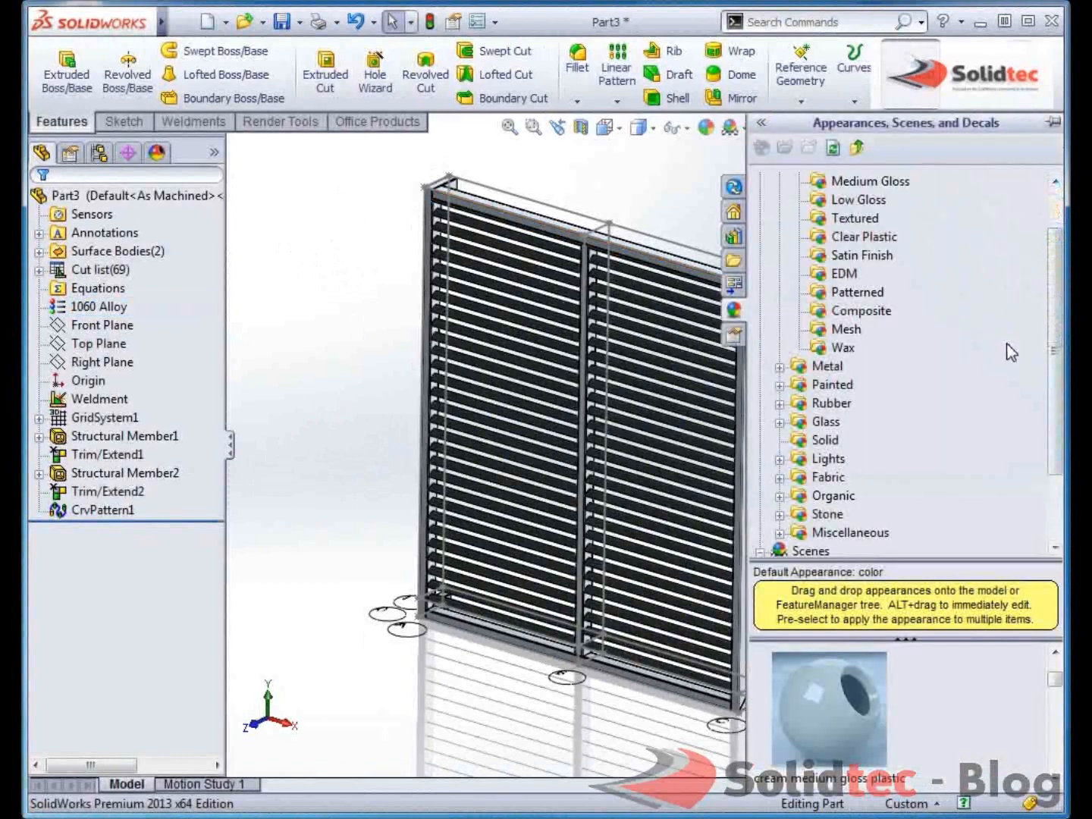
pyautogui.click(871, 180)
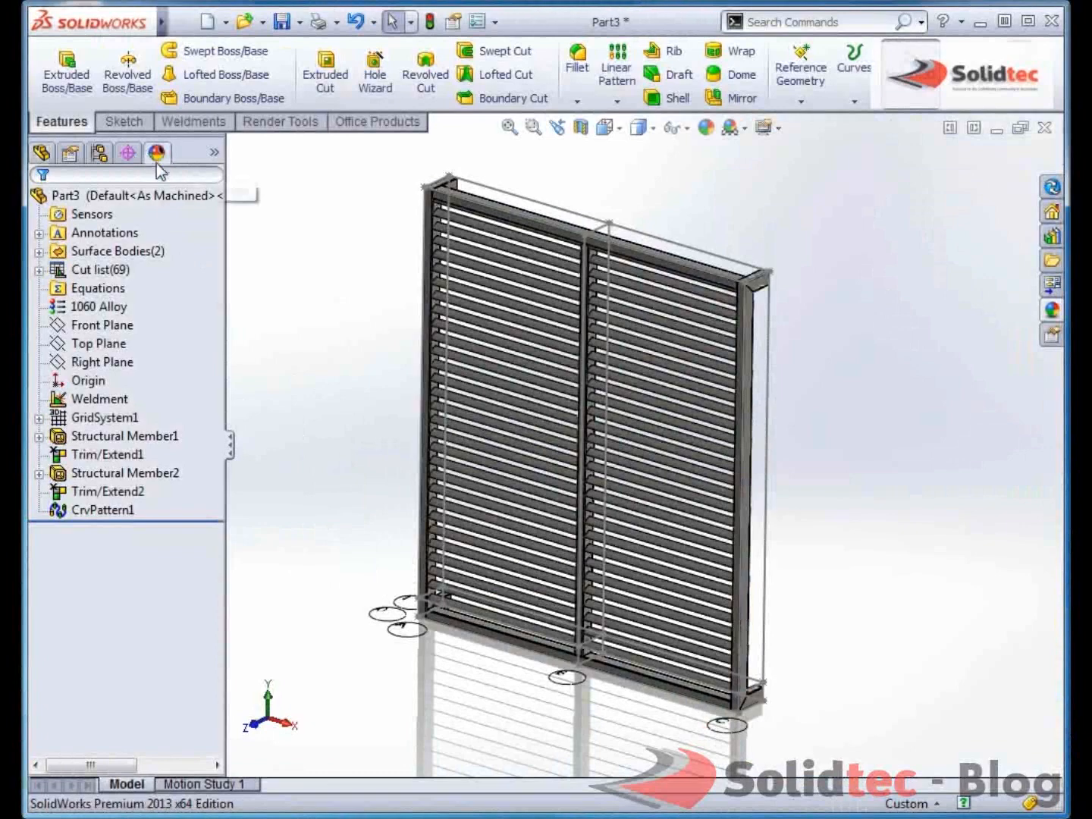
# Step: Edit the part appearance to a red gloss colour
pyautogui.rightClick(137, 258)
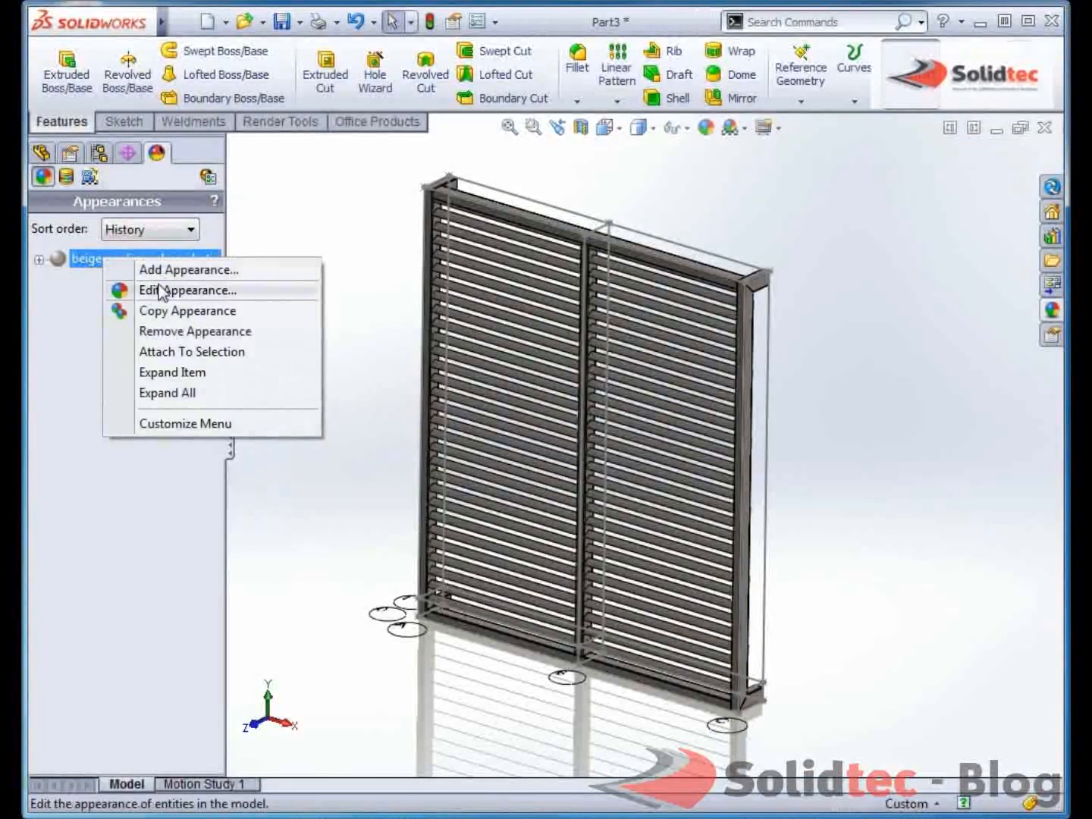
pyautogui.click(189, 289)
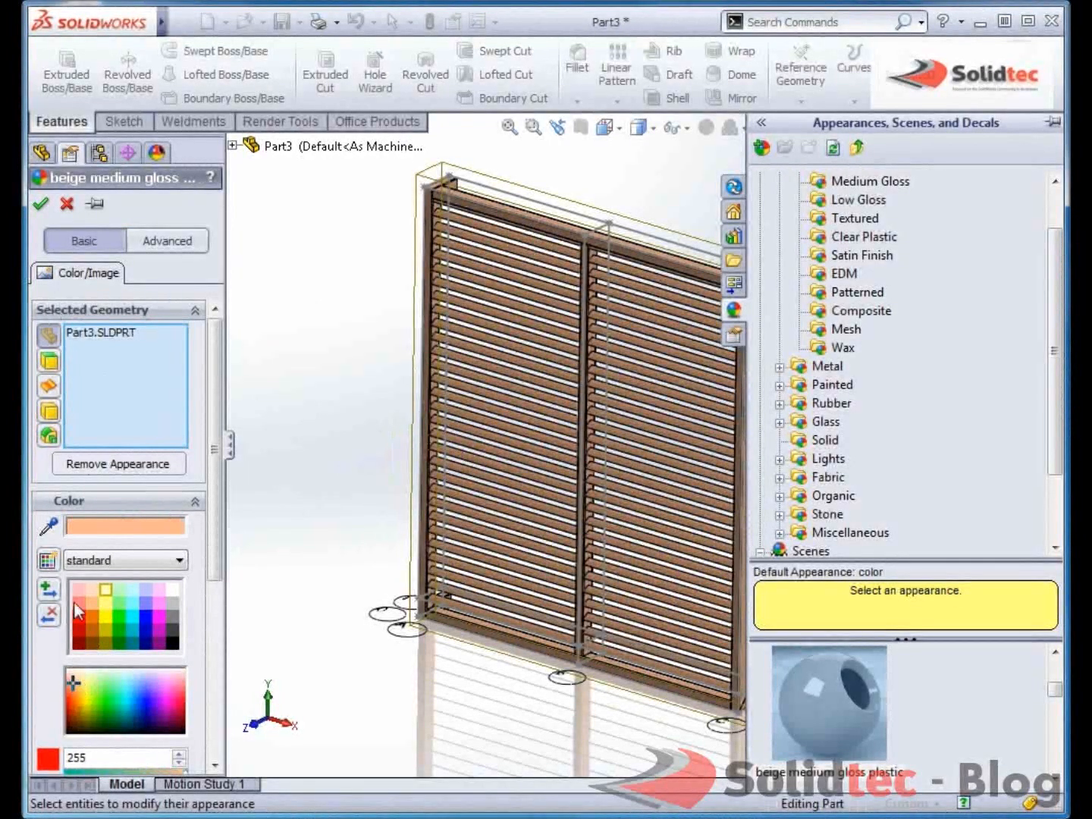
pyautogui.click(82, 598)
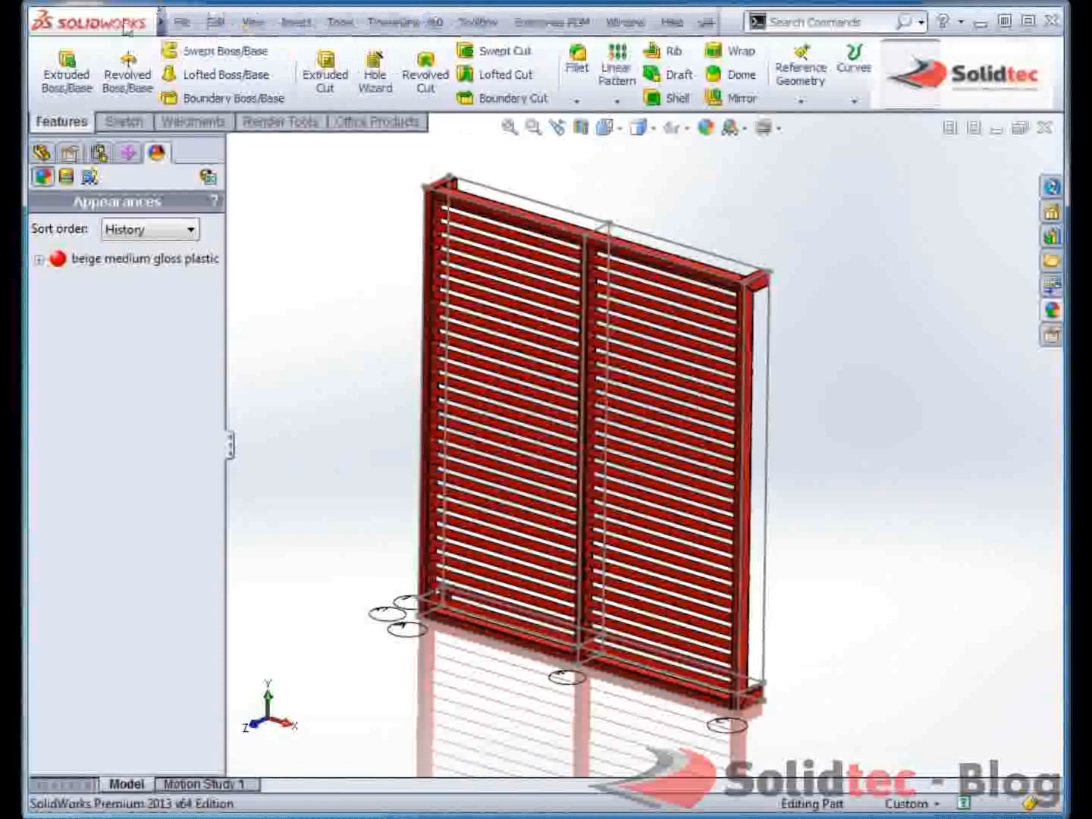
pyautogui.click(254, 21)
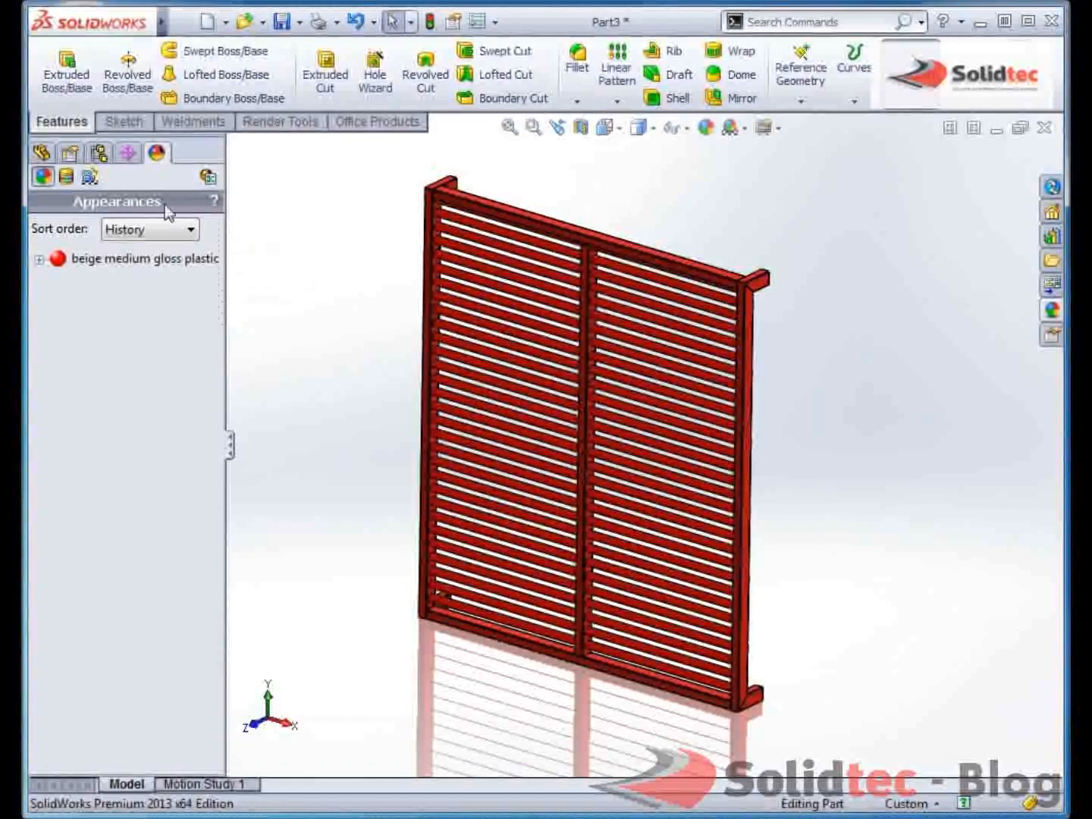
# Step: Edit the scene and browse to the Ezi-Fit folder for a building-wall background photo
pyautogui.click(90, 151)
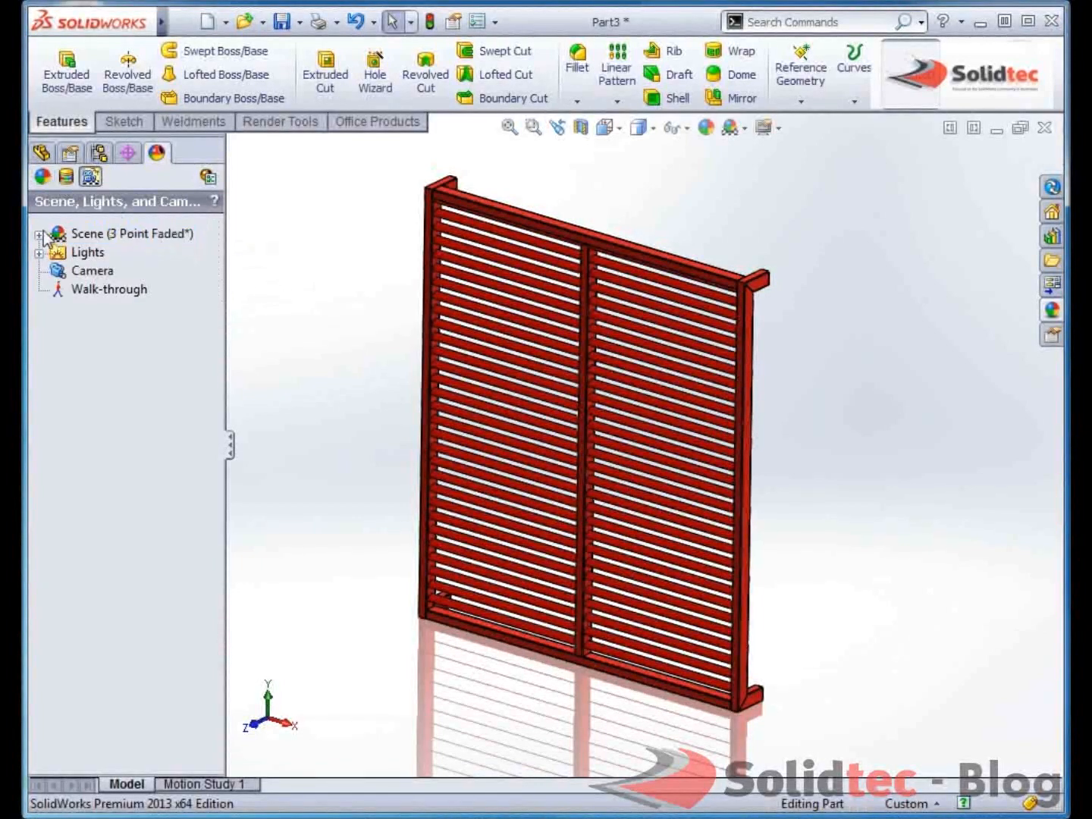
pyautogui.click(40, 234)
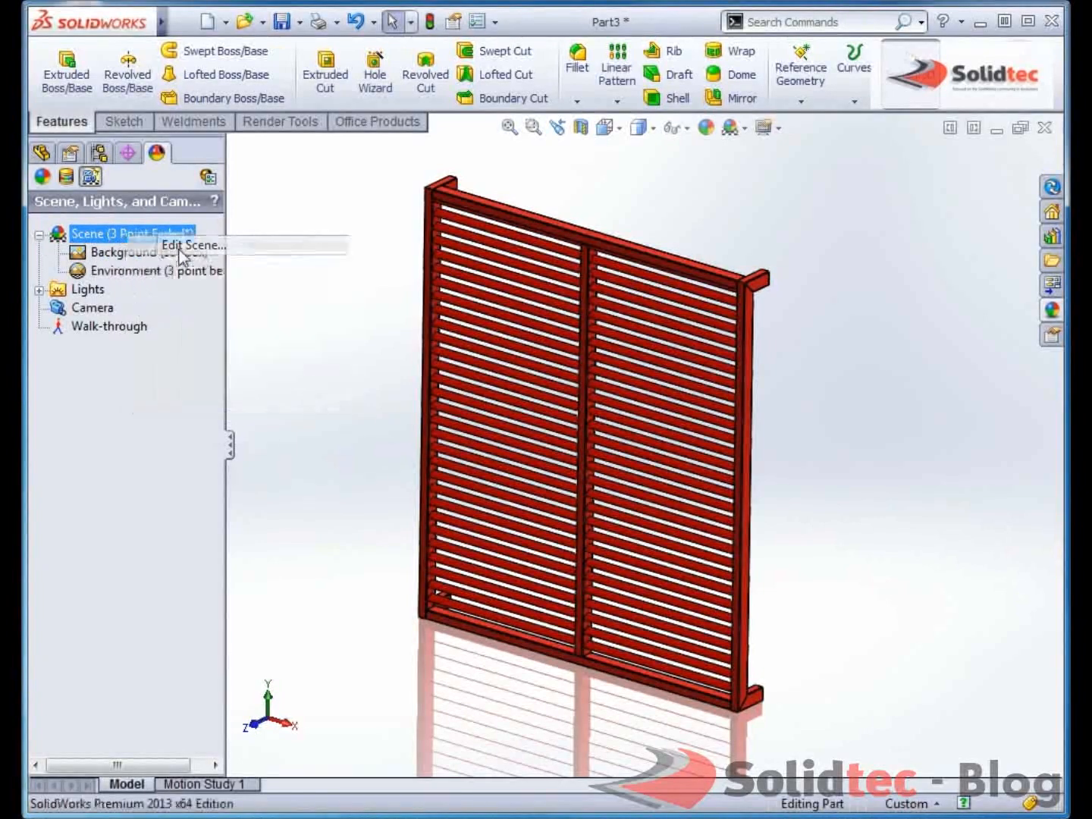
pyautogui.click(192, 245)
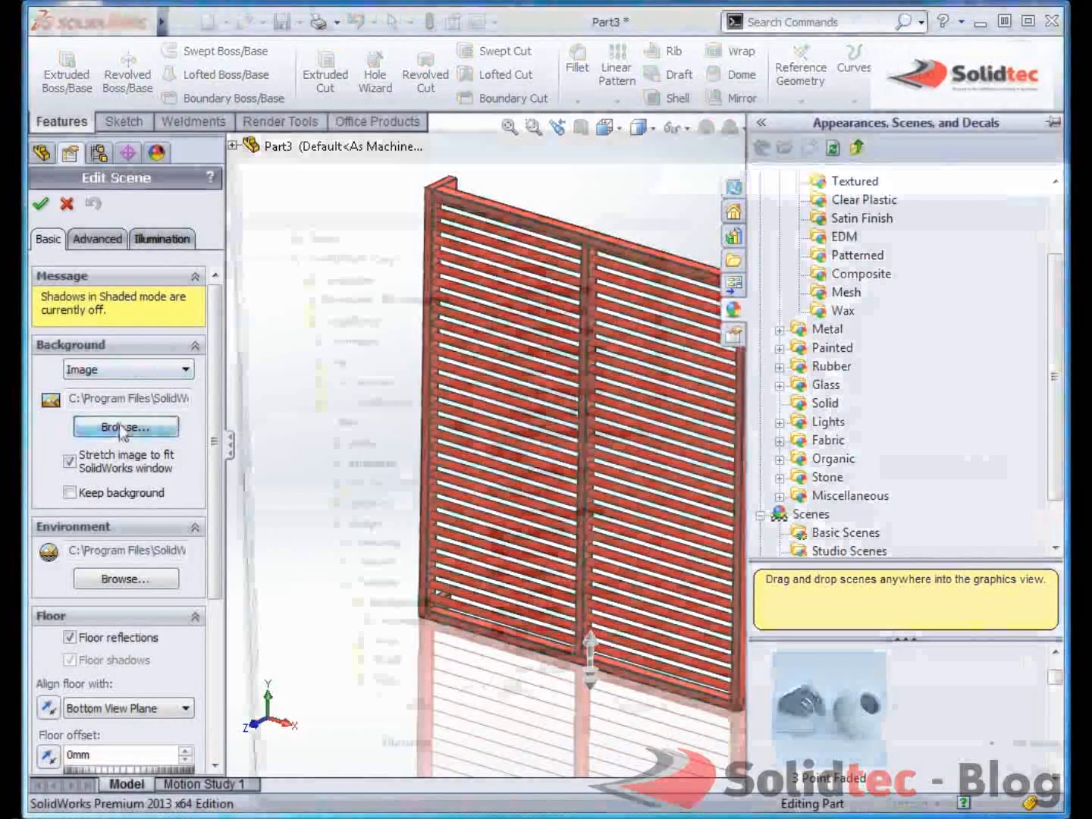
pyautogui.click(125, 427)
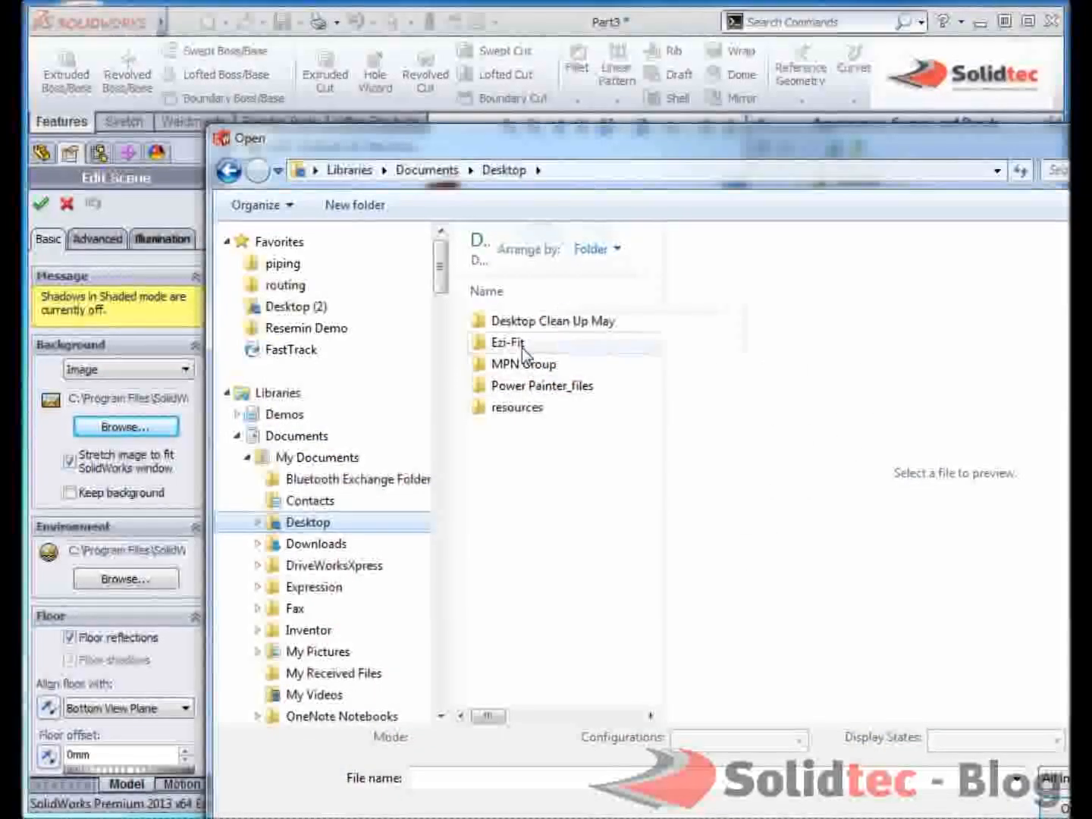
pyautogui.doubleClick(506, 343)
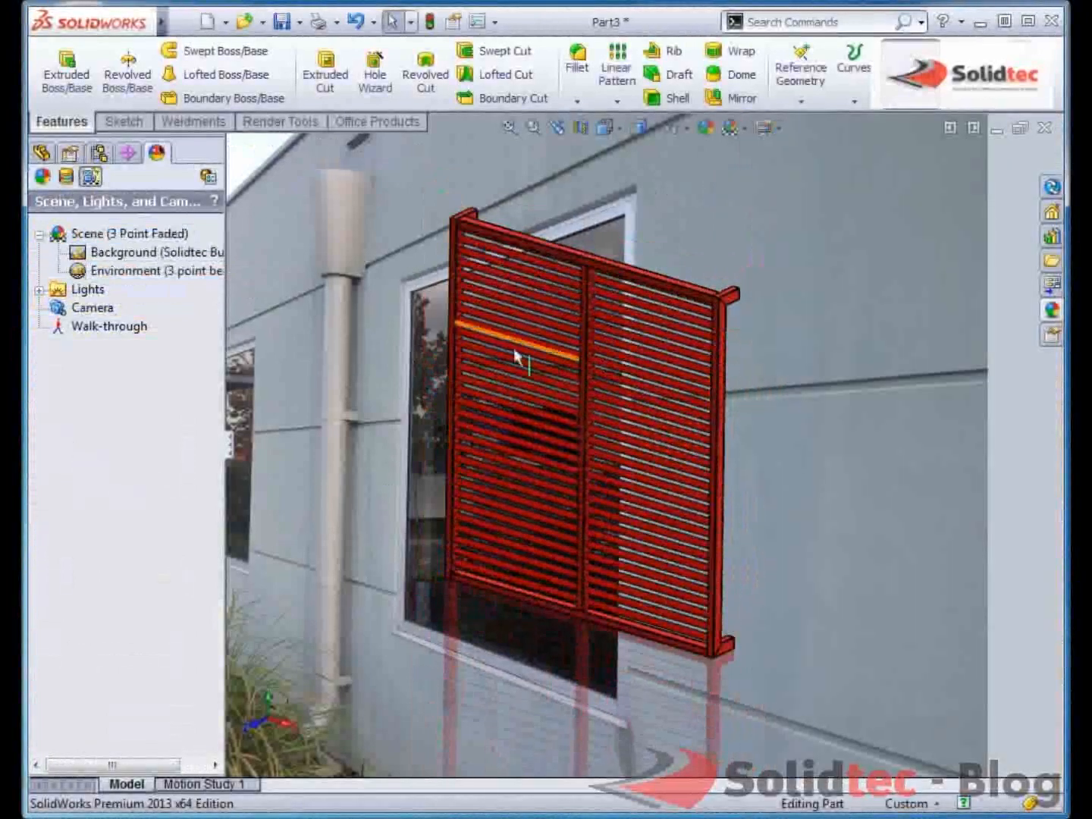
# Step: Add Camera1 with a 24mm wide-angle lens, not aimed at a selected vertex, and accept it
pyautogui.rightClick(92, 306)
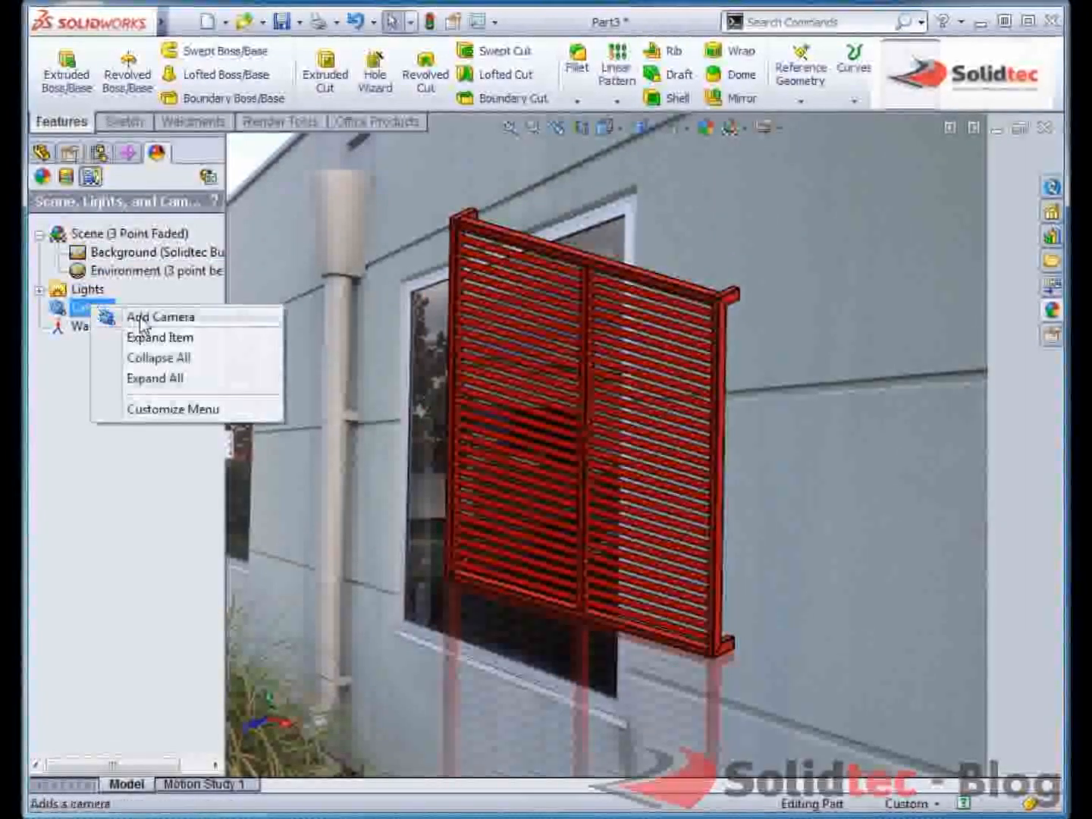
pyautogui.click(161, 315)
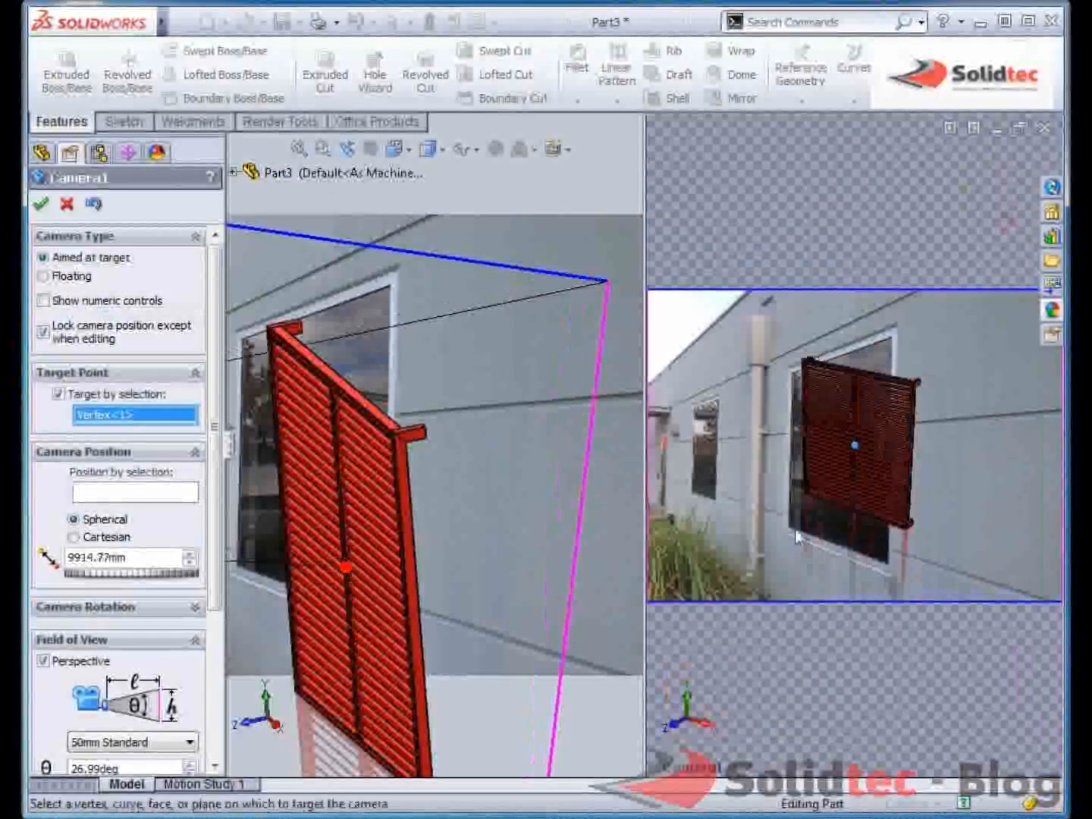
pyautogui.click(58, 394)
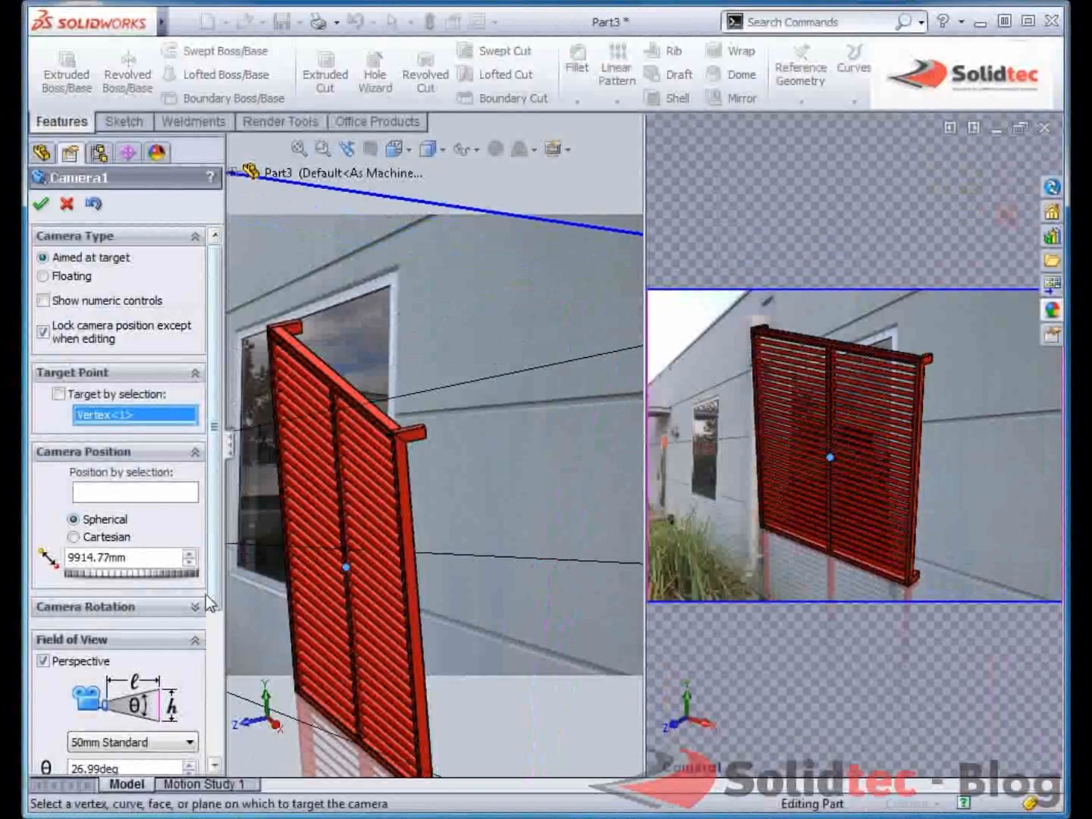
pyautogui.click(130, 592)
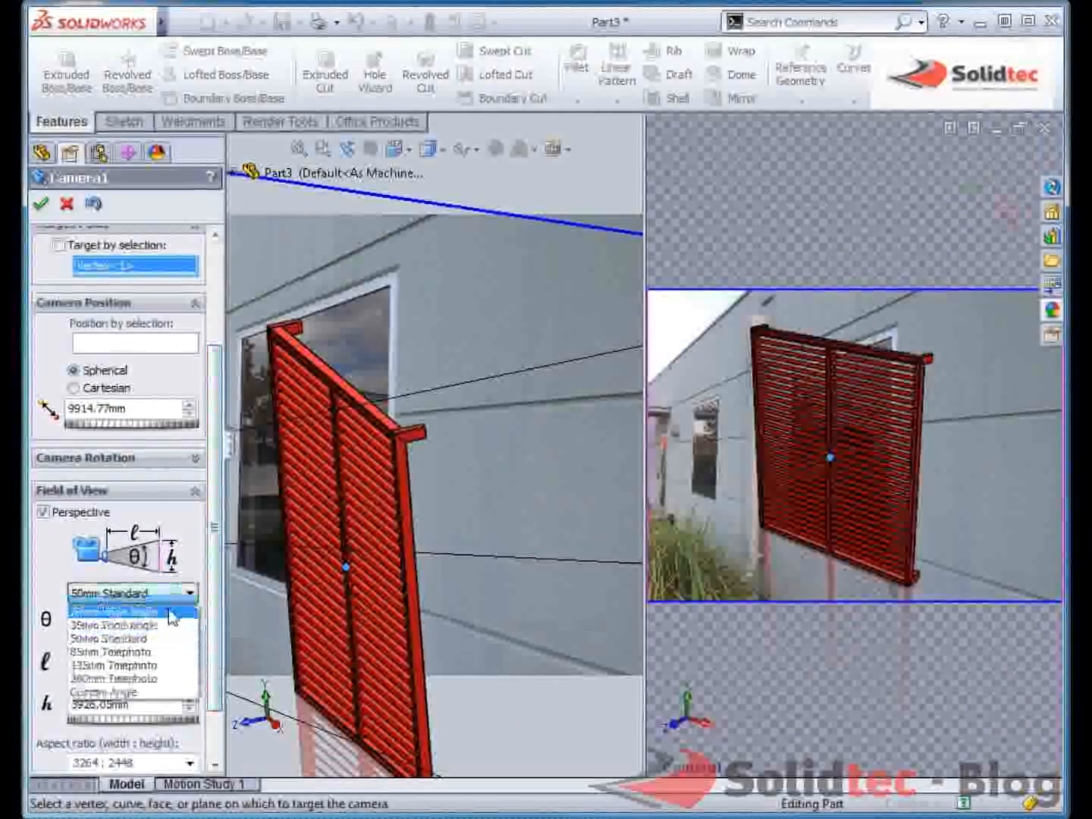
pyautogui.click(122, 610)
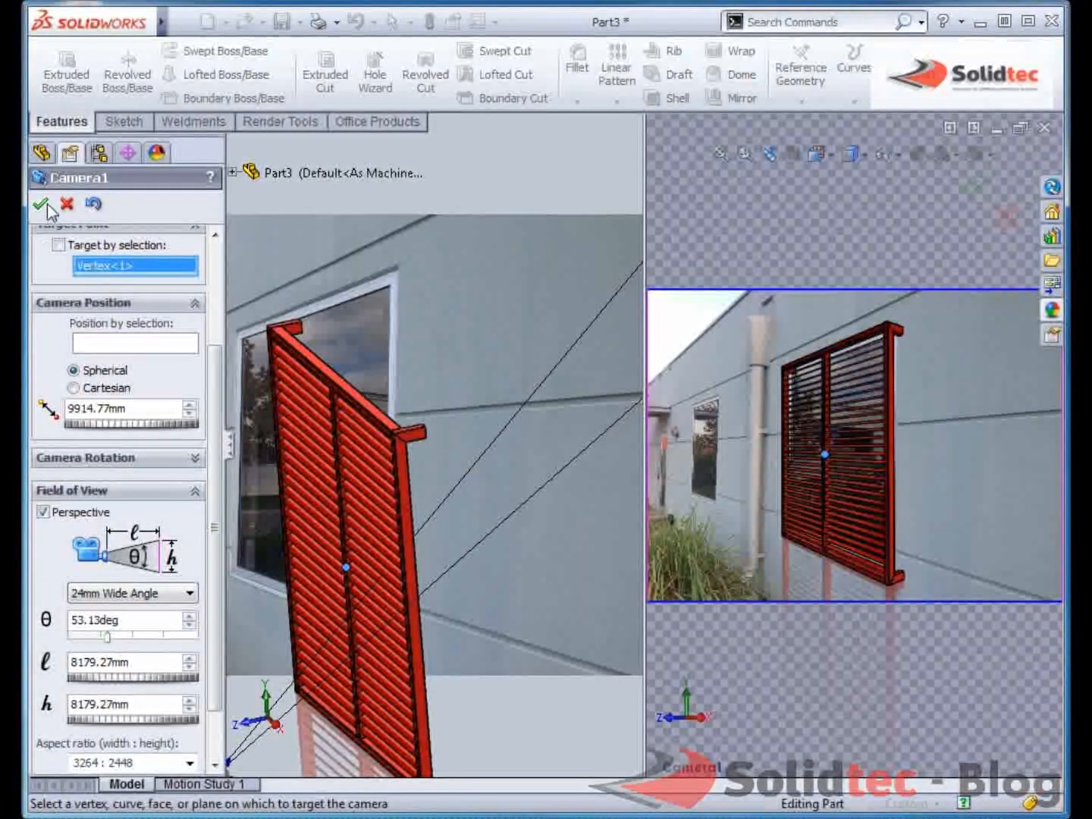
pyautogui.click(43, 203)
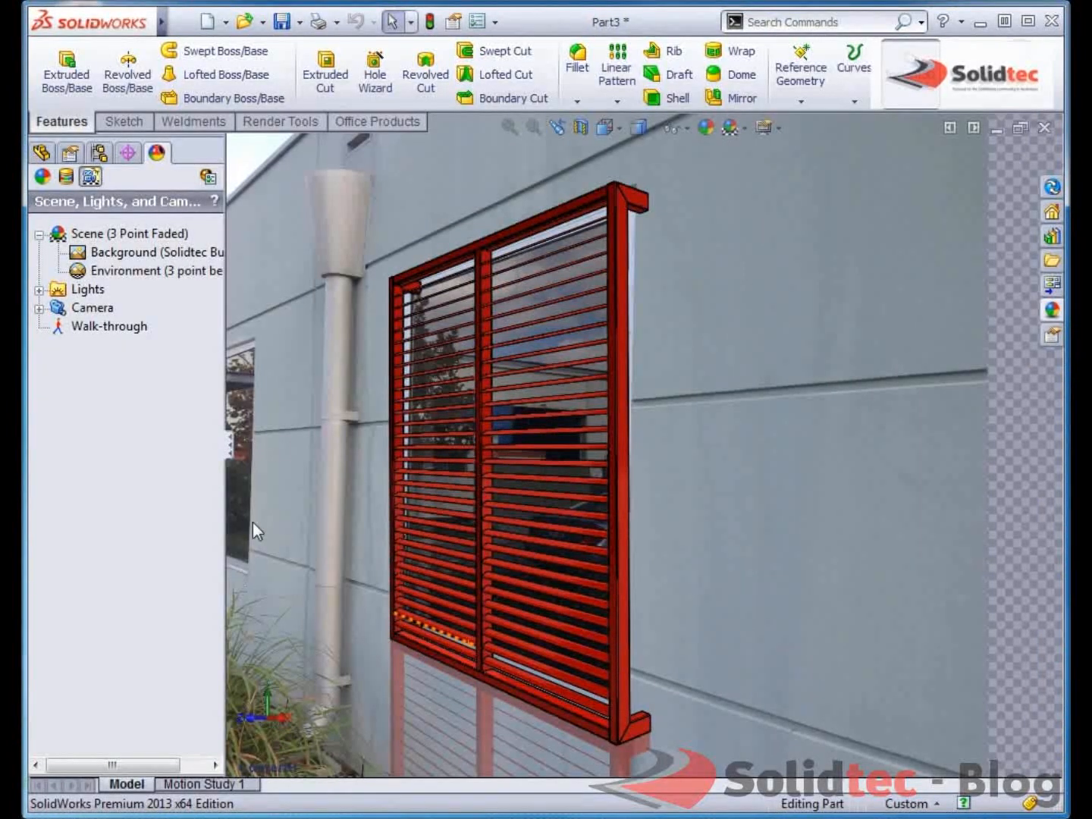
# Step: Show the Render Tools commands for the framed louvre scene
pyautogui.click(279, 121)
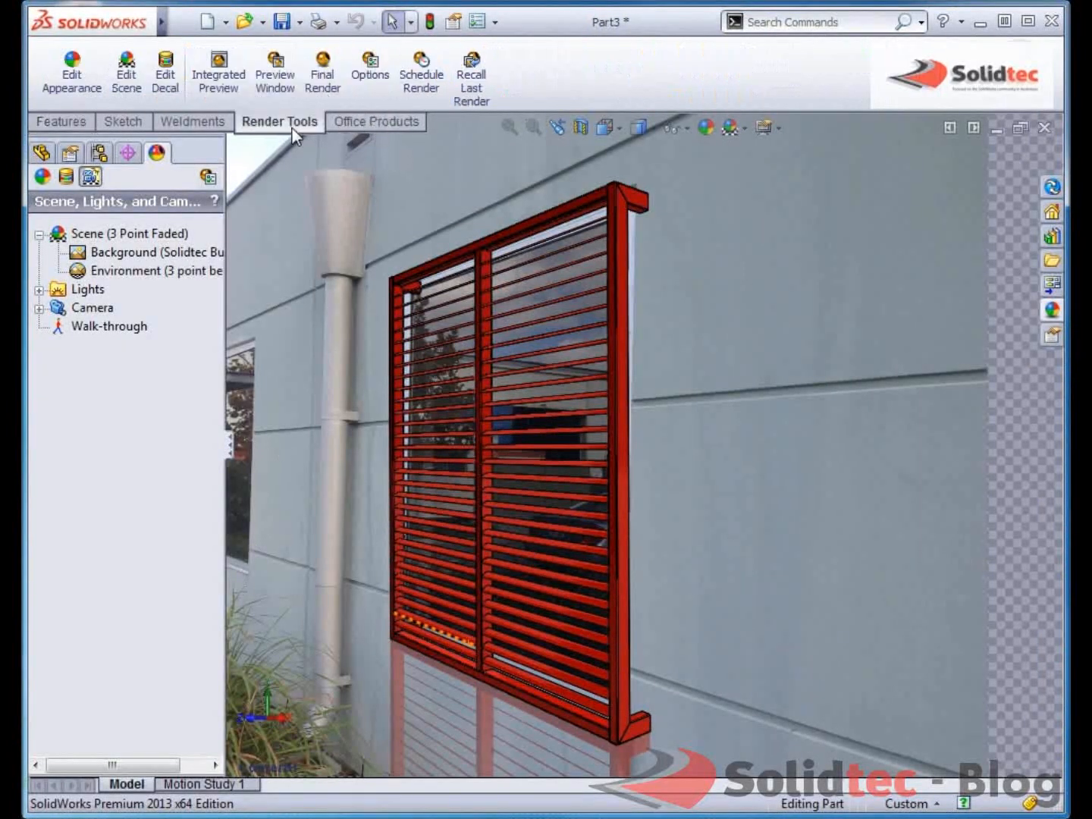
pyautogui.moveTo(472, 73)
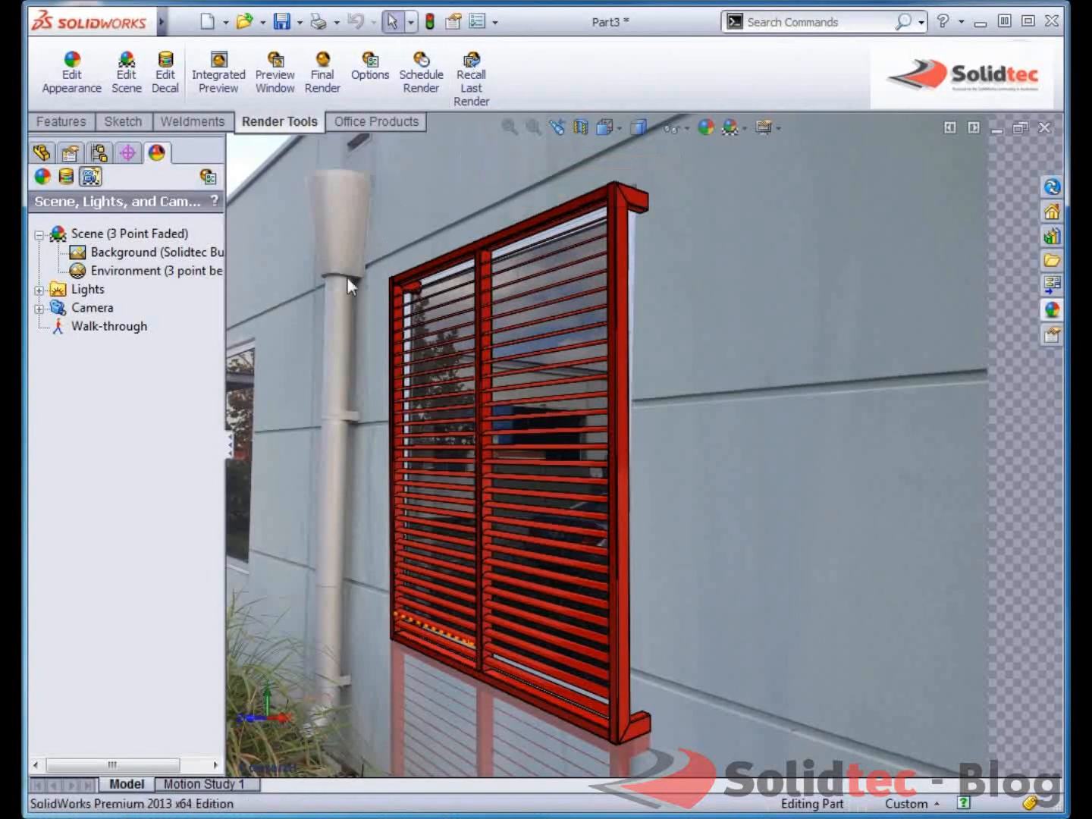
pyautogui.moveTo(1053, 335)
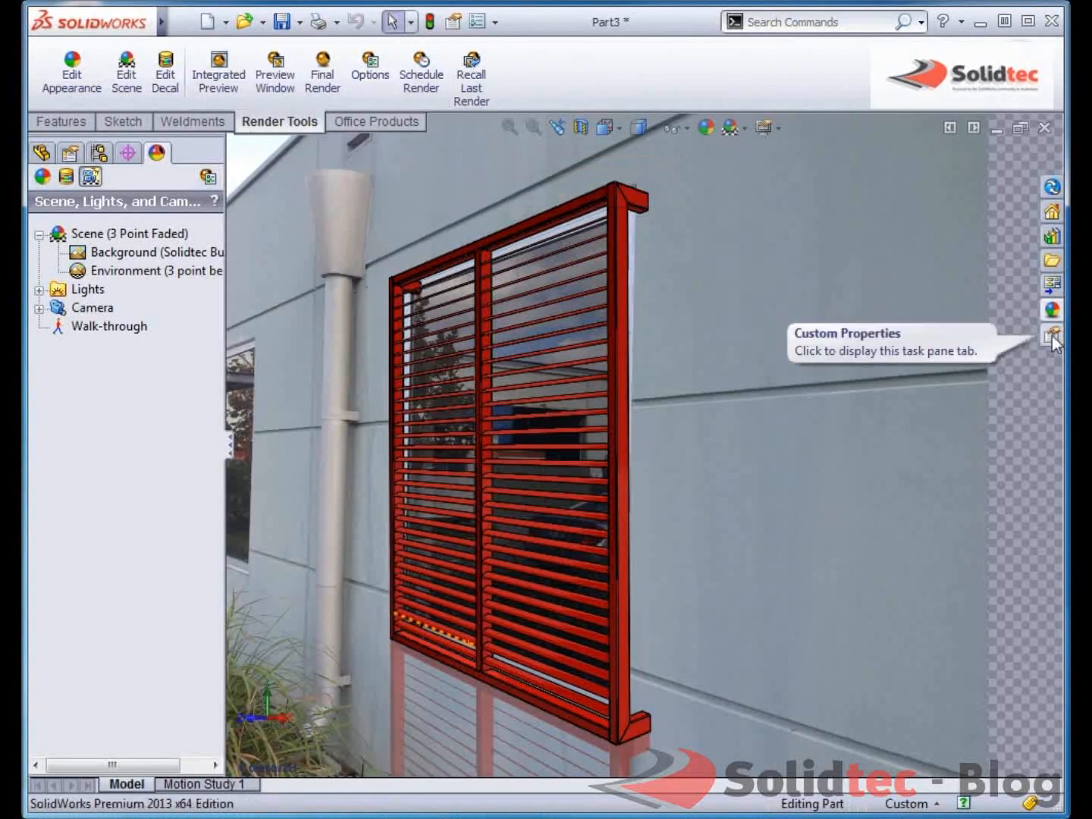
# Step: Enter custom properties: part number 12345, description Solidtec Louvre, cost 424
pyautogui.click(1053, 333)
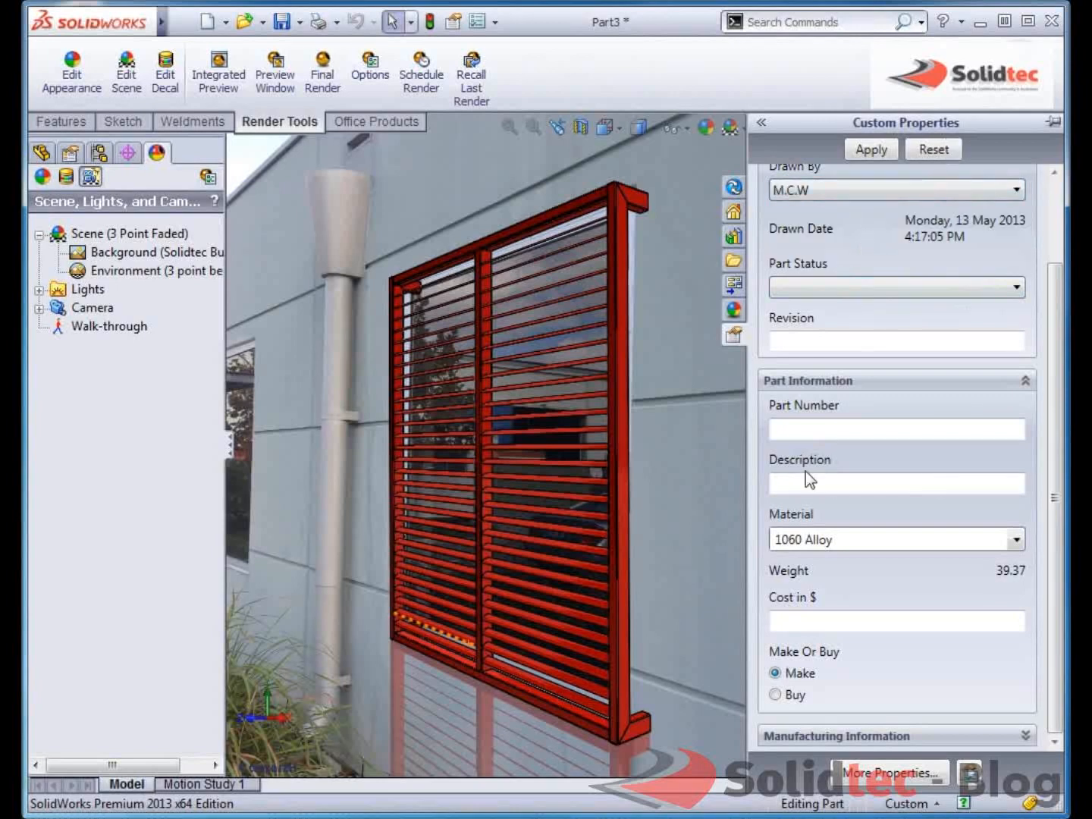
pyautogui.click(895, 428)
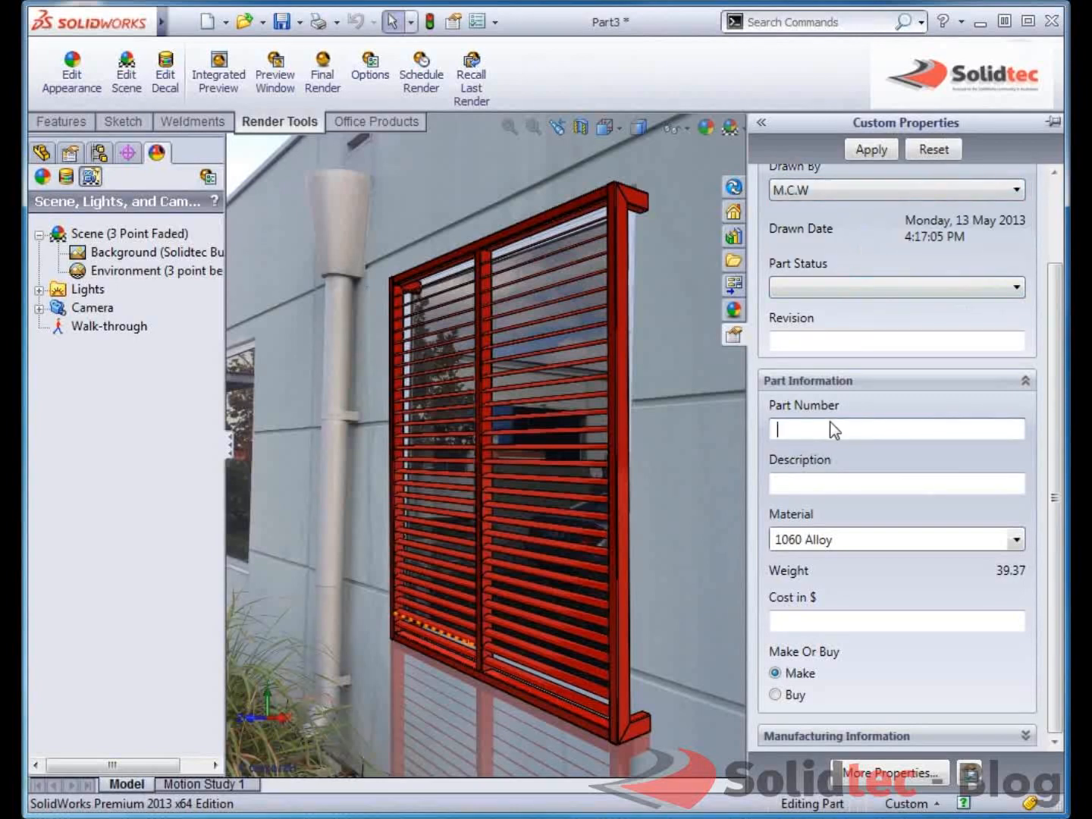
pyautogui.write('12345')
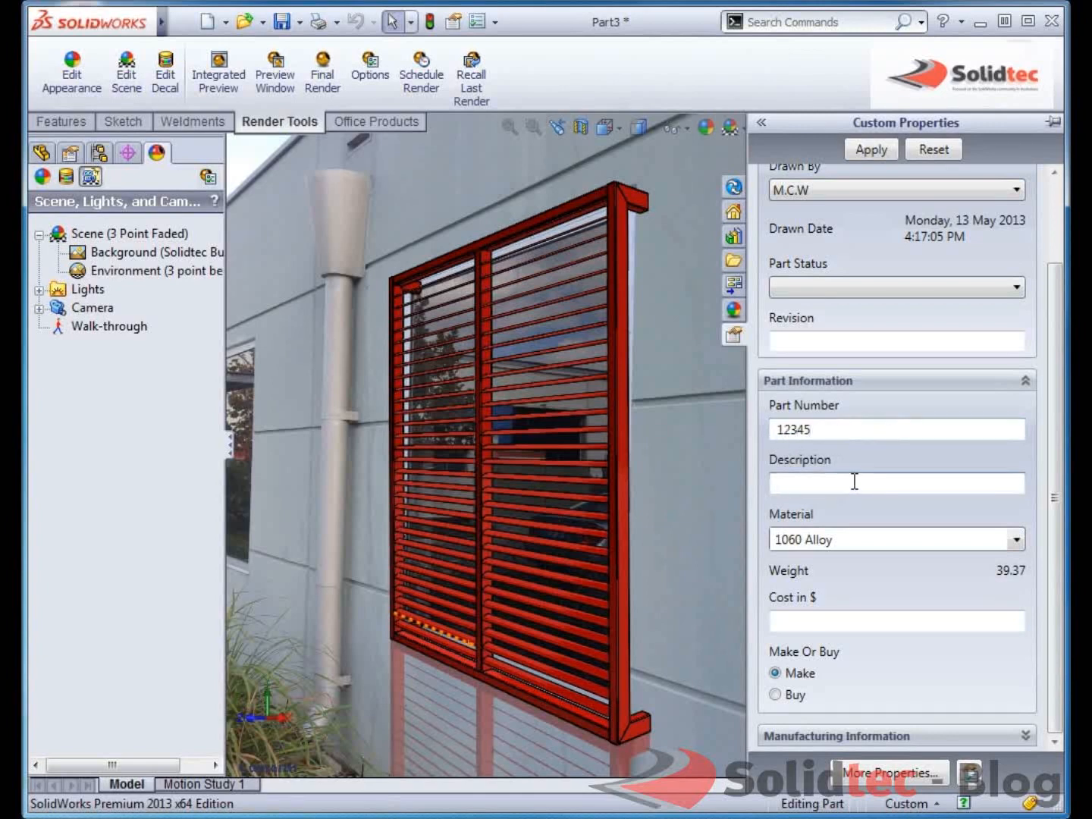
pyautogui.write('Solidtec Lo')
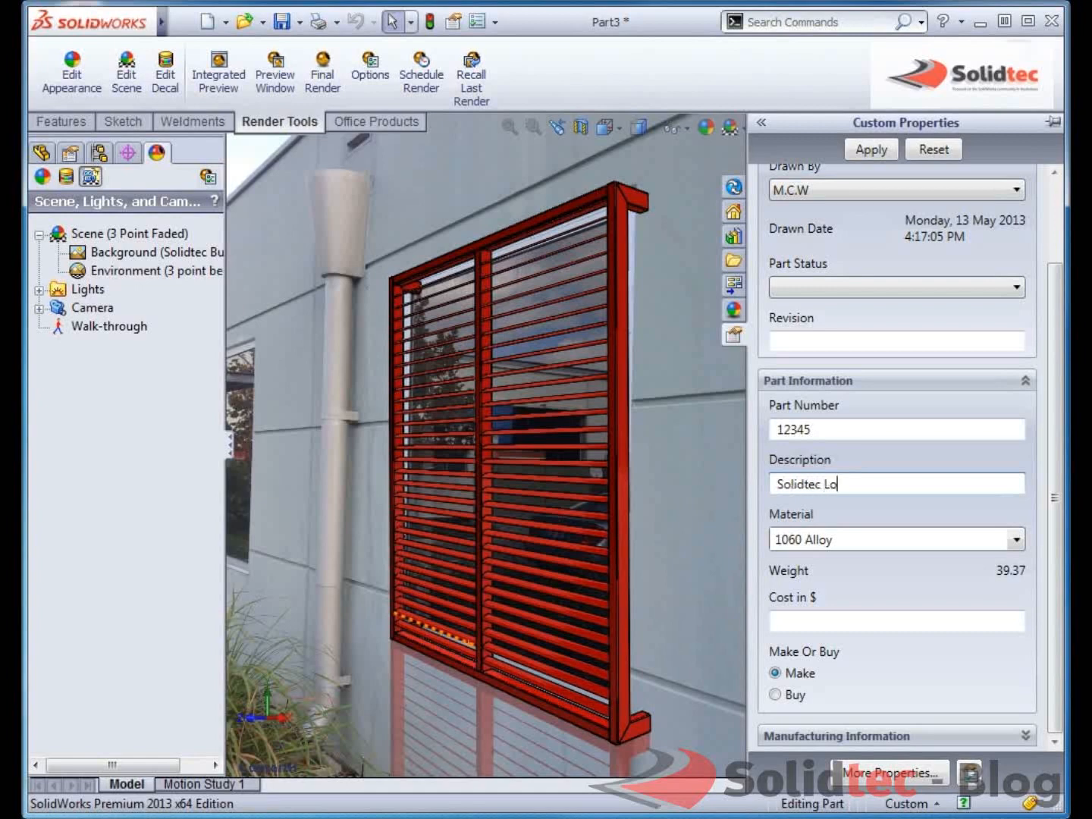
pyautogui.write('uvre')
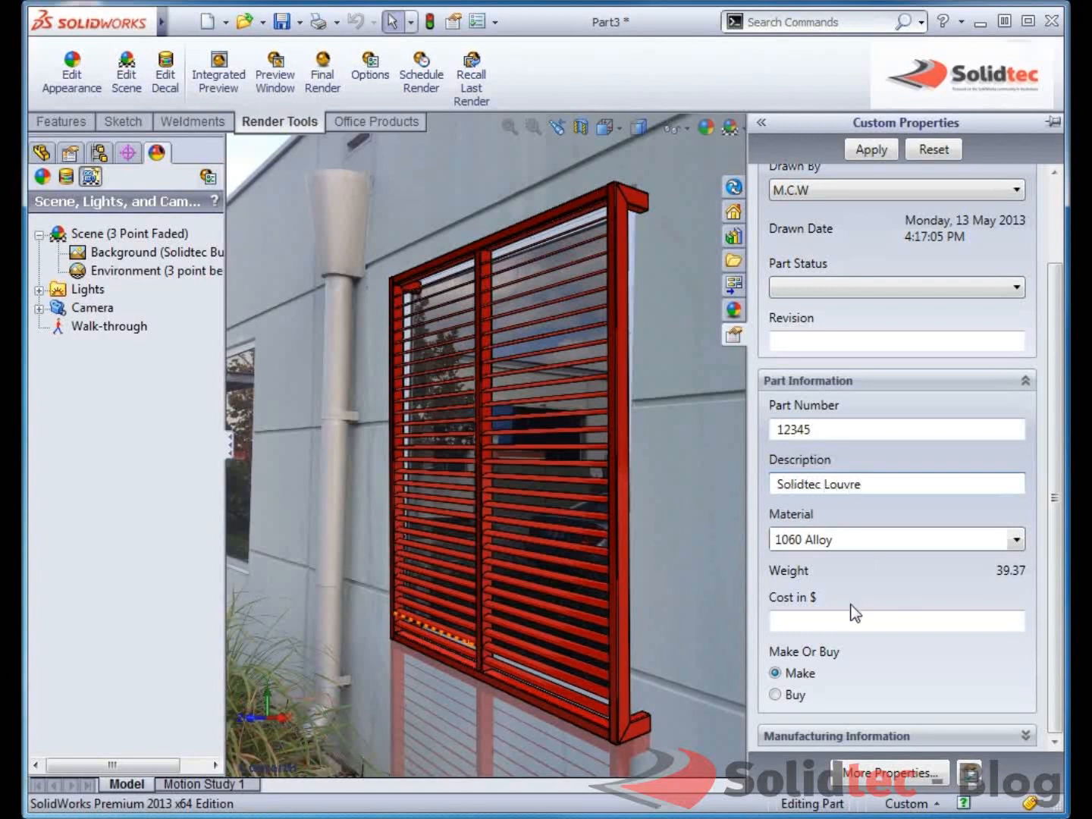
pyautogui.click(895, 621)
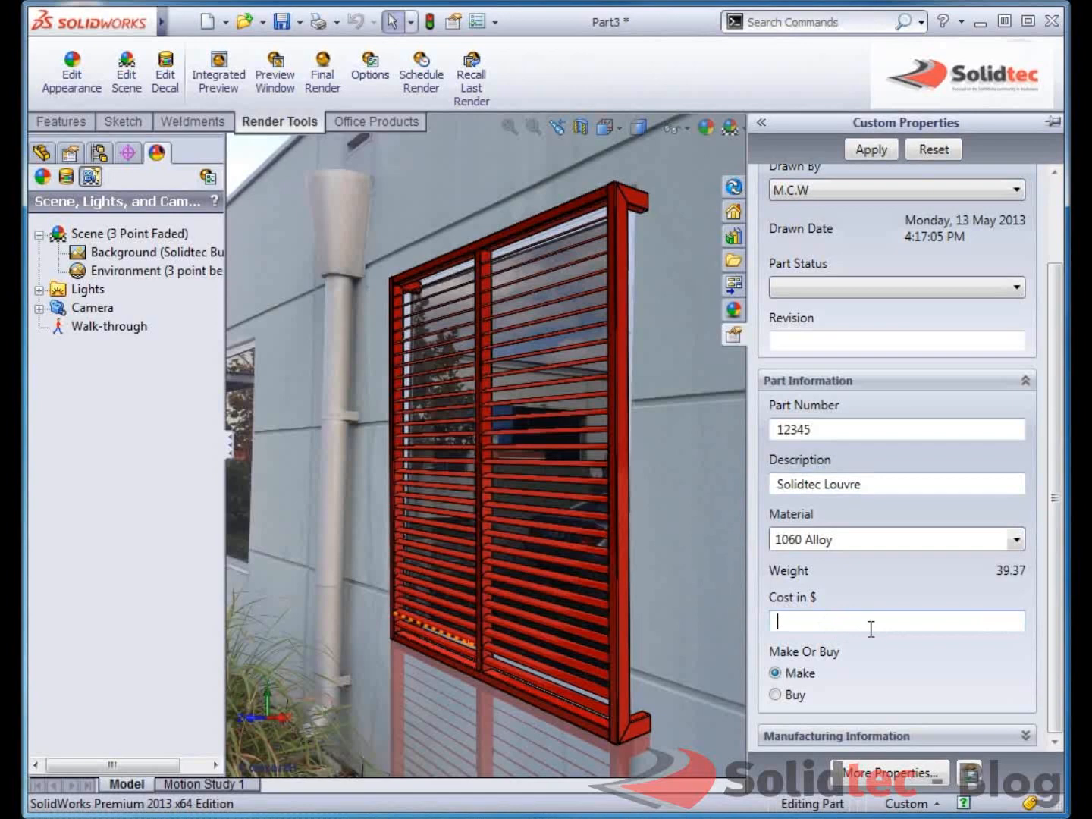
pyautogui.write('4')
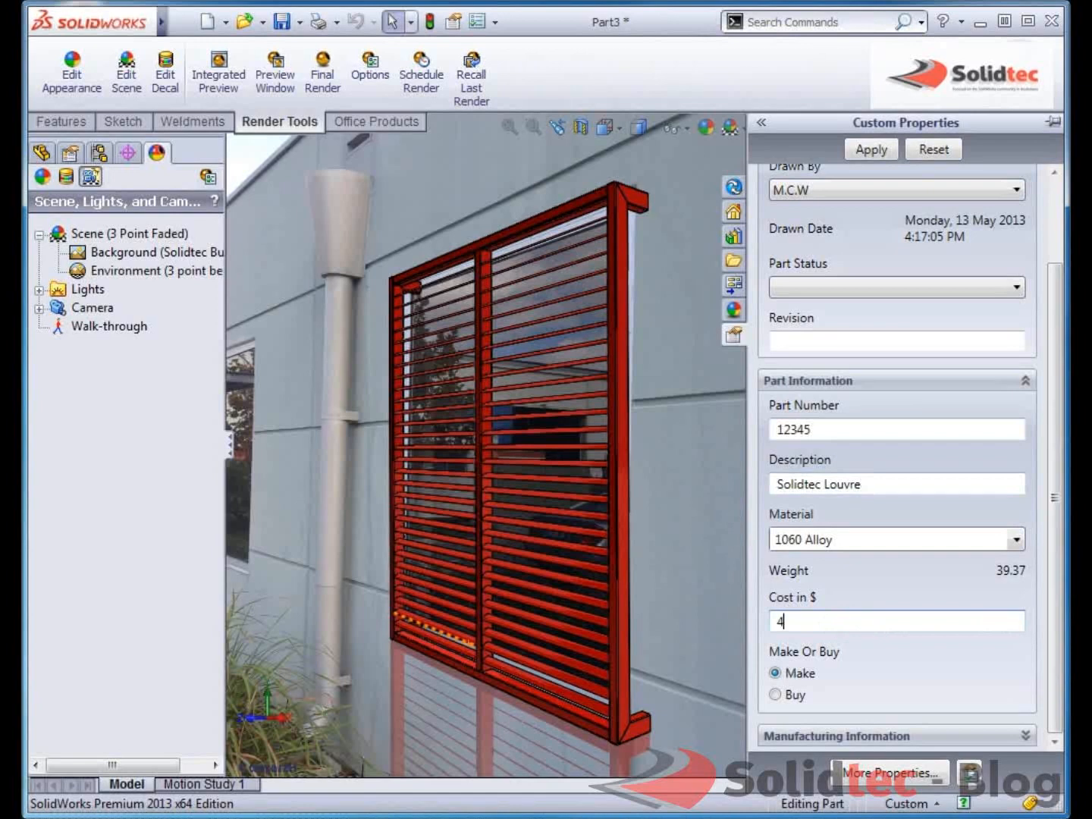
pyautogui.write('24')
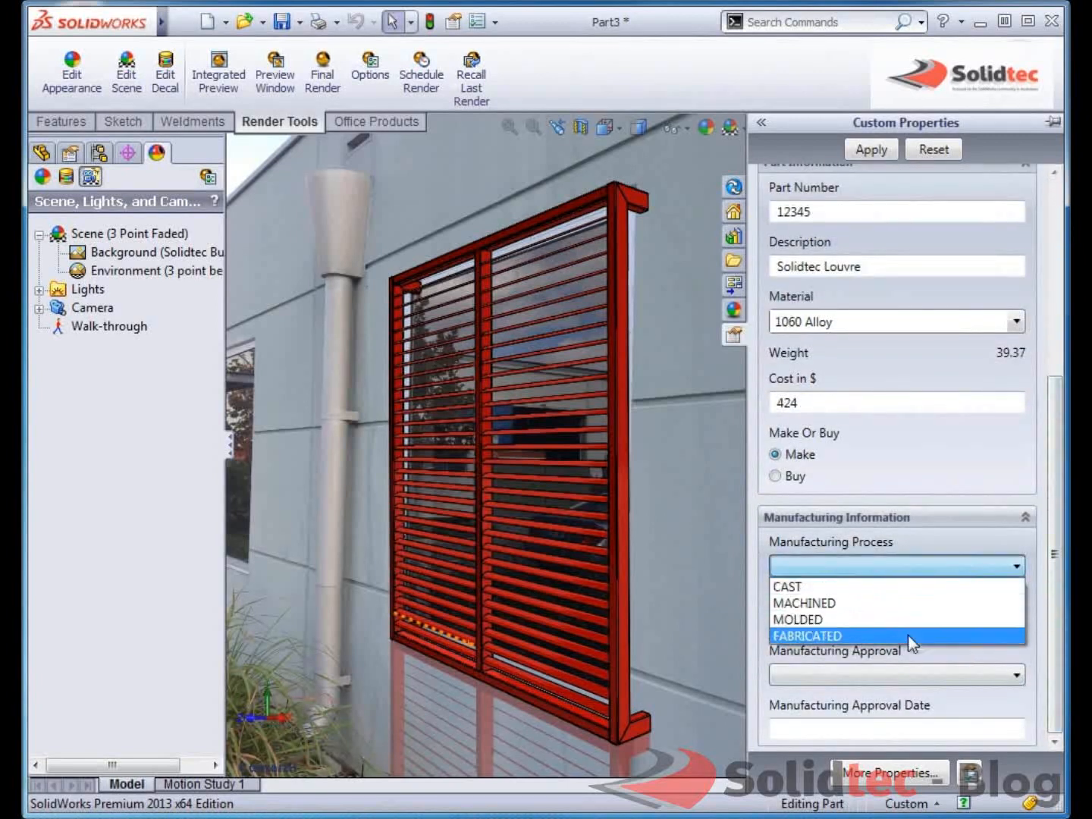
# Step: Set the manufacturing process to FABRICATED and manufacturing approval to Yes
pyautogui.click(807, 636)
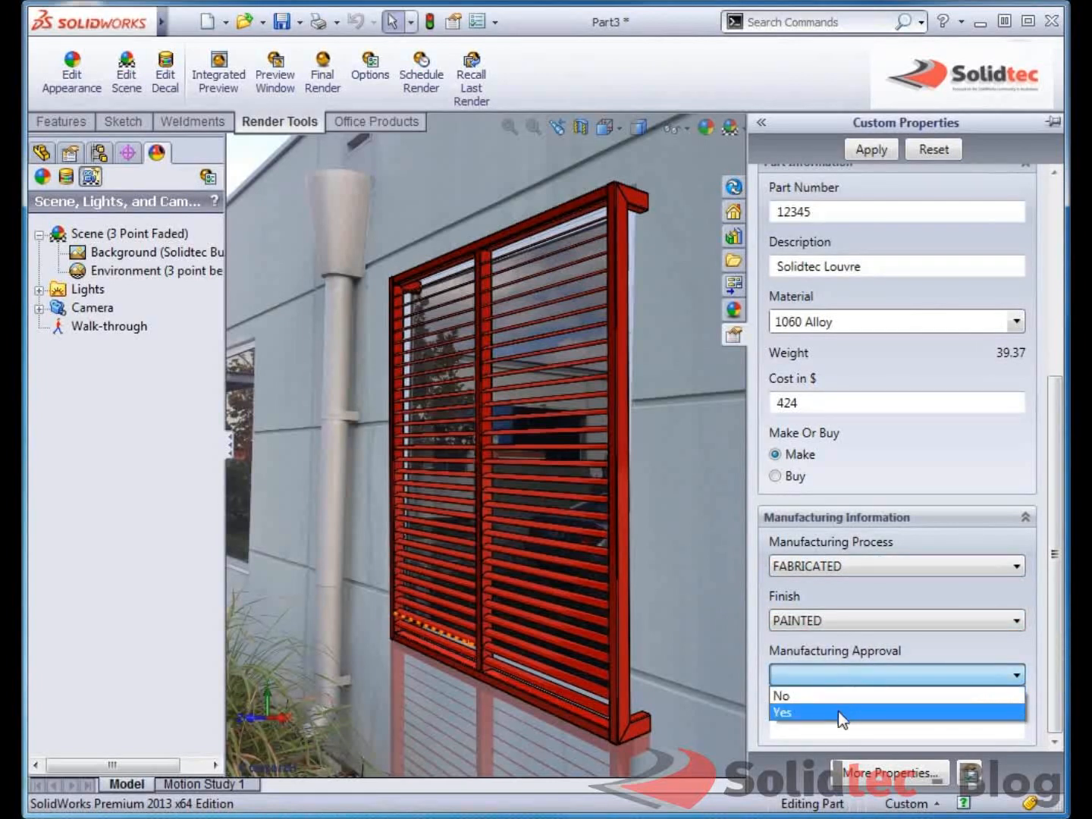
pyautogui.click(783, 711)
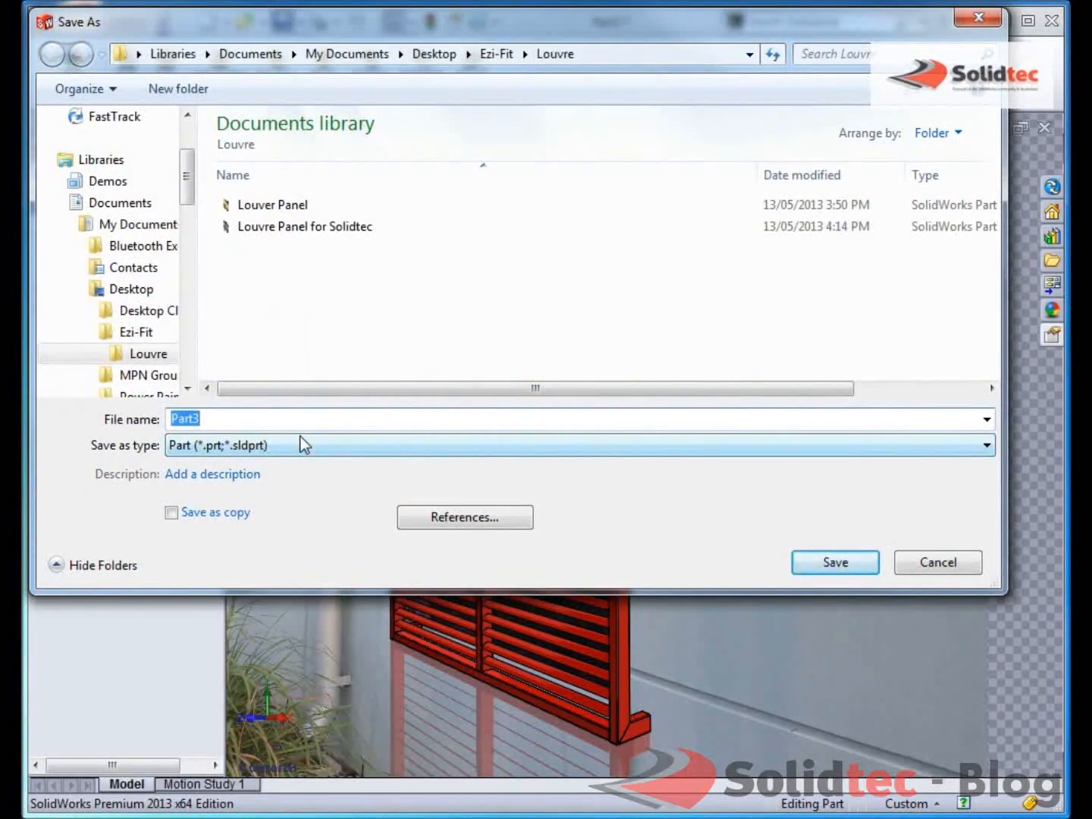
# Step: Save the part as Solidtec Louvre and start a new document
pyautogui.write('Solidtec L')
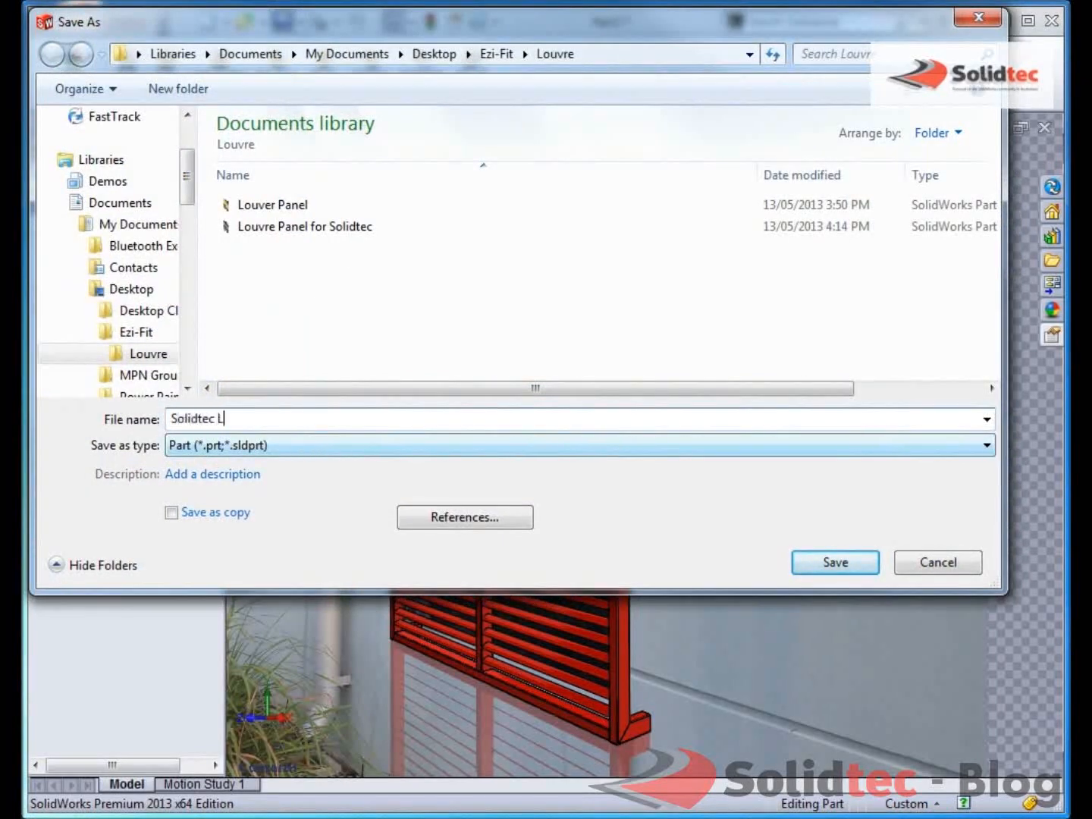
pyautogui.write('ouvre')
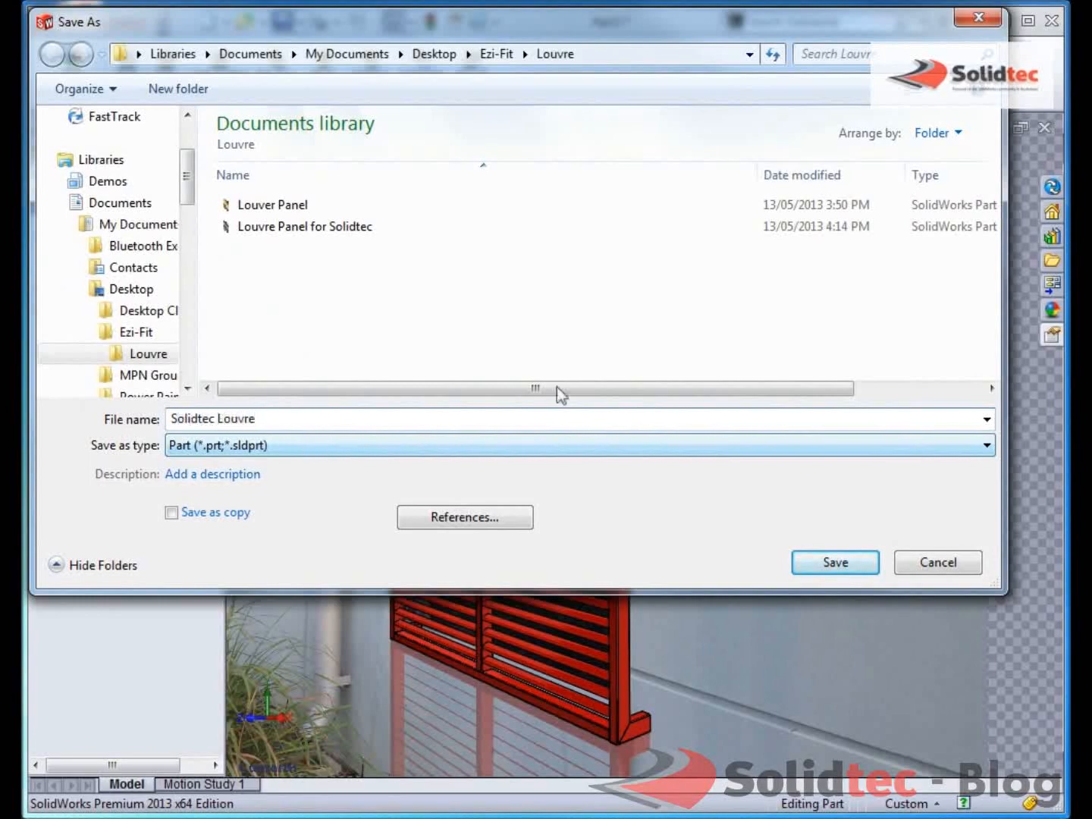
pyautogui.click(835, 561)
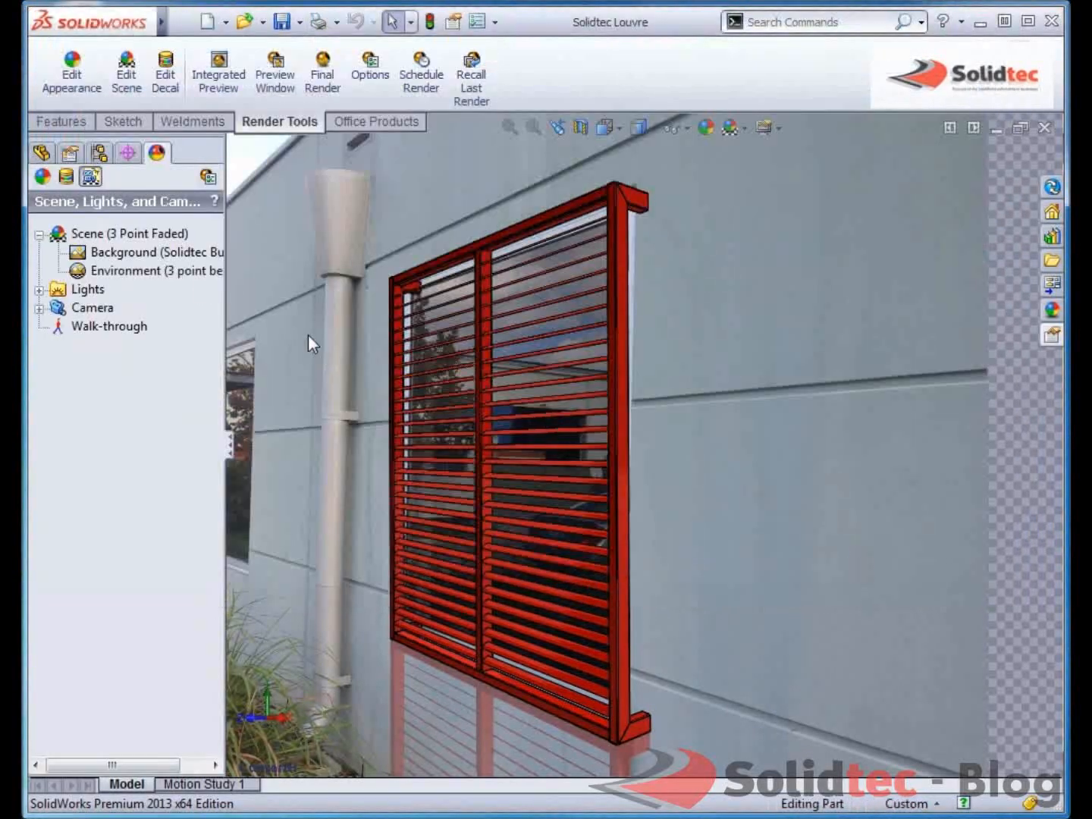
pyautogui.click(159, 21)
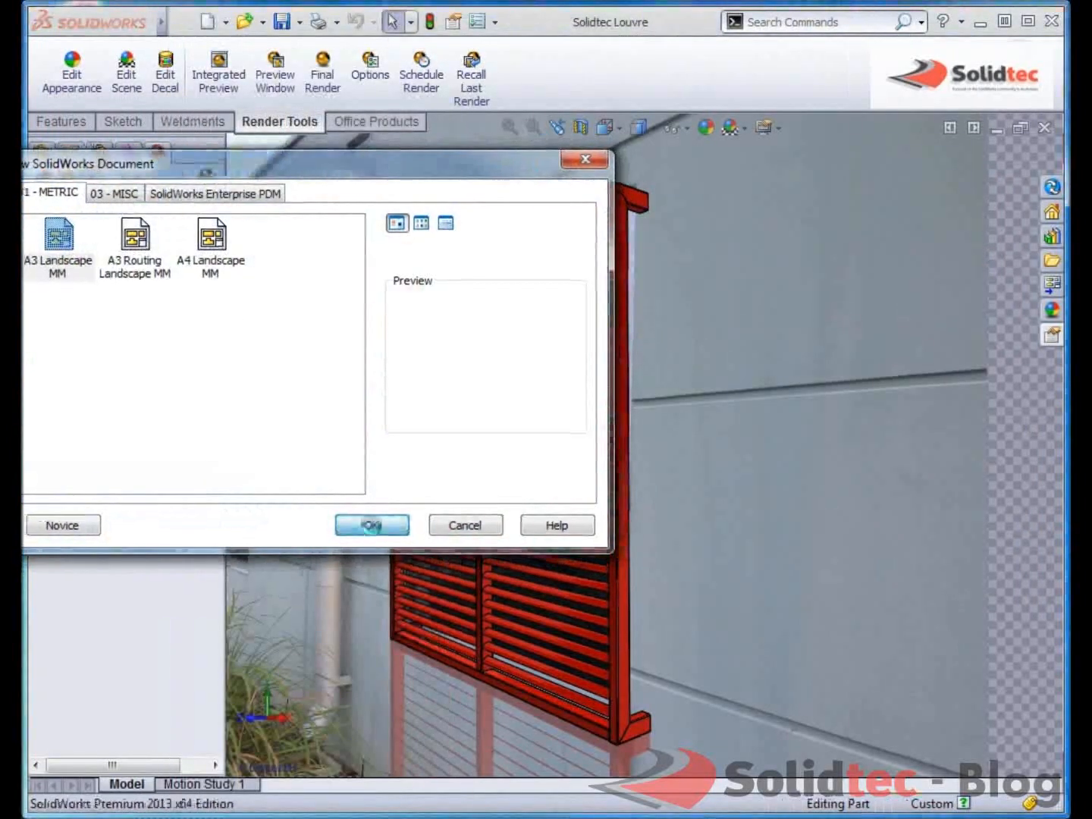
# Step: Create an A3 landscape drawing with the front view at lower left and projected views
pyautogui.click(371, 525)
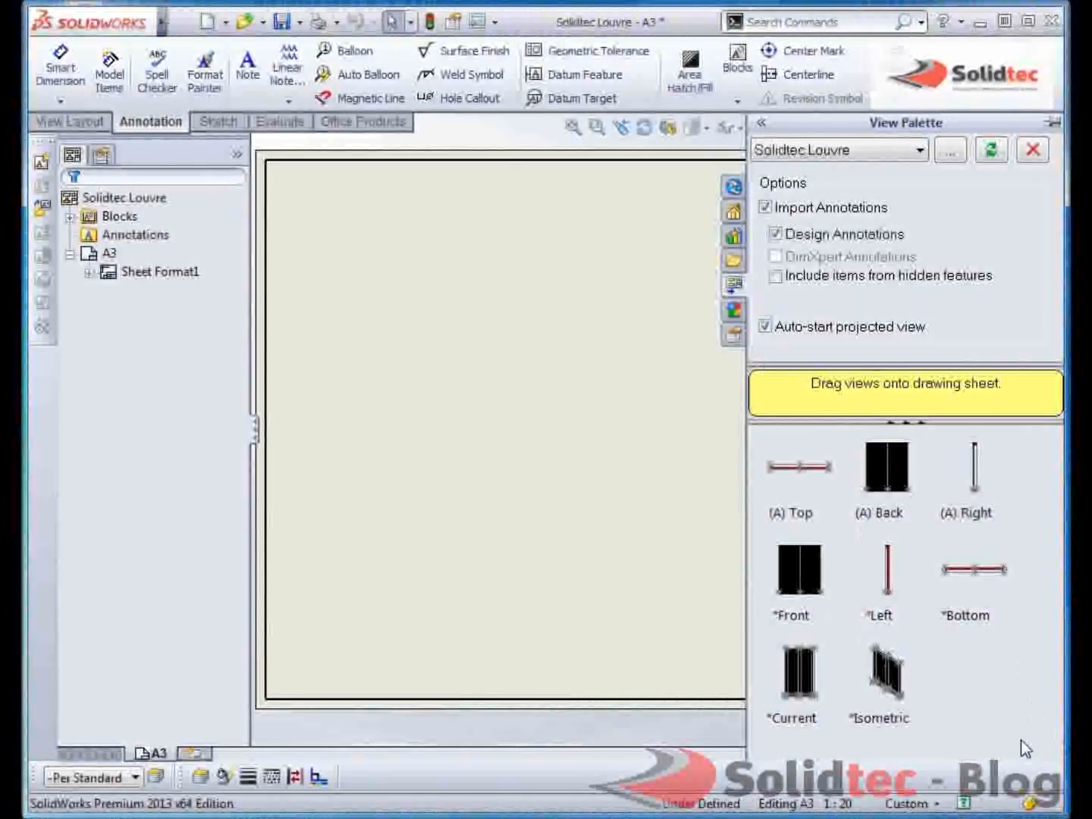
pyautogui.moveTo(790, 571); pyautogui.dragTo(437, 552)
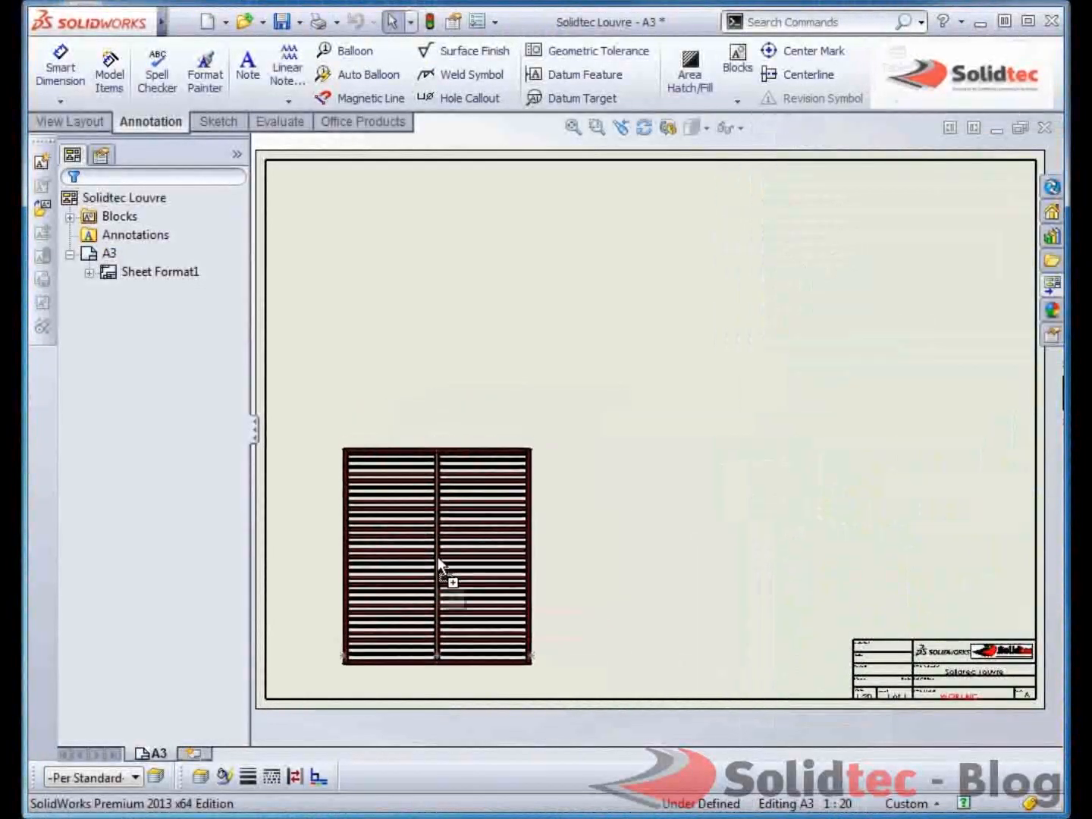
pyautogui.click(440, 561)
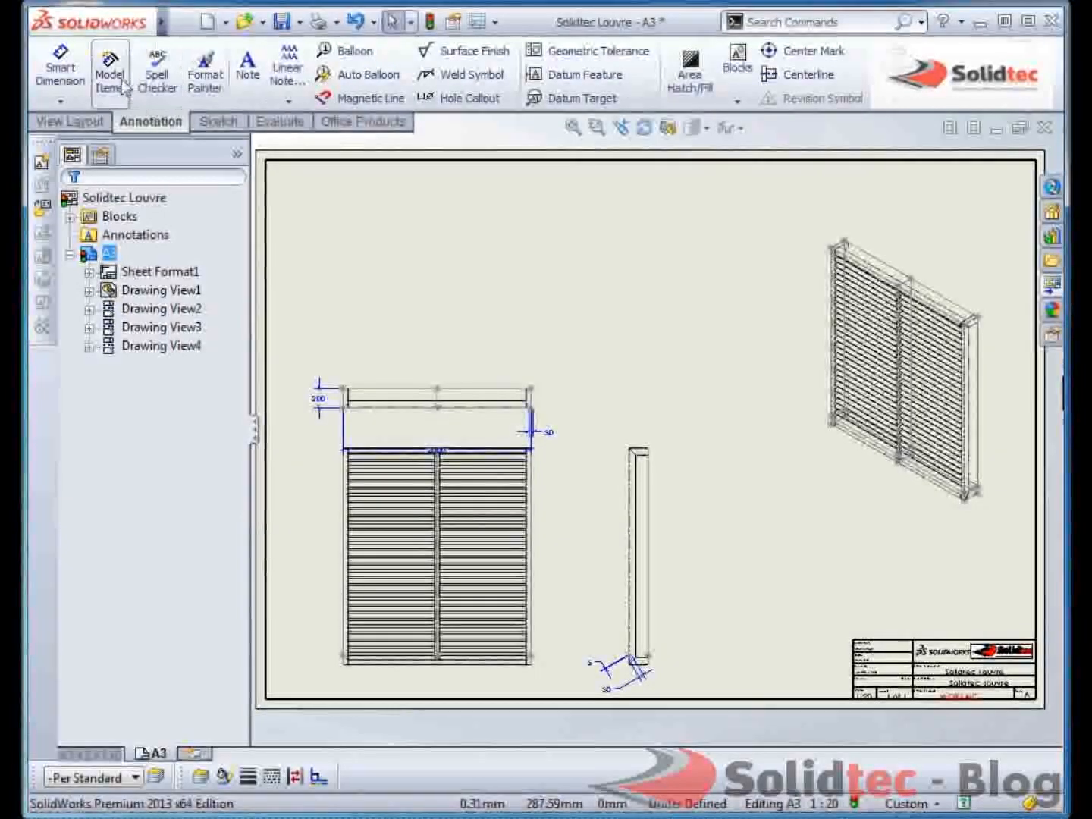
# Step: Insert the model's dimensions into the drawing views with Model Items
pyautogui.click(109, 69)
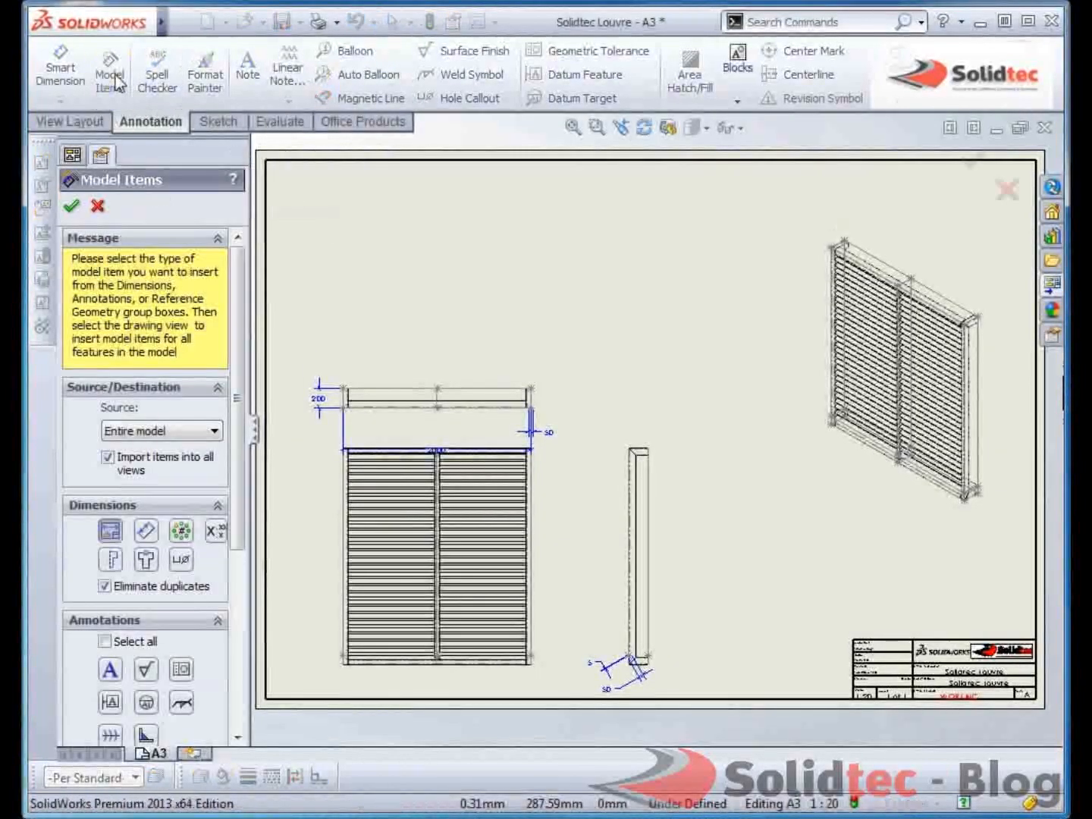
pyautogui.moveTo(225, 312)
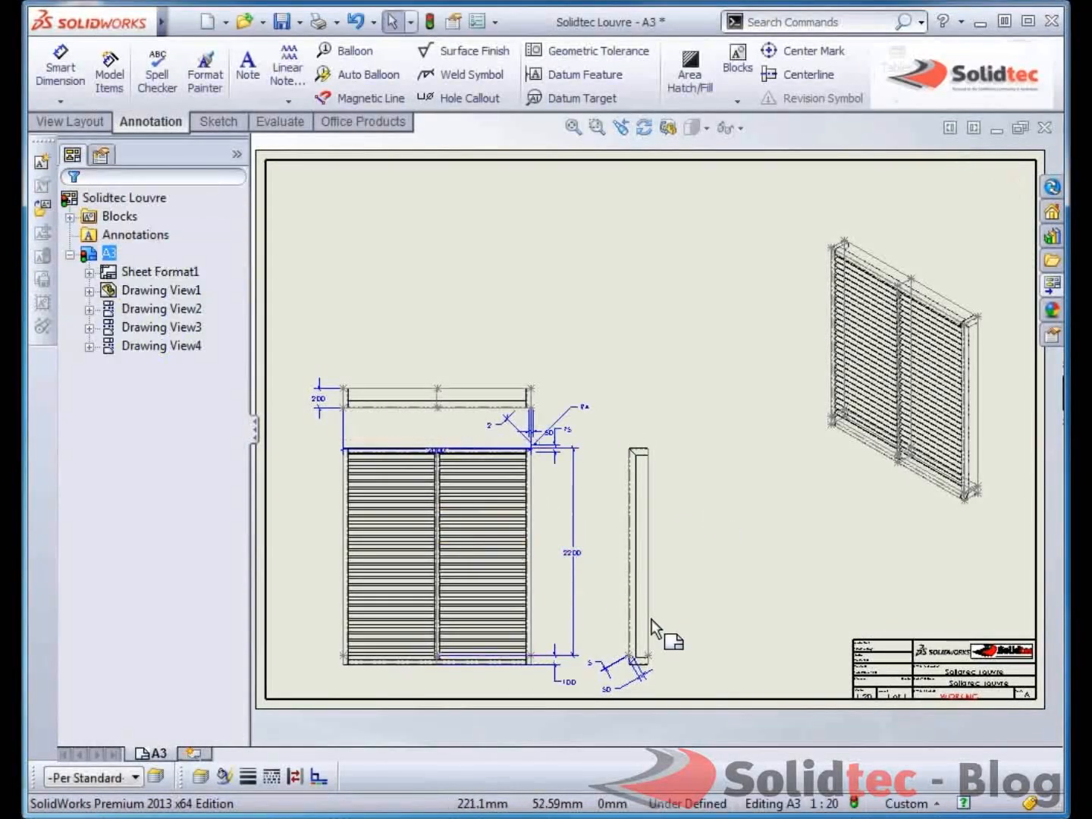
pyautogui.click(903, 356)
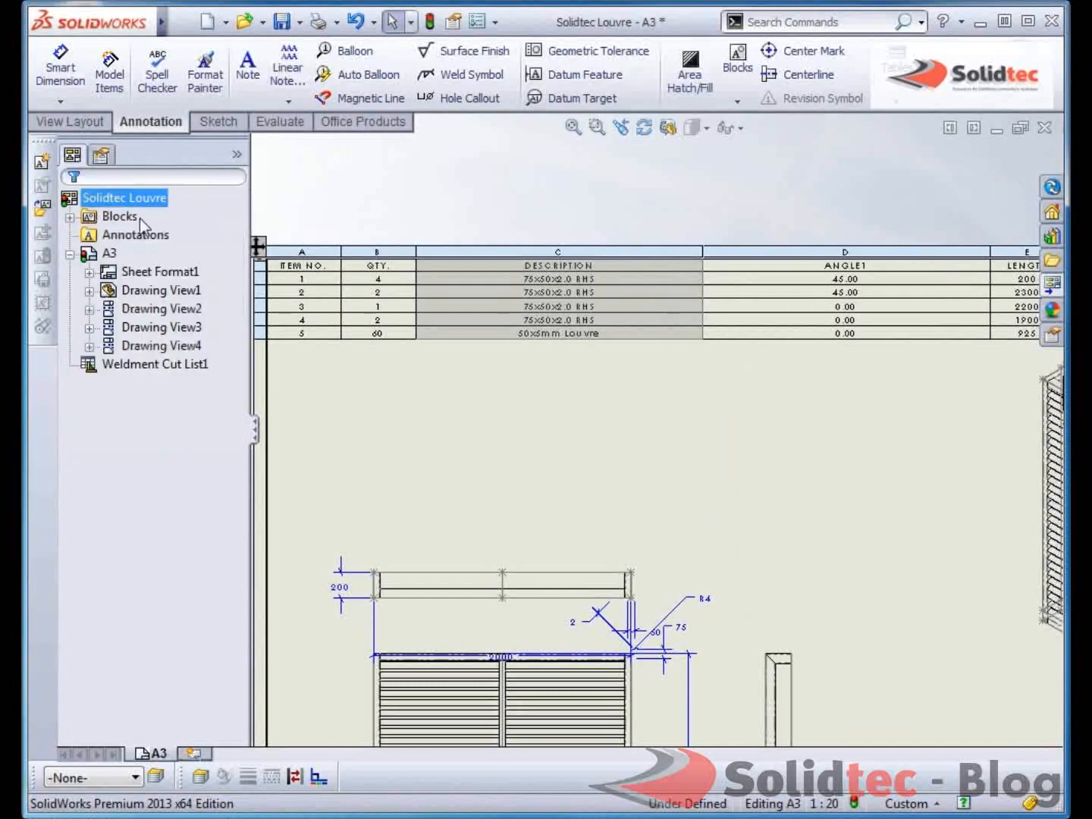
# Step: Add a MATERIAL column to the weldment cut list, then start Auto Balloon
pyautogui.rightClick(843, 265)
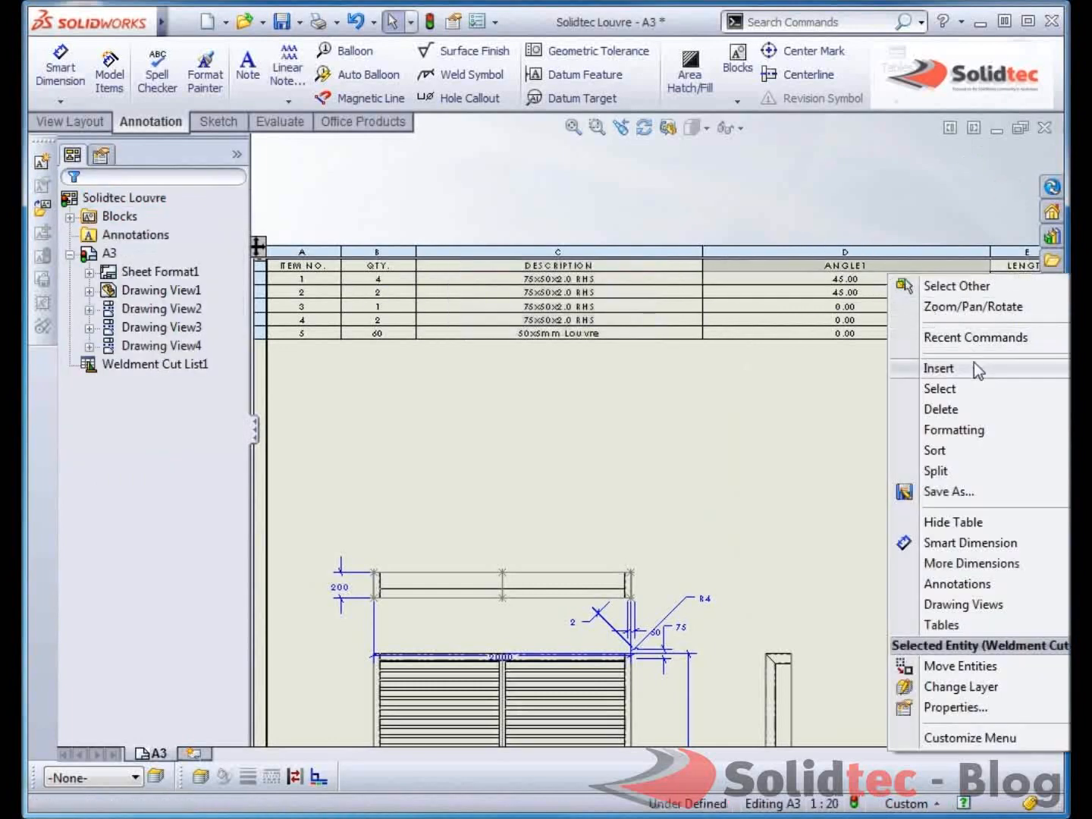
pyautogui.click(939, 369)
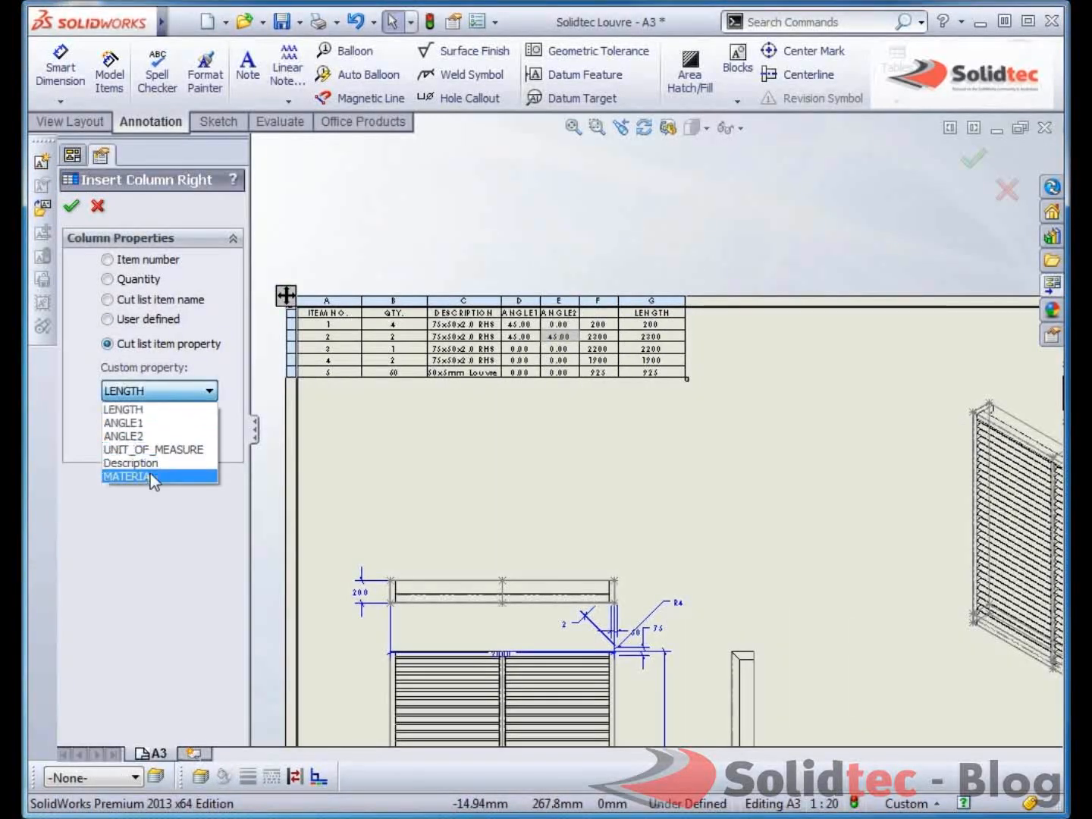
pyautogui.click(127, 477)
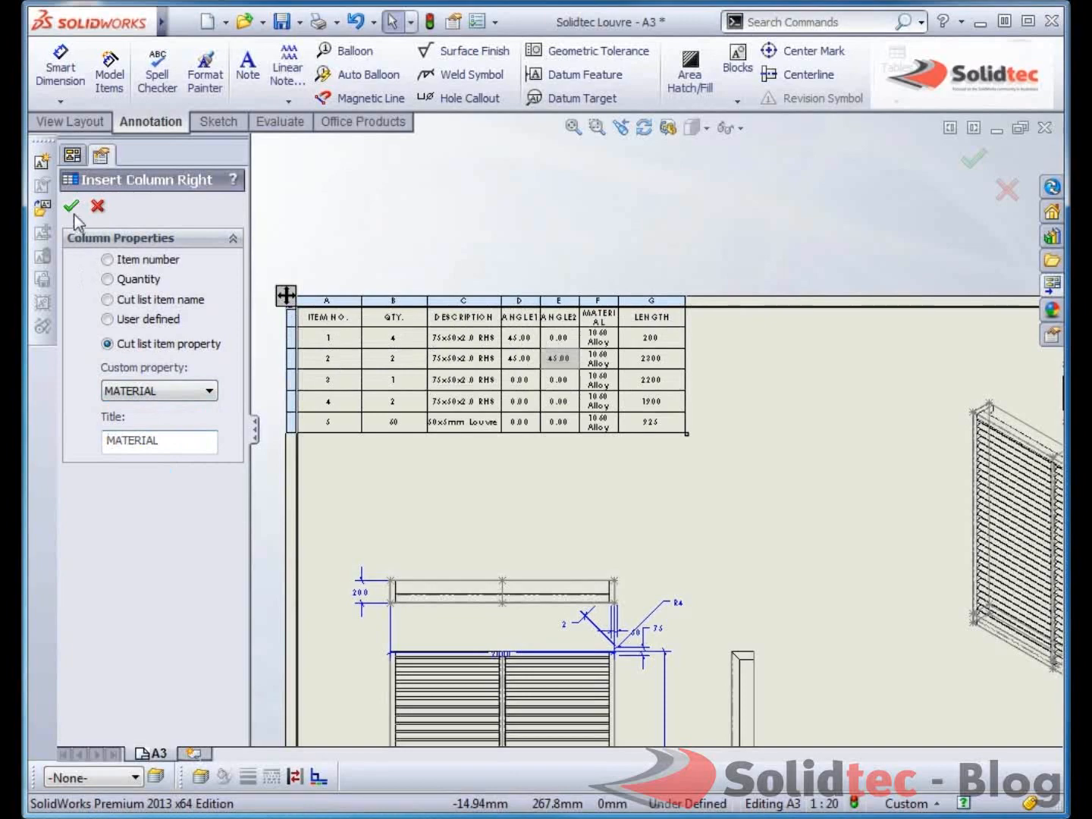
pyautogui.click(72, 207)
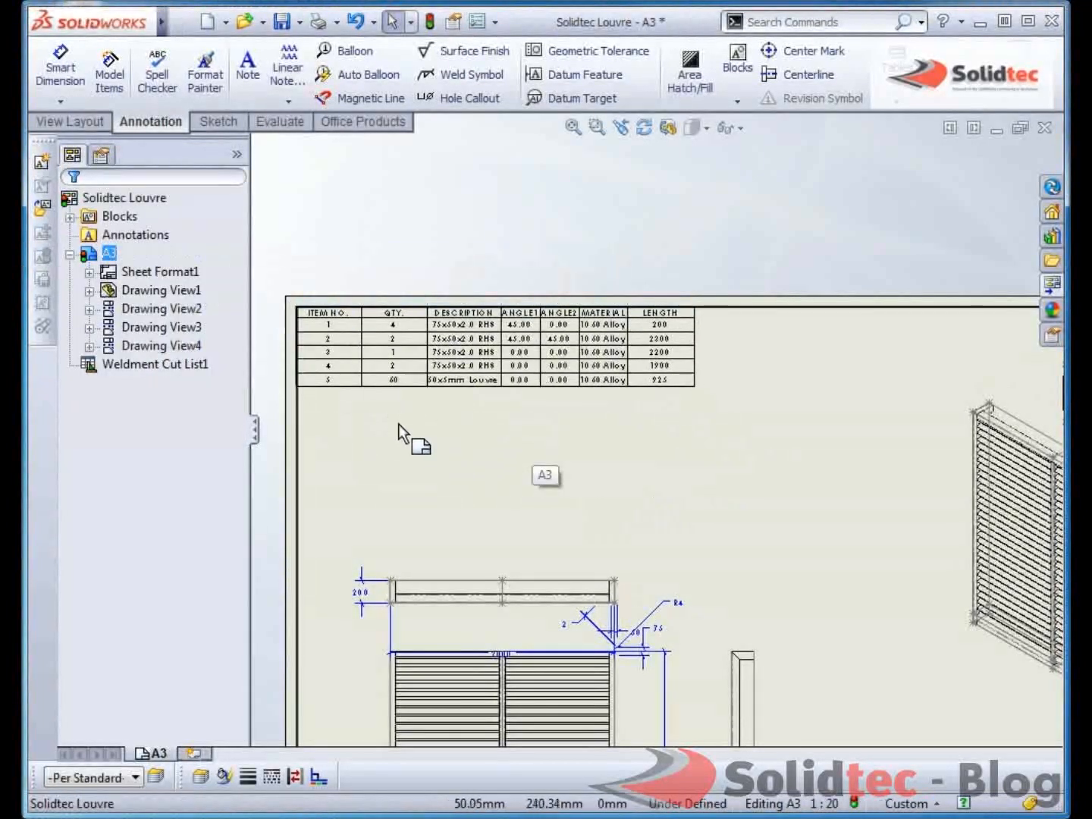
pyautogui.click(941, 509)
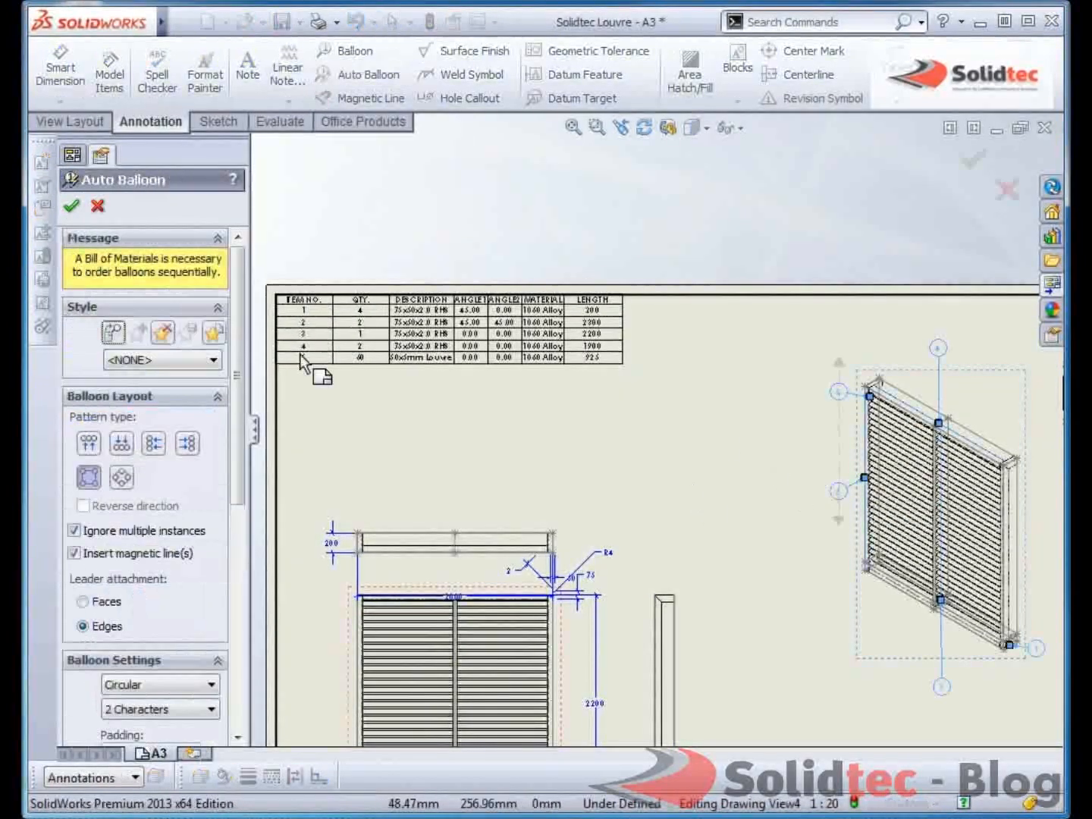
# Step: Accept the automatic balloons on the isometric view and start a dimension on the top view
pyautogui.click(71, 207)
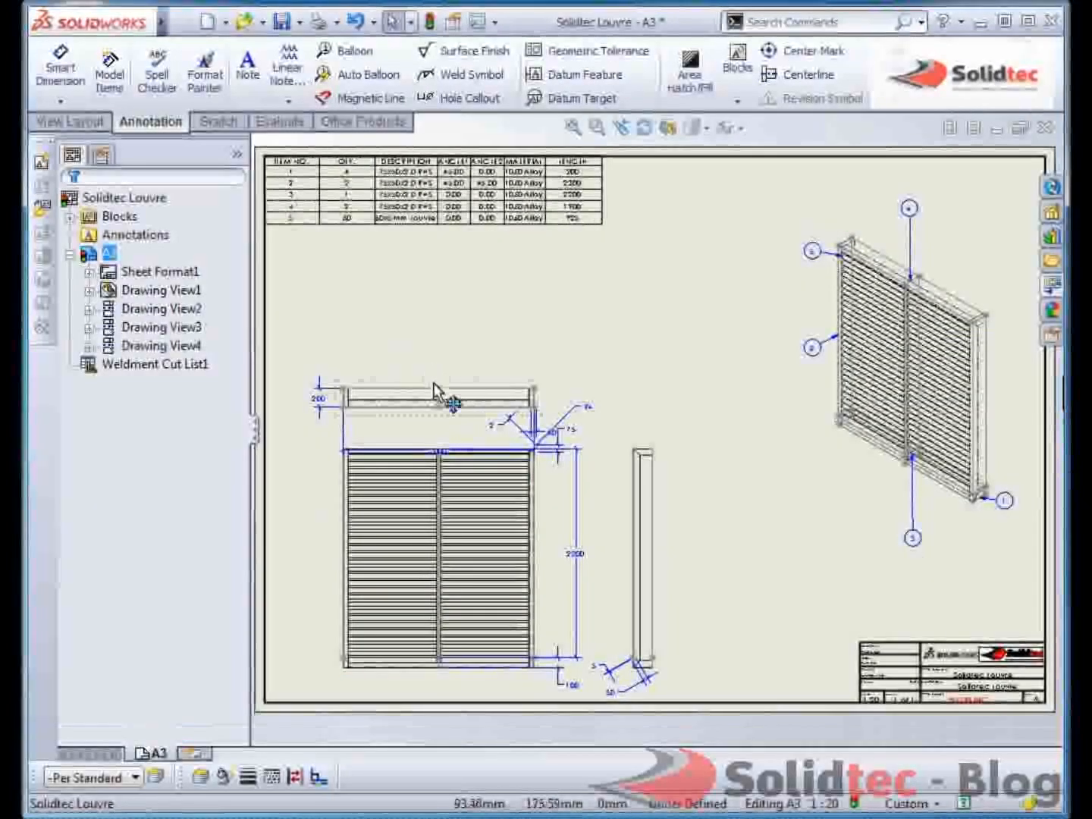
pyautogui.click(428, 395)
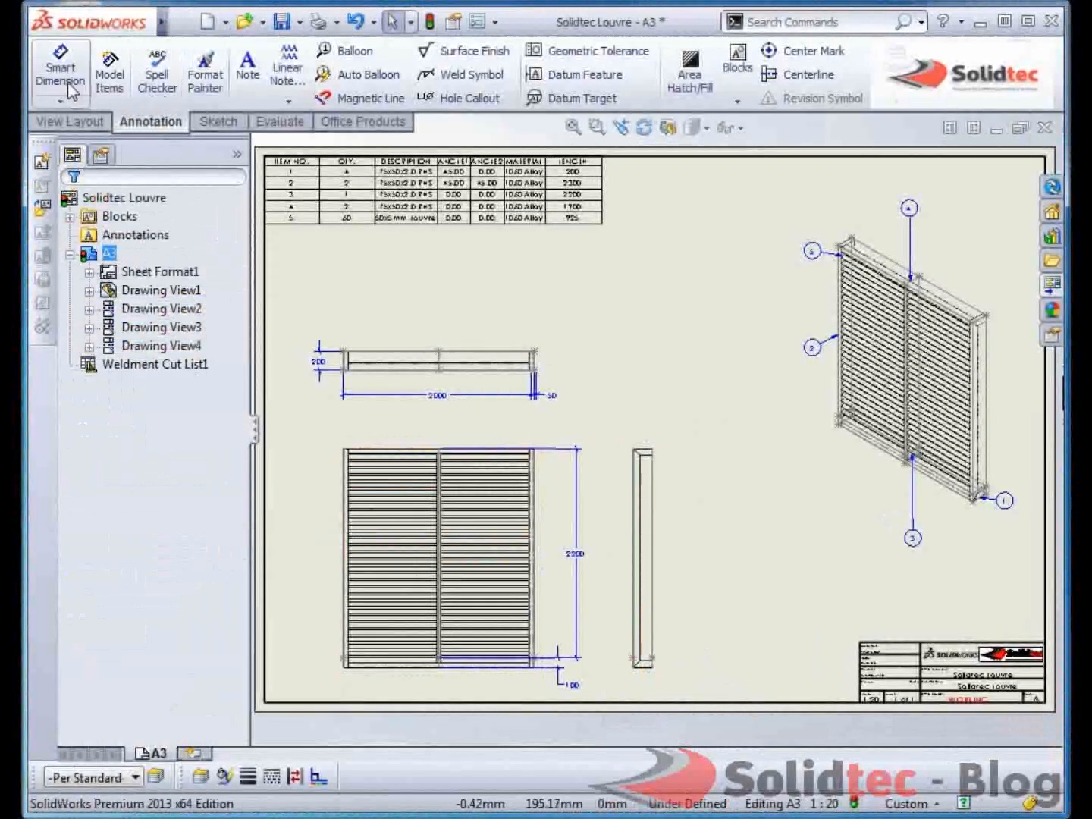
pyautogui.click(59, 70)
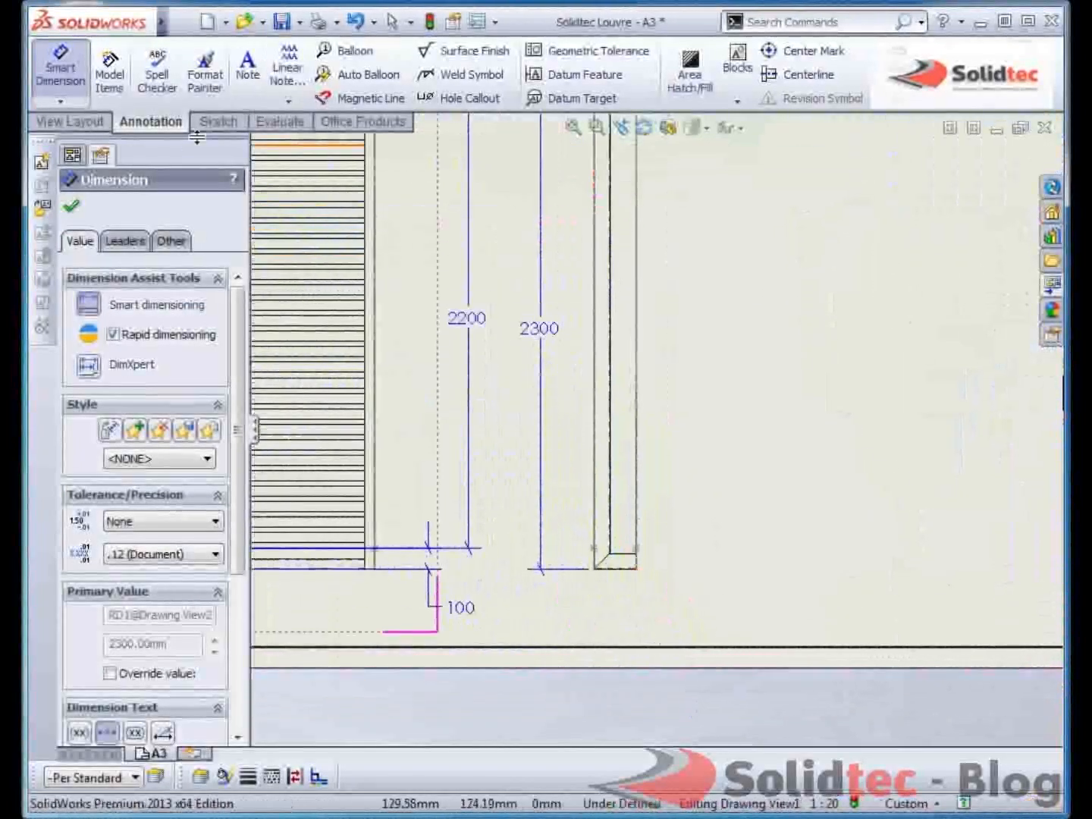
# Step: Create detail view A of the side view's bottom end, placed to its right
pyautogui.click(68, 122)
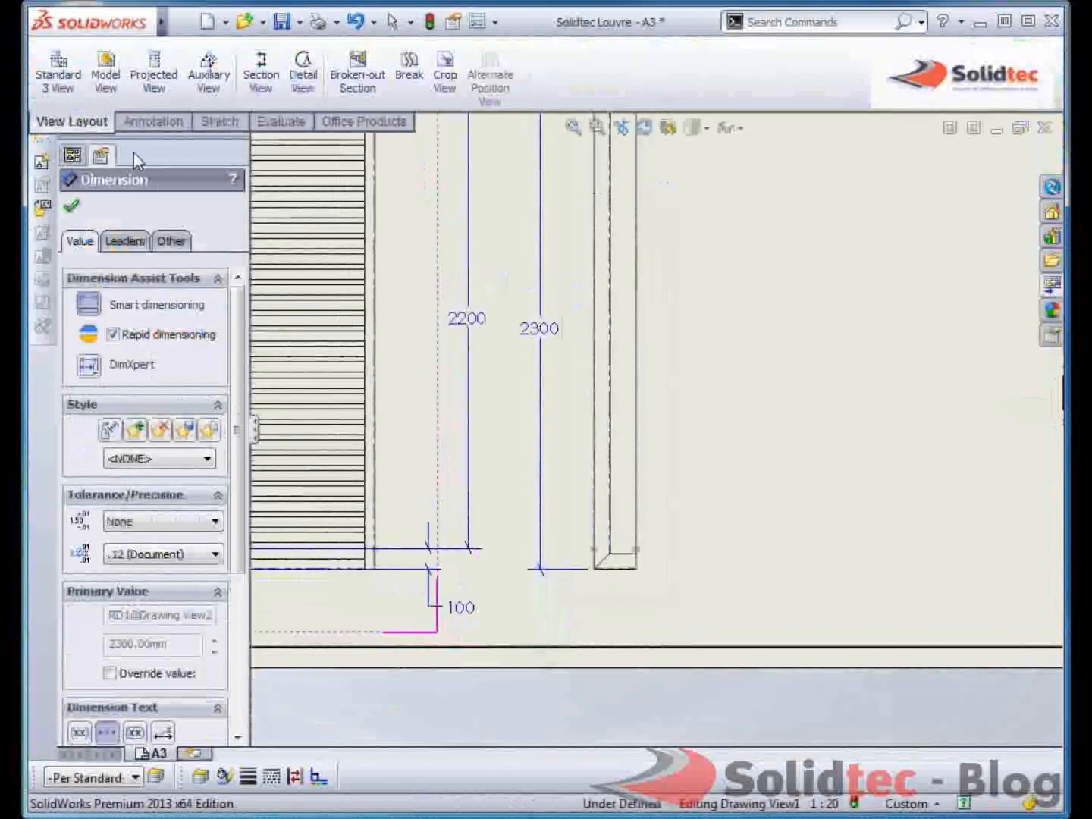
pyautogui.click(304, 69)
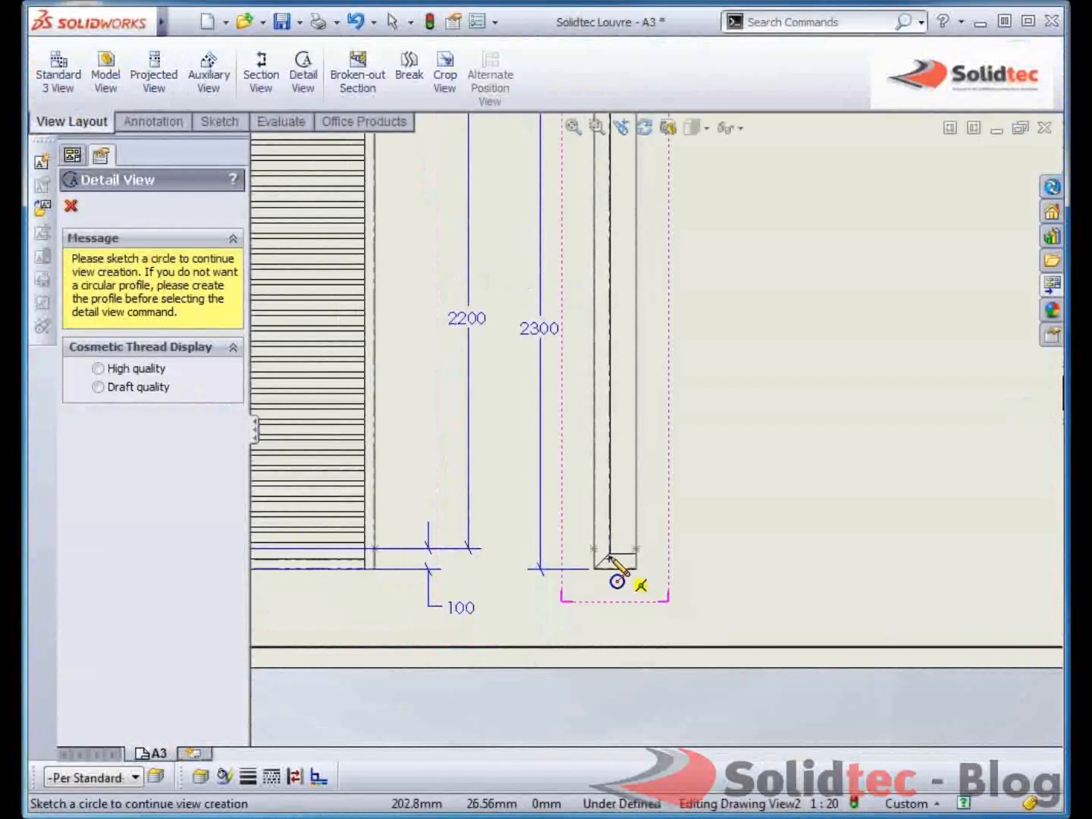
pyautogui.moveTo(593, 555); pyautogui.dragTo(663, 595)
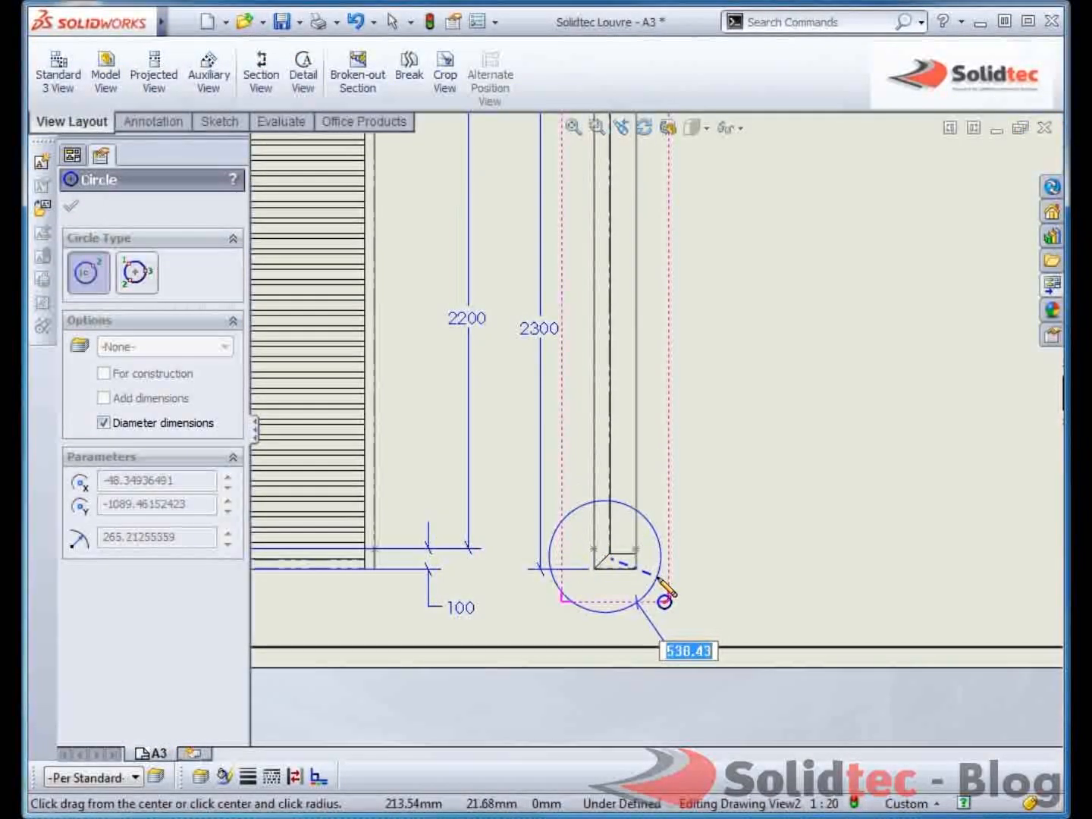
pyautogui.click(663, 599)
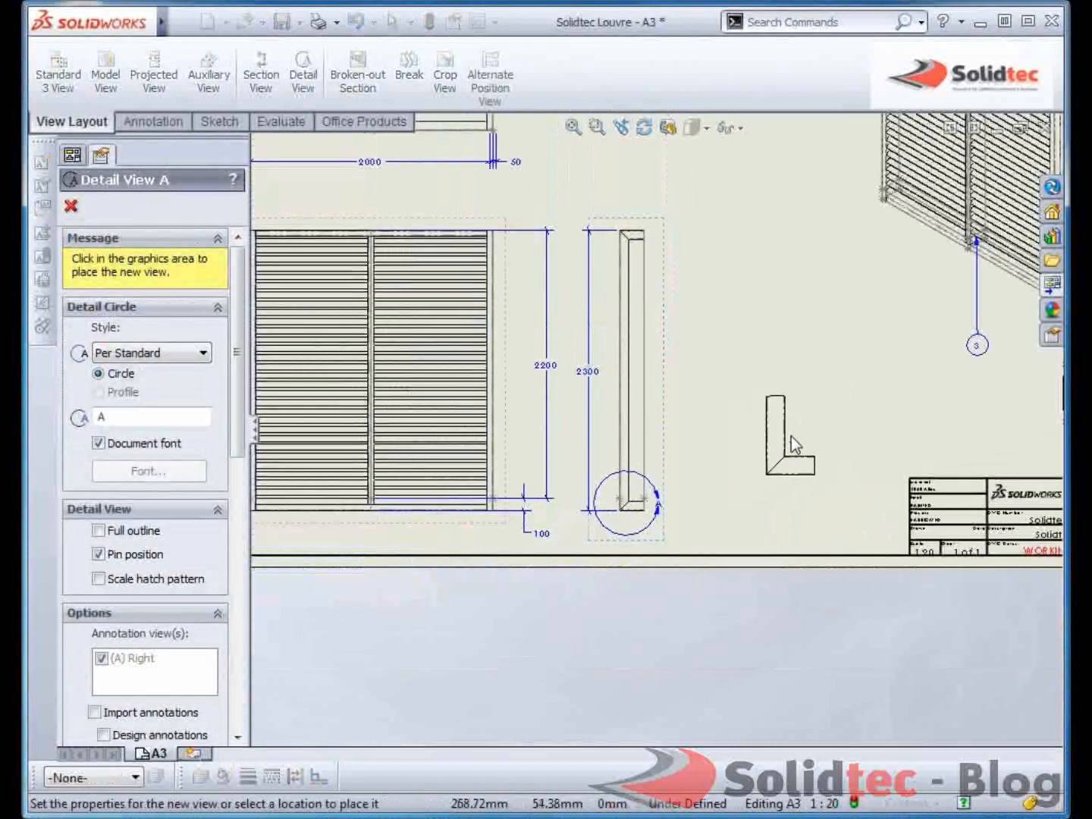
pyautogui.click(789, 437)
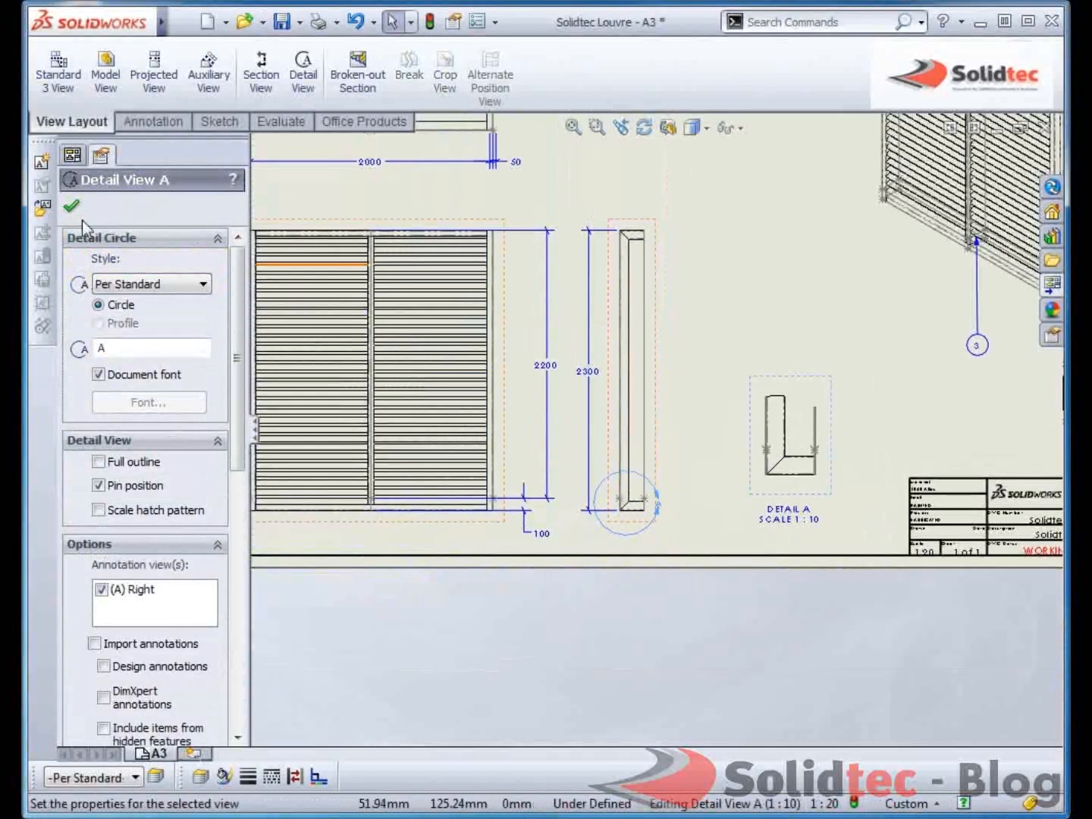
pyautogui.click(71, 206)
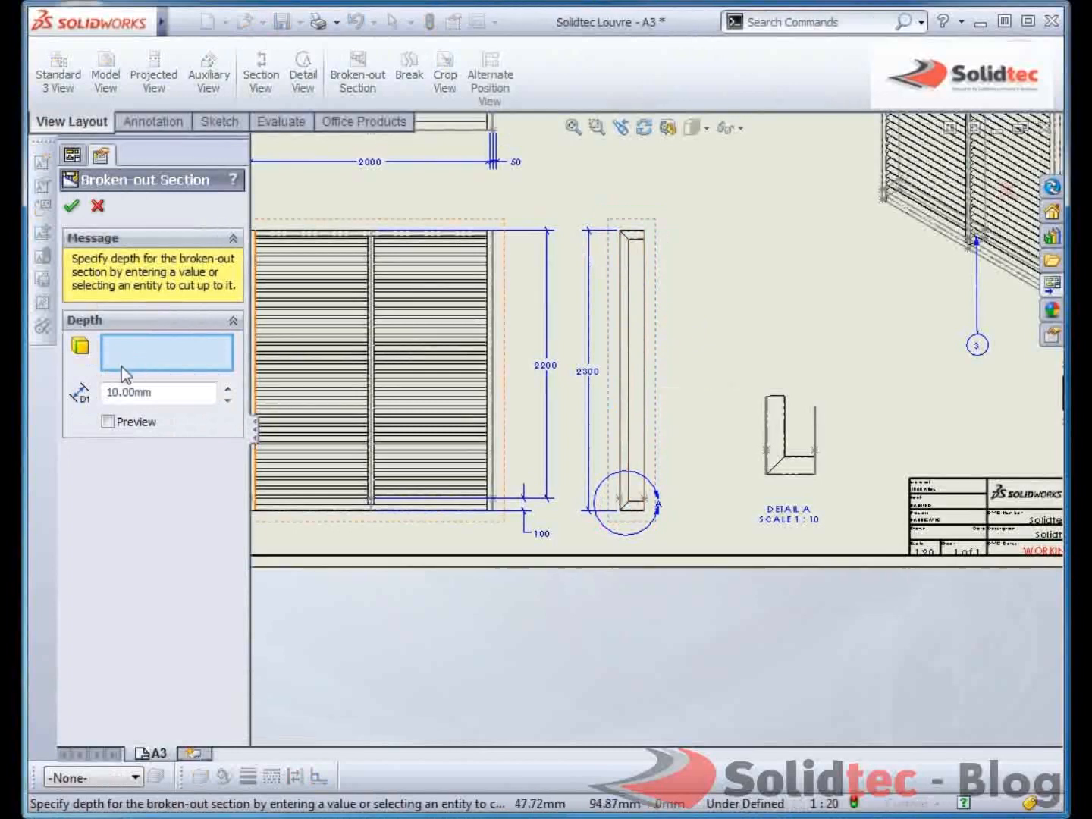
# Step: Preview the broken-out section and set its depth to 70.00 mm, confirming the cut
pyautogui.click(107, 338)
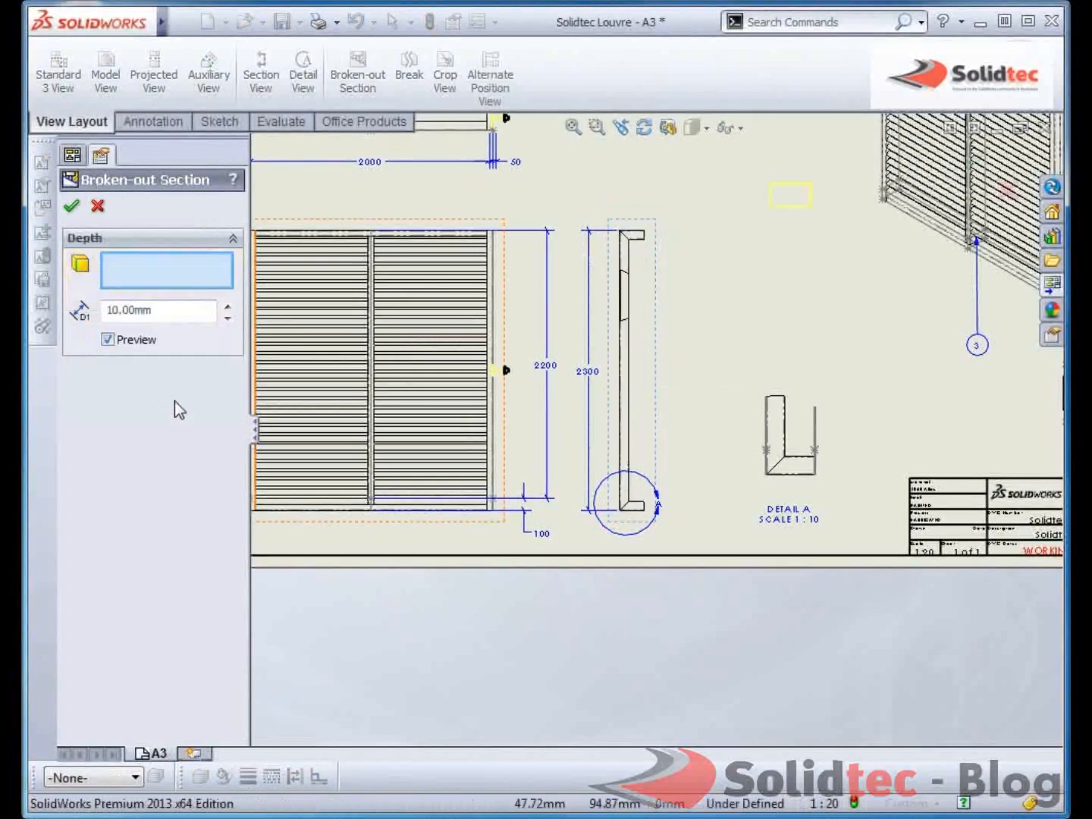
pyautogui.write('7')
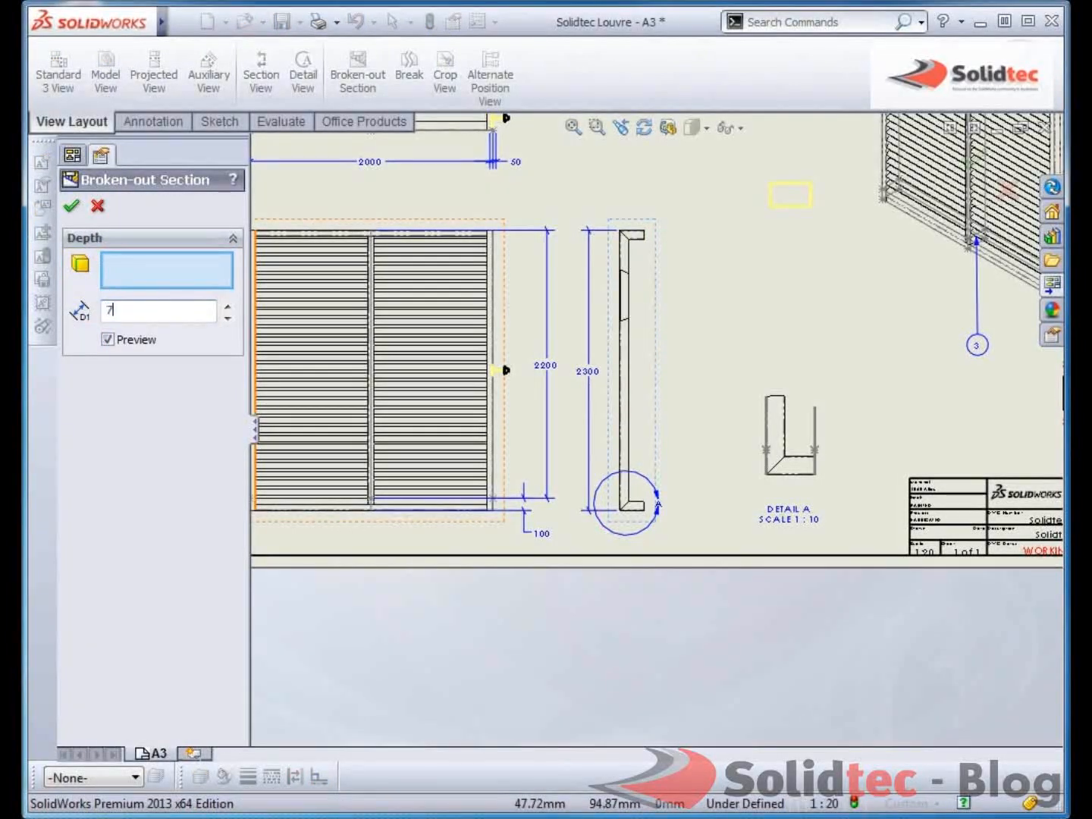
pyautogui.write('70.00mm')
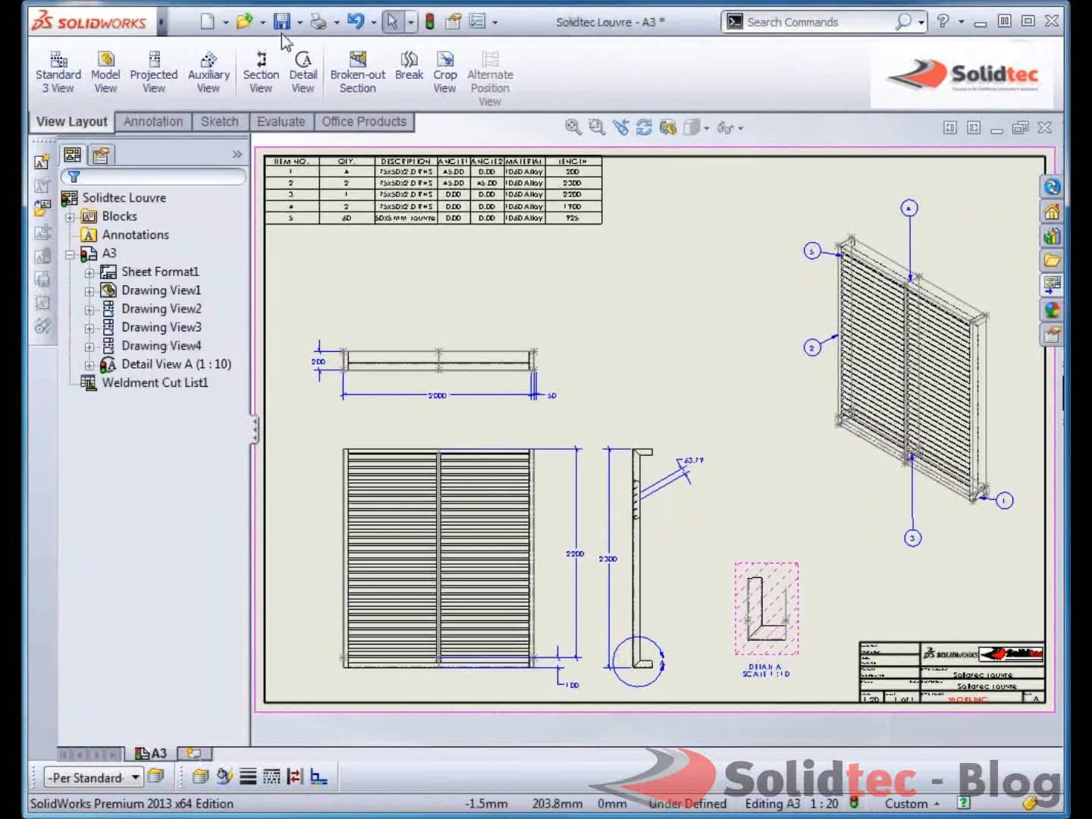
pyautogui.click(253, 22)
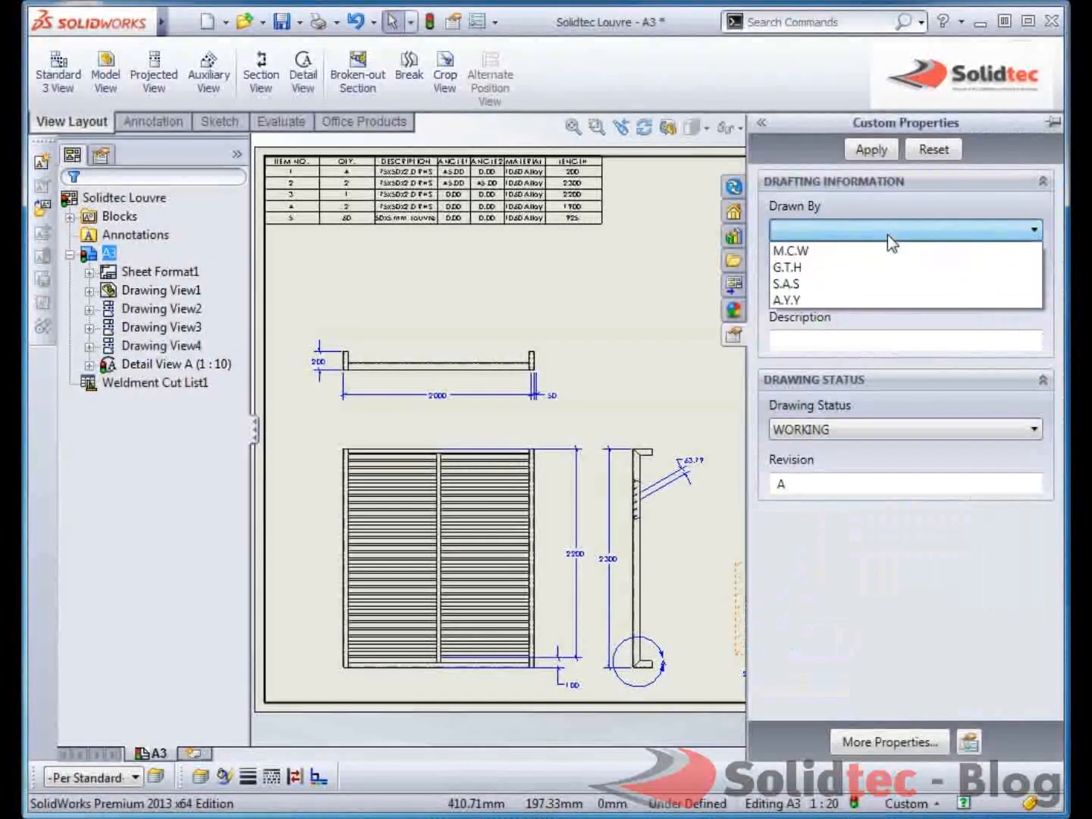
# Step: Set Drawn By to the M.C.W initials and Drawn Date to 13/05/2013 in custom properties
pyautogui.click(790, 252)
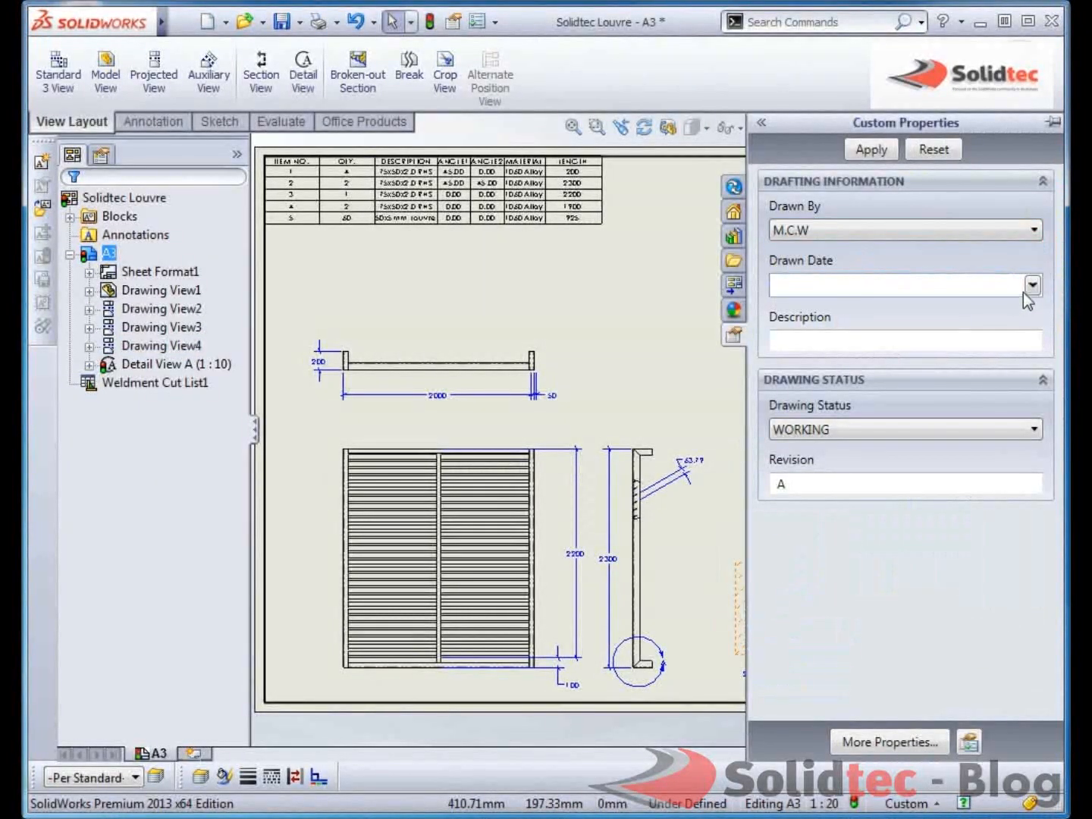
pyautogui.write('13/05/2013')
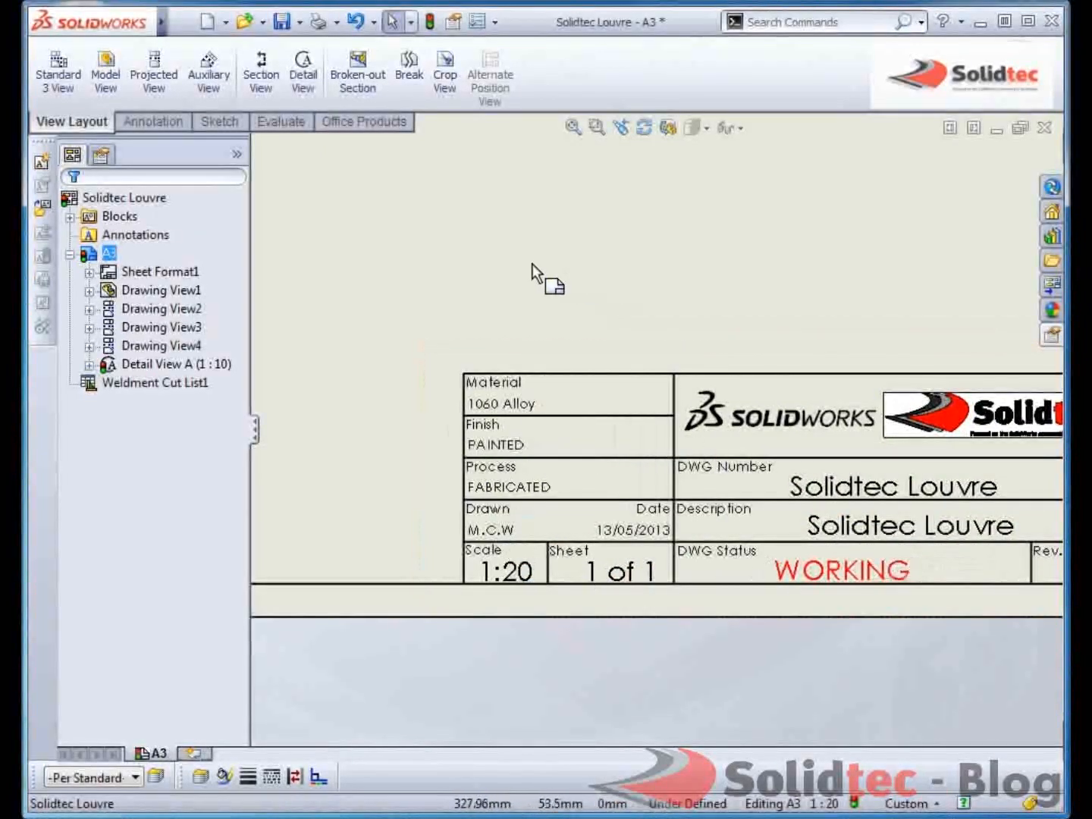
pyautogui.click(182, 21)
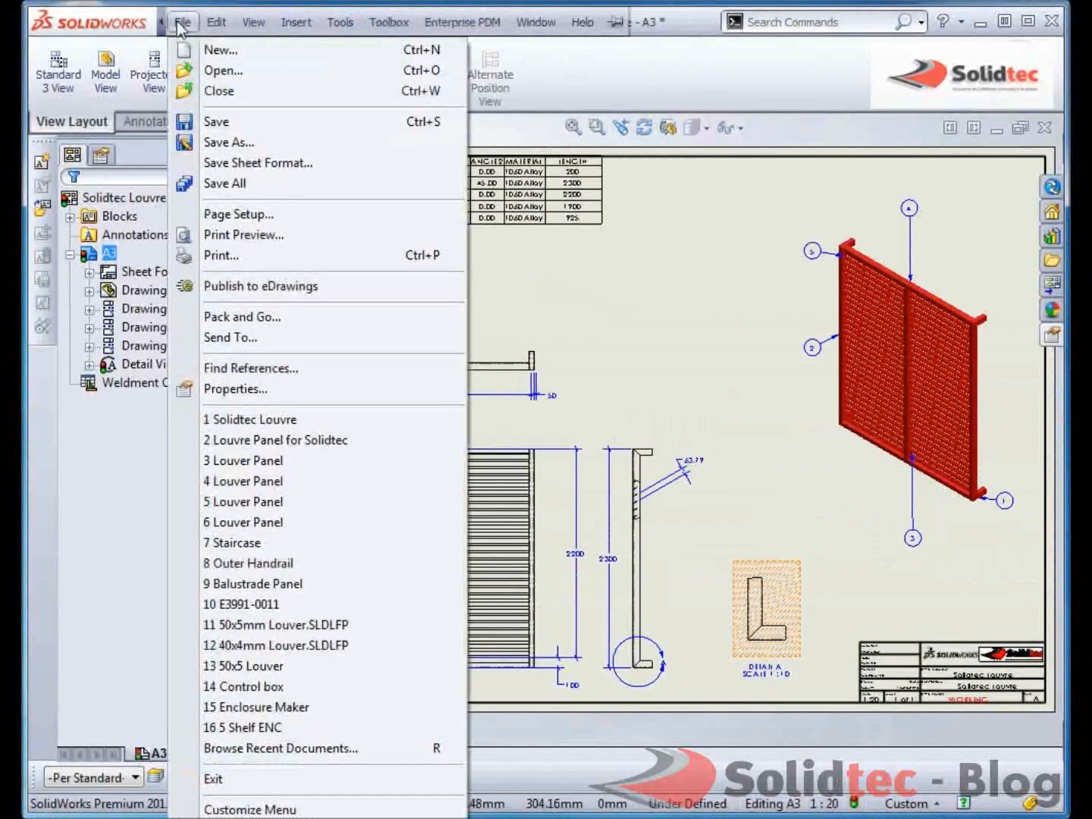
# Step: Save the drawing as an Adobe PDF named Solidtec Louvre in the Louvre folder
pyautogui.click(228, 143)
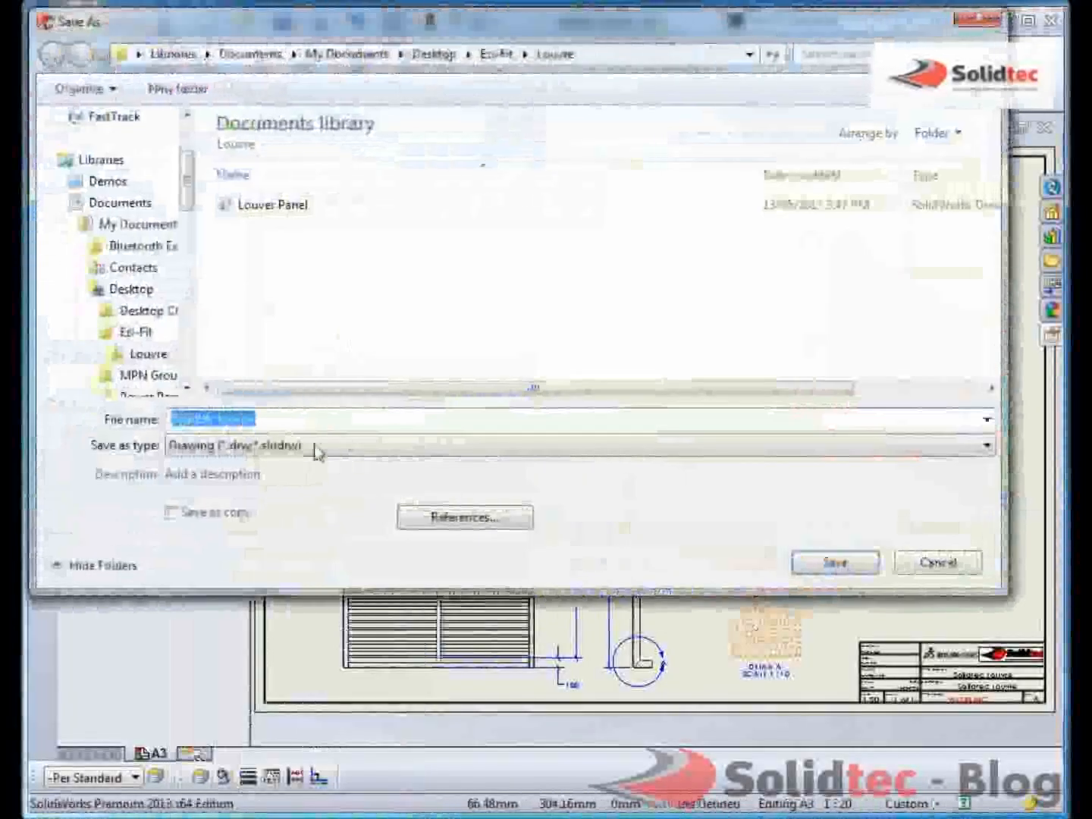
pyautogui.click(986, 446)
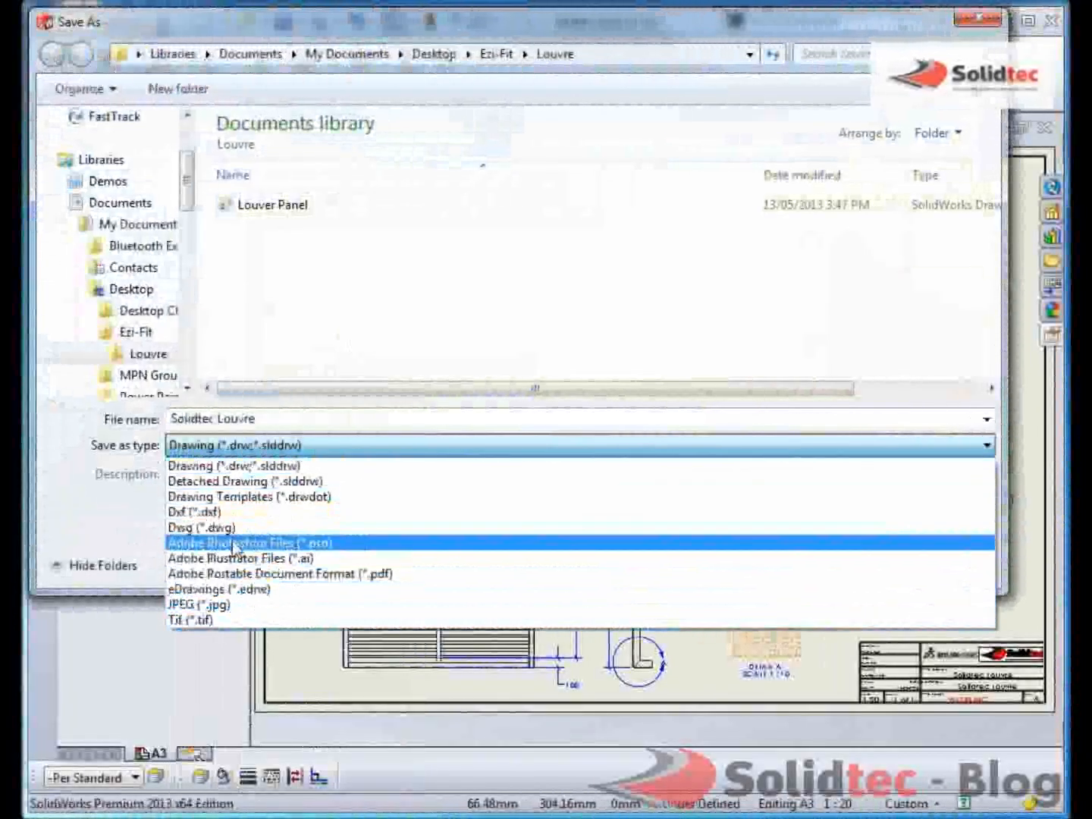
pyautogui.click(280, 573)
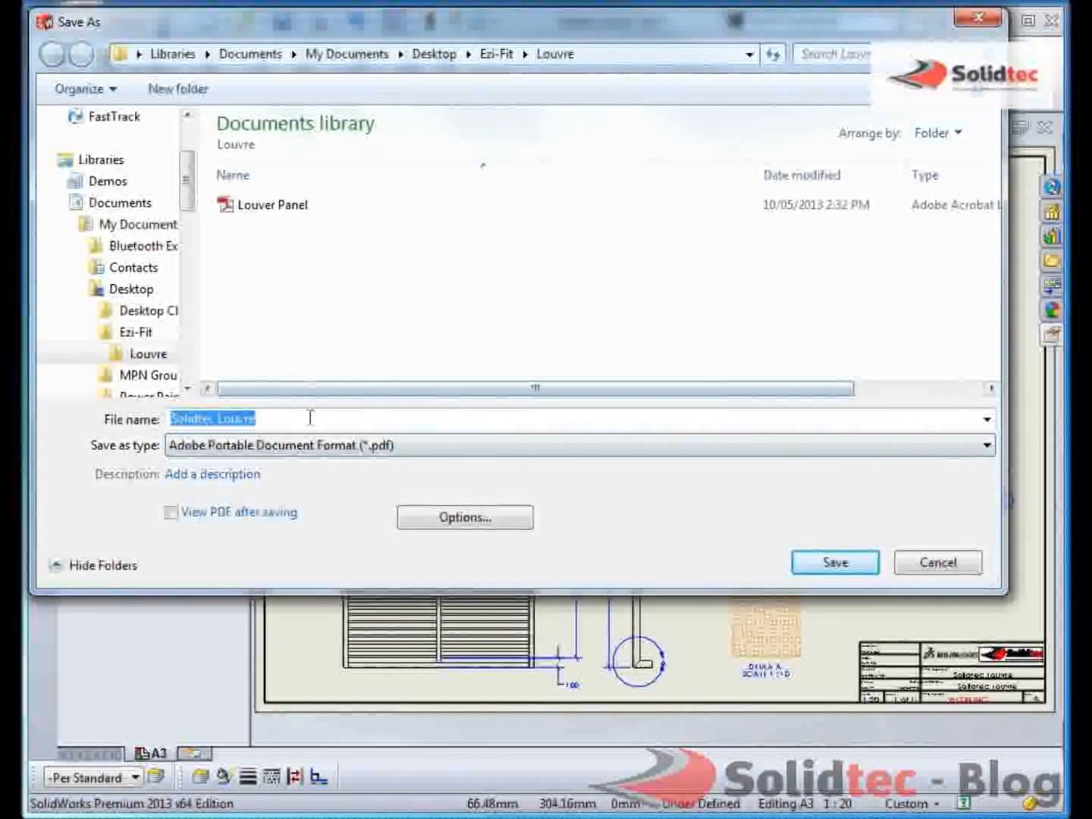
pyautogui.click(834, 561)
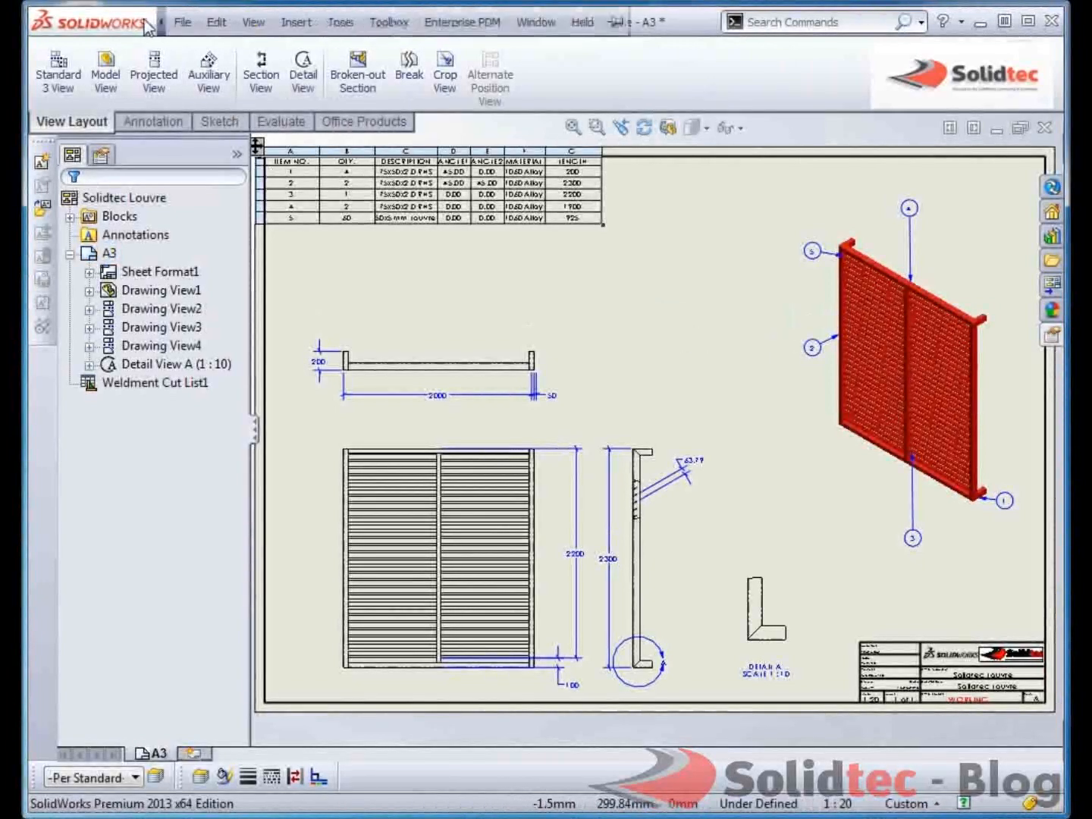
# Step: Publish to eDrawings, view the 3D louvre panel, then close without saving the eDrawings file
pyautogui.click(183, 21)
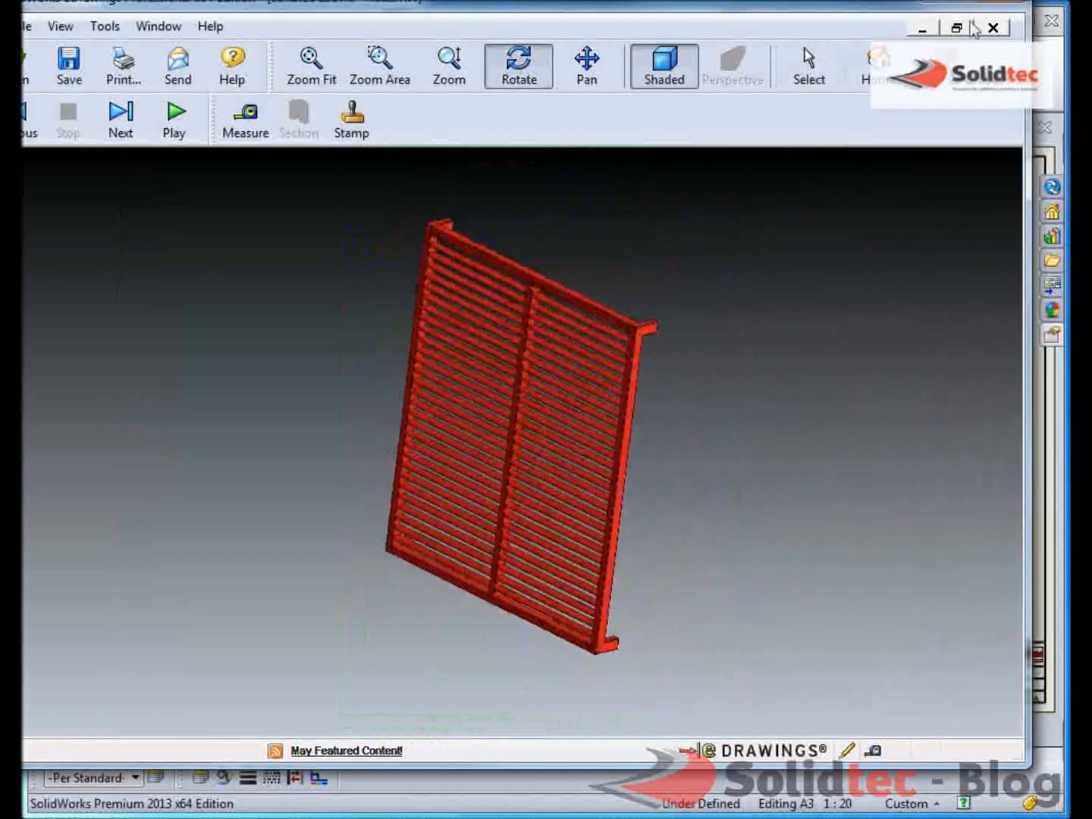
pyautogui.click(992, 27)
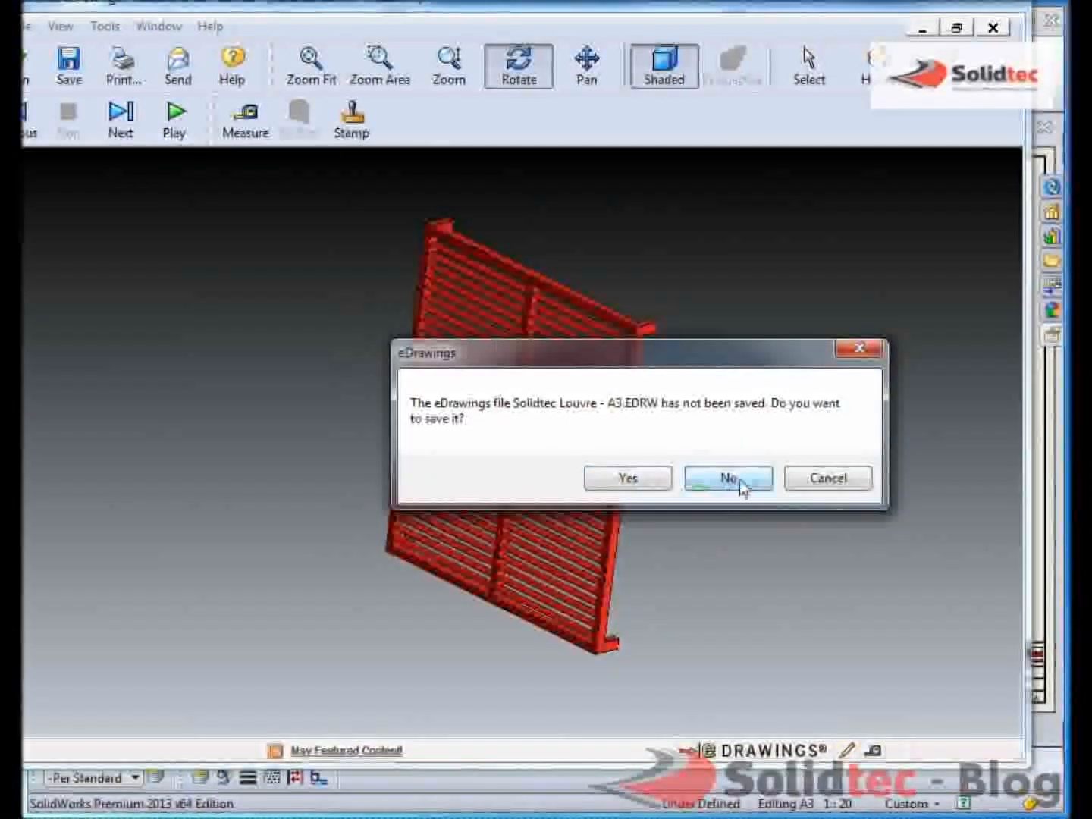
pyautogui.click(728, 478)
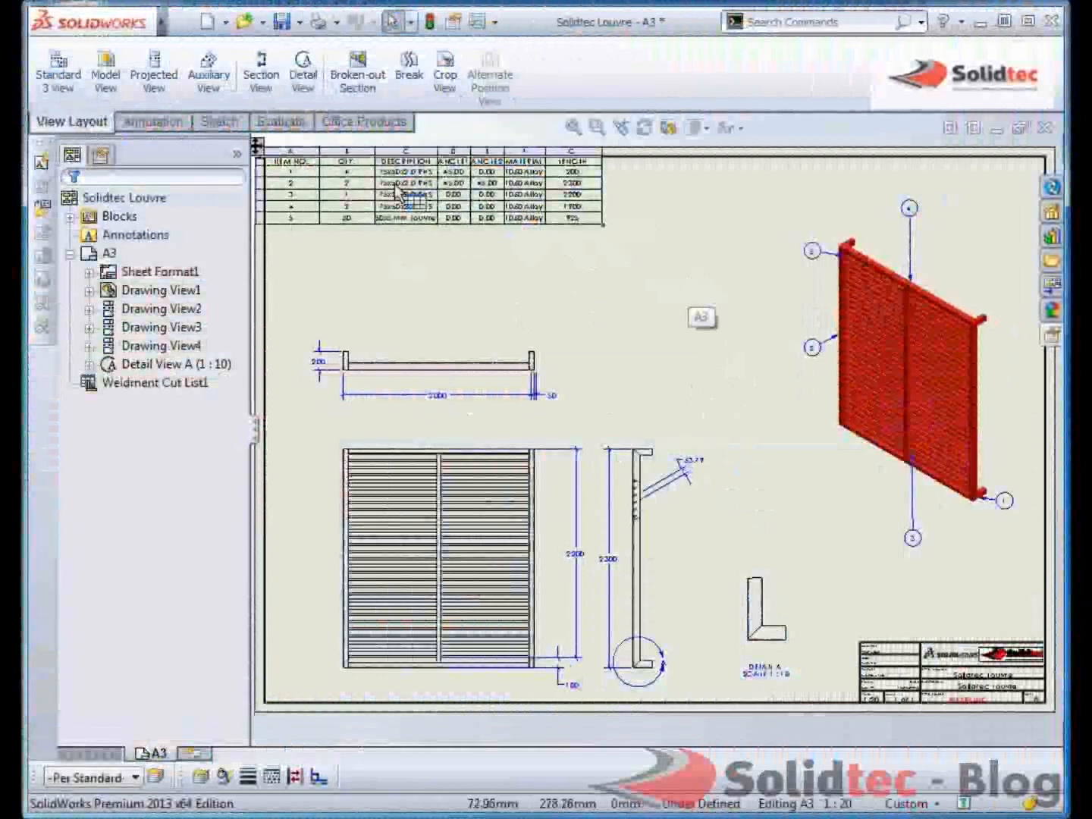
# Step: Start saving the weldment cut list table as a table template via its context menu
pyautogui.rightClick(398, 196)
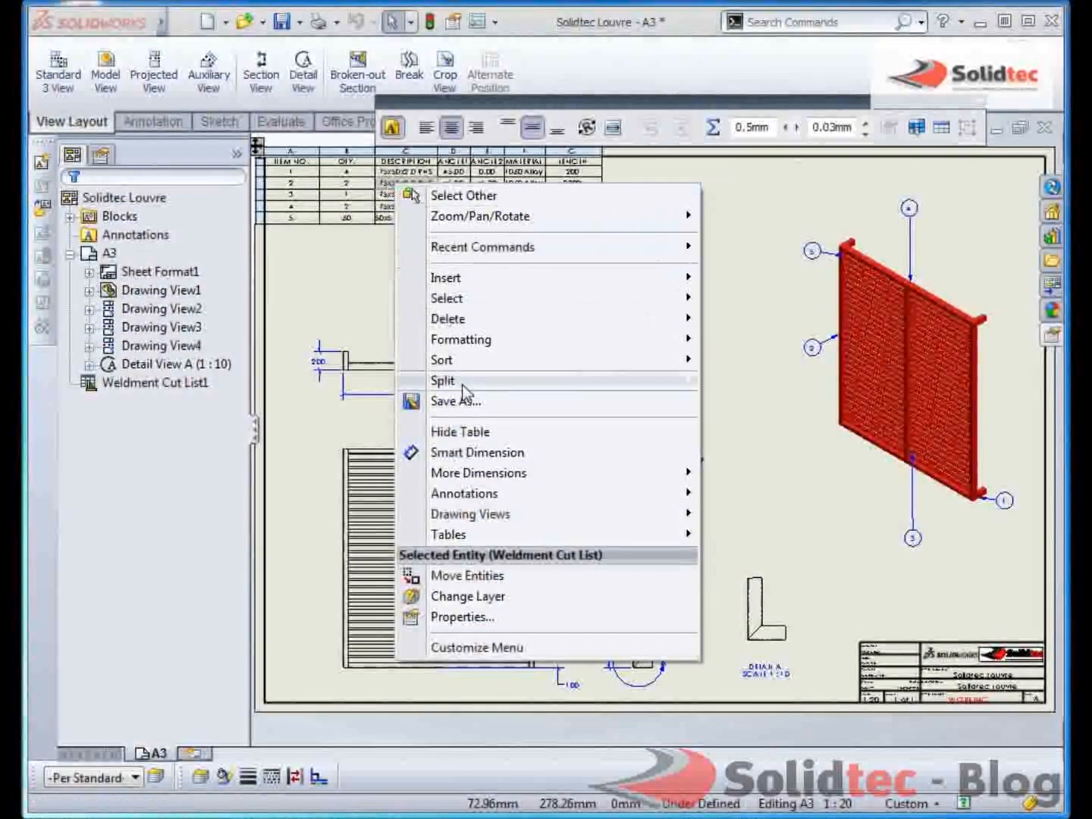
pyautogui.click(455, 400)
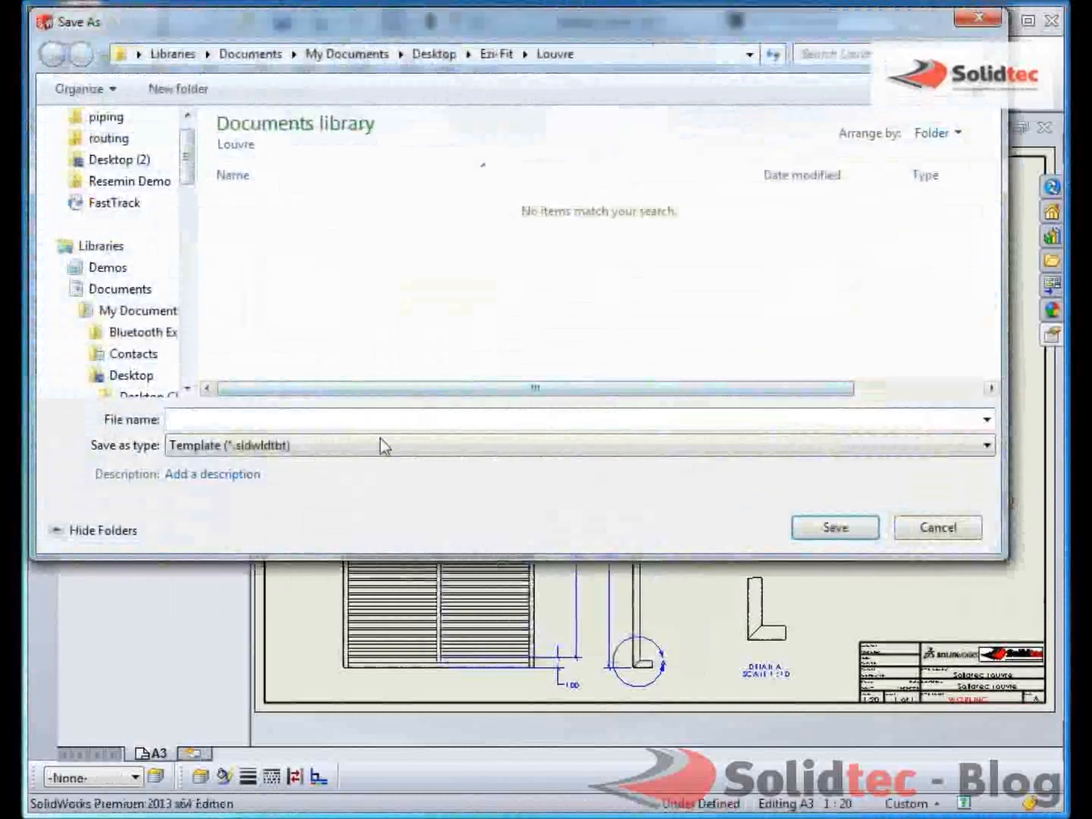